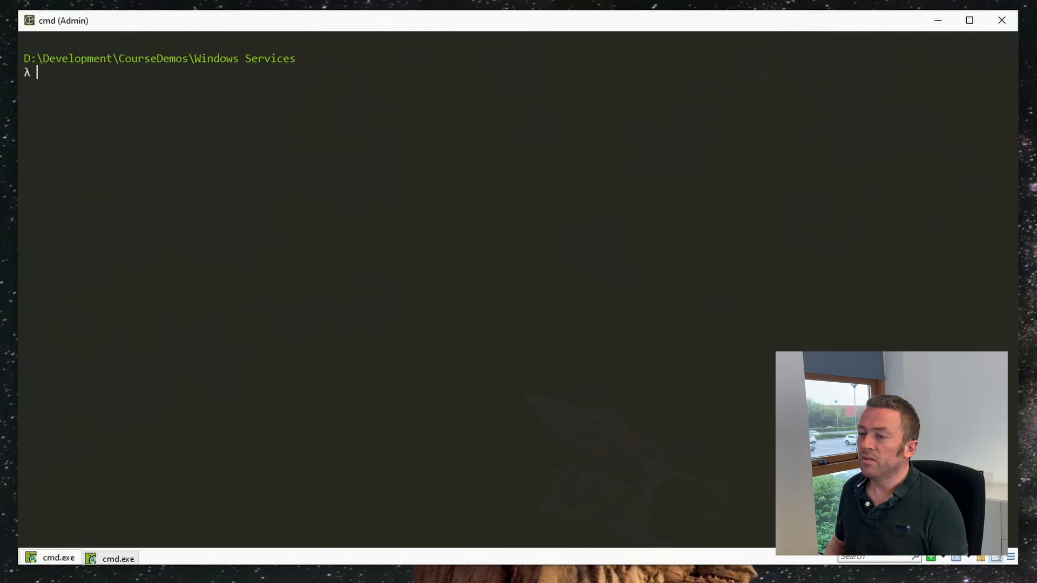
Confirm the installed .NET SDK version with dotnet --version.
{"action": "type", "text": "dotnet --"}
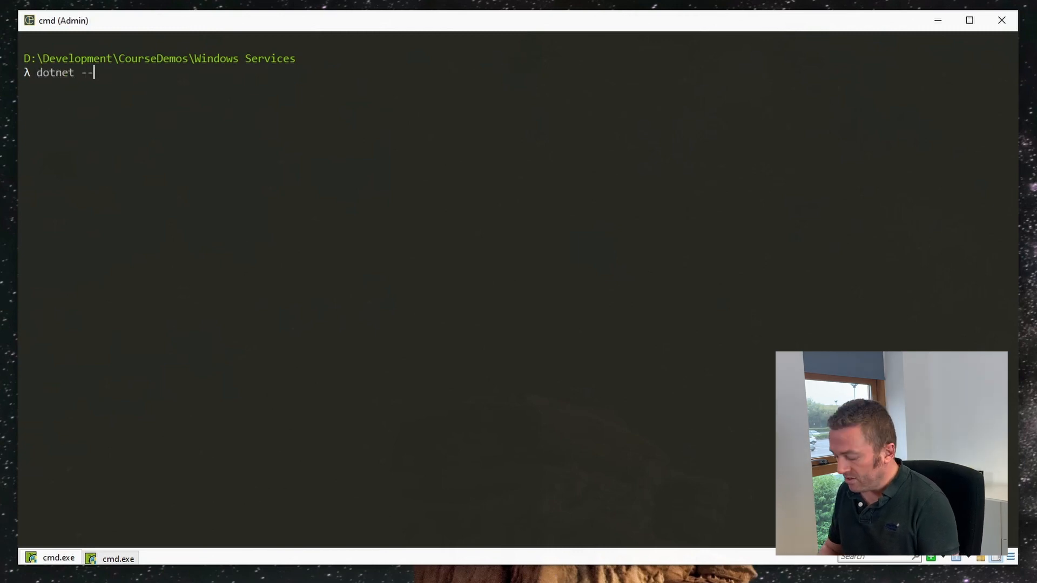
{"action": "key", "text": "Return"}
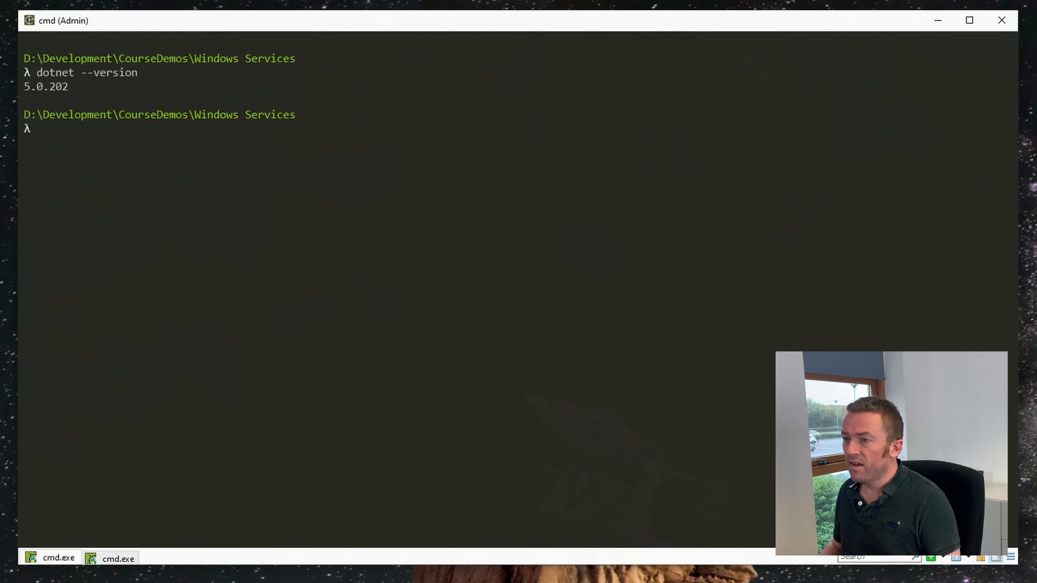
Generate a new worker service project named DotNetWindowsServiceDemo with dotnet new worker.
{"action": "type", "text": "dotnet"}
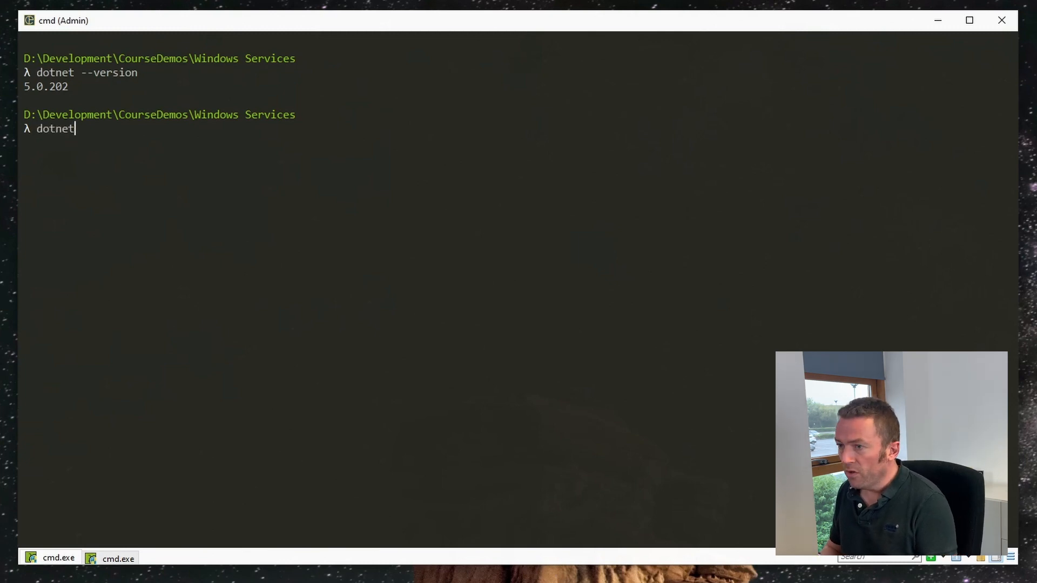
{"action": "type", "text": "new worke"}
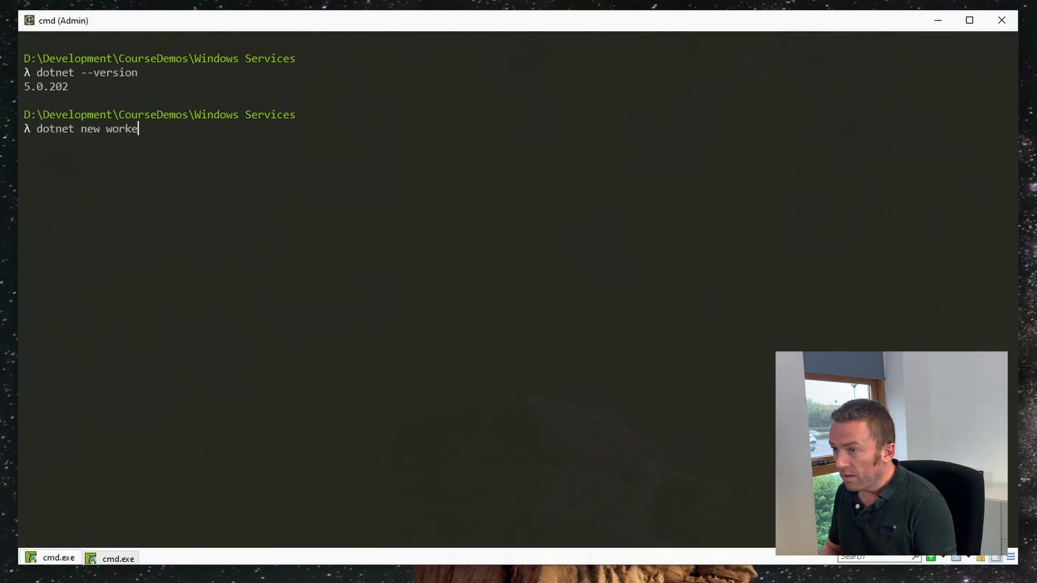
{"action": "type", "text": "r -n"}
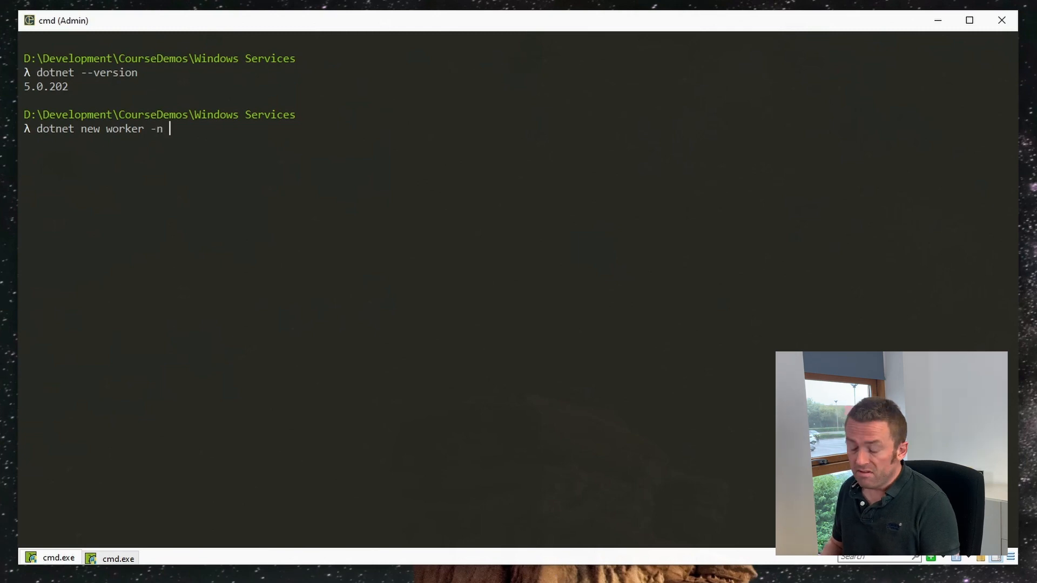
{"action": "type", "text": "DotNet"}
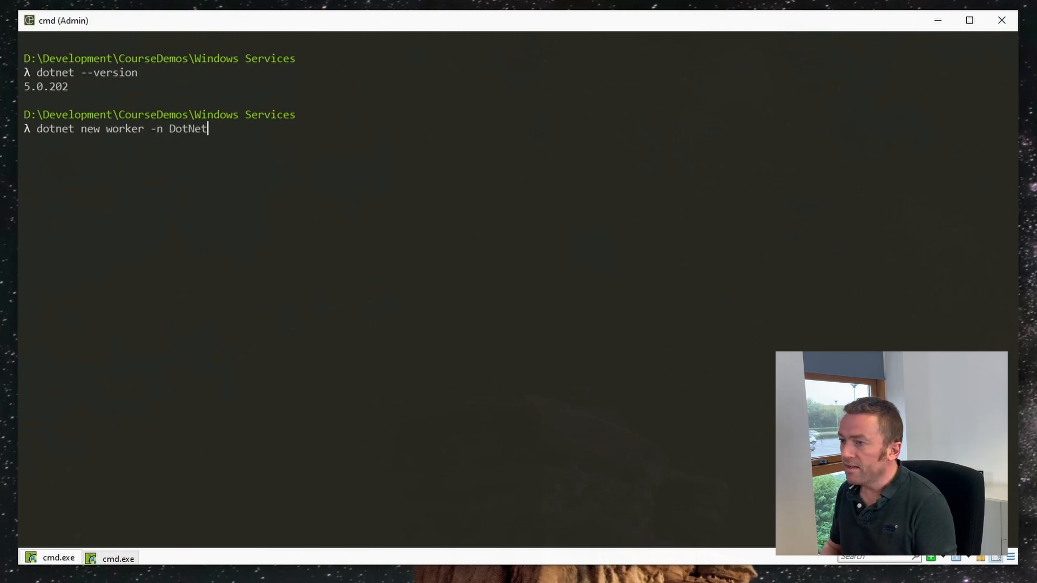
{"action": "type", "text": "WindowsServi"}
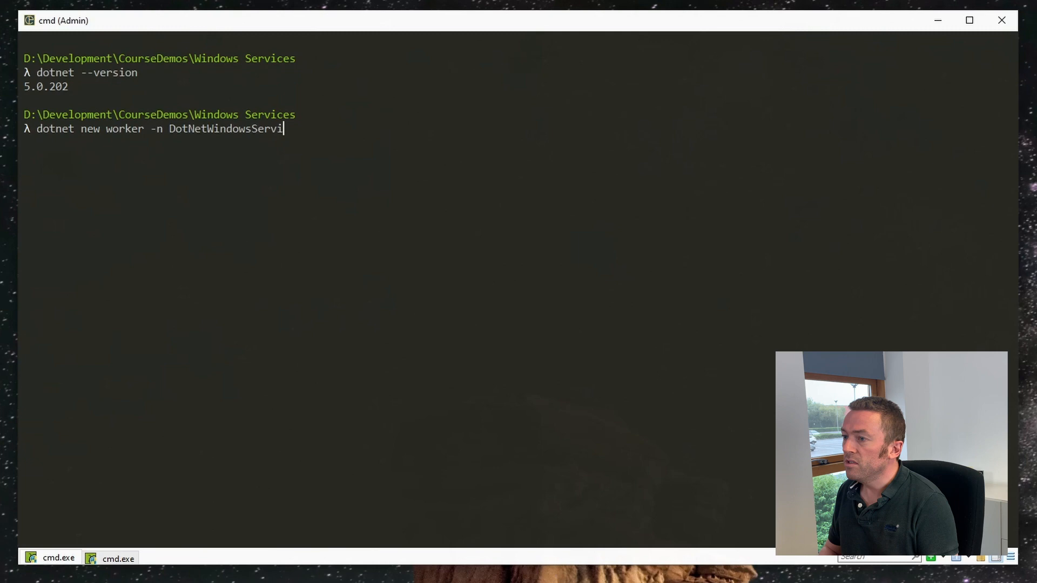
{"action": "key", "text": "Return"}
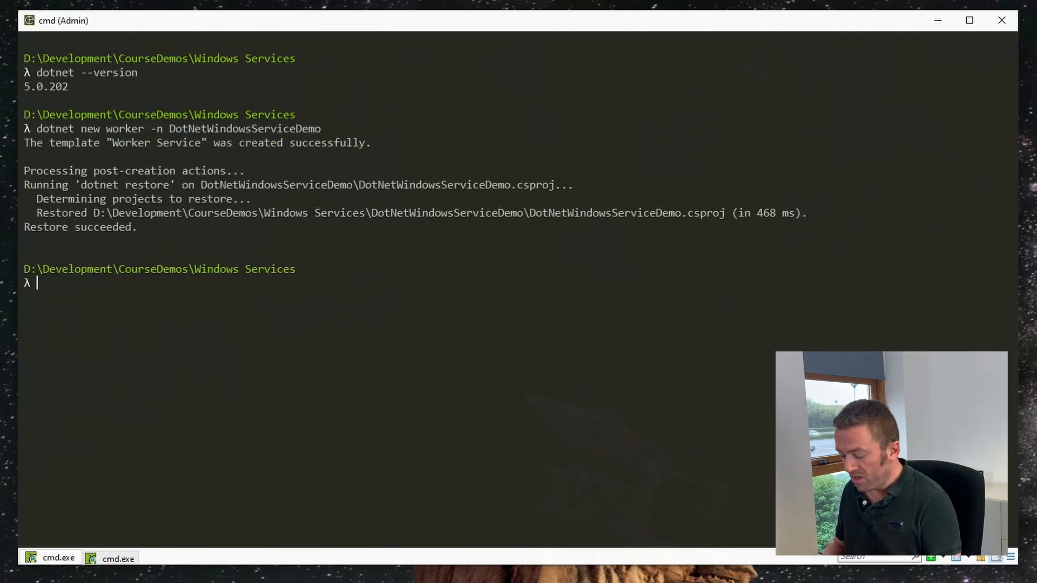
Change into the DotNetWindowsServiceDemo folder and launch code from there.
{"action": "type", "text": "cd DotNetWindowsServiceDemo\\"}
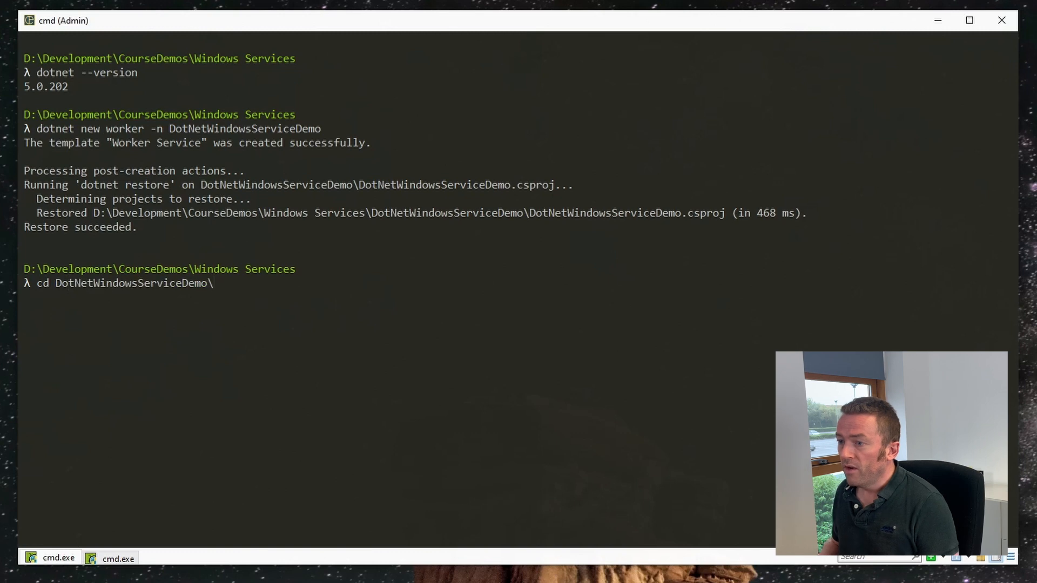
{"action": "type", "text": "code"}
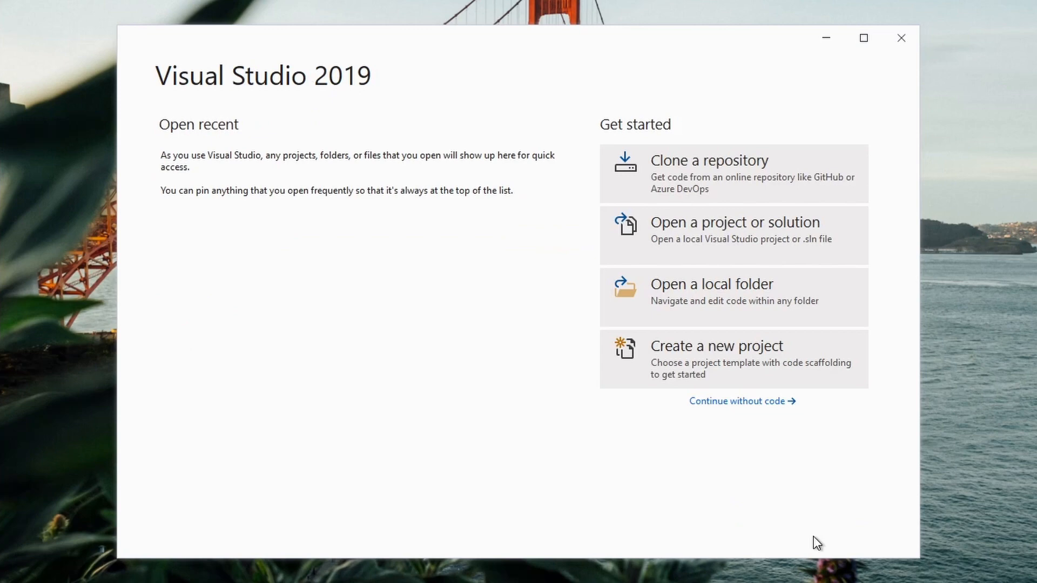
Start a new project and choose the Worker Service template.
{"action": "left_click", "coordinate": [716, 345]}
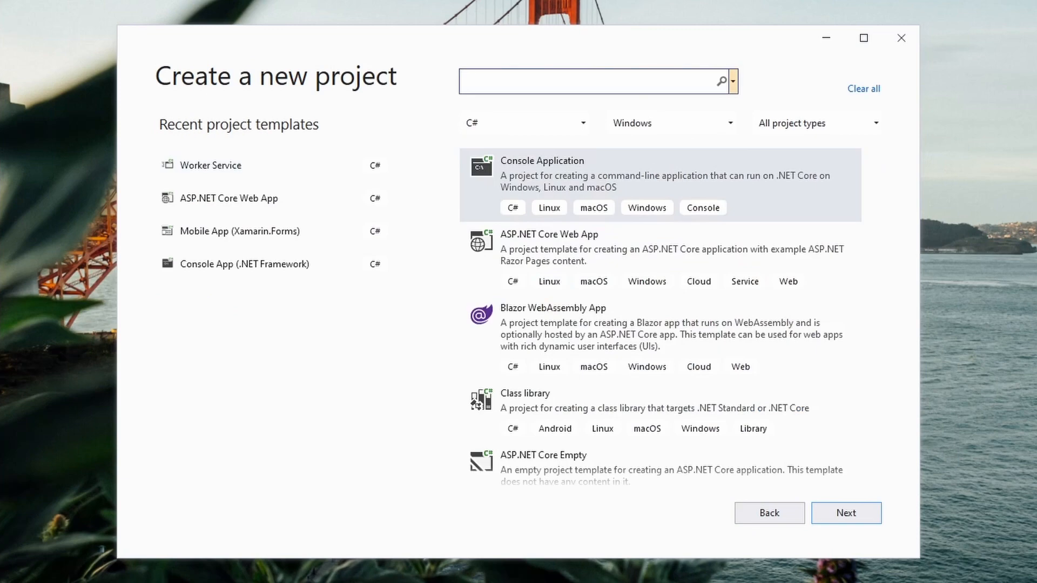
{"action": "type", "text": "worker service"}
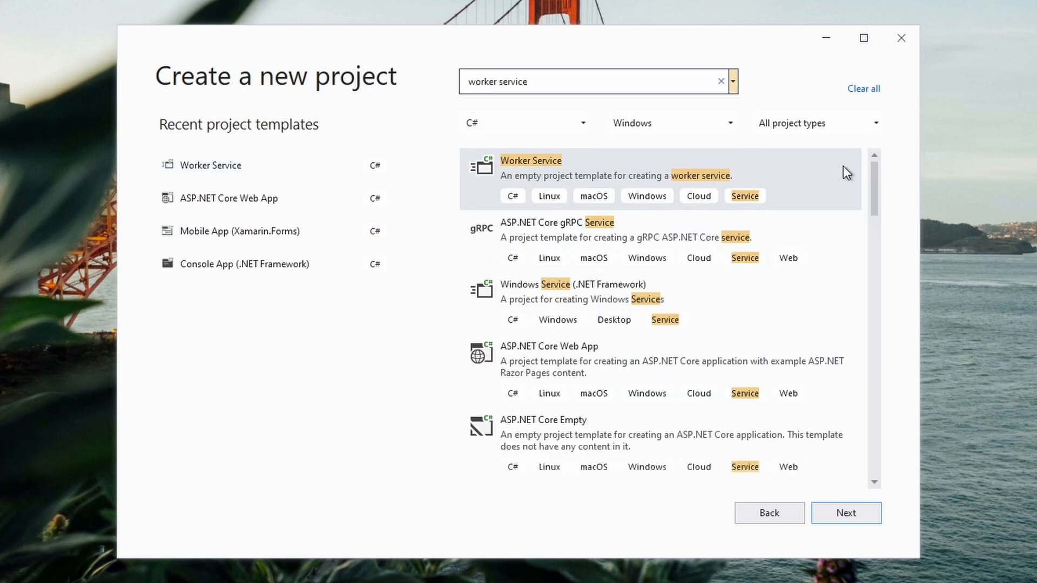
{"action": "mouse_move", "coordinate": [846, 513]}
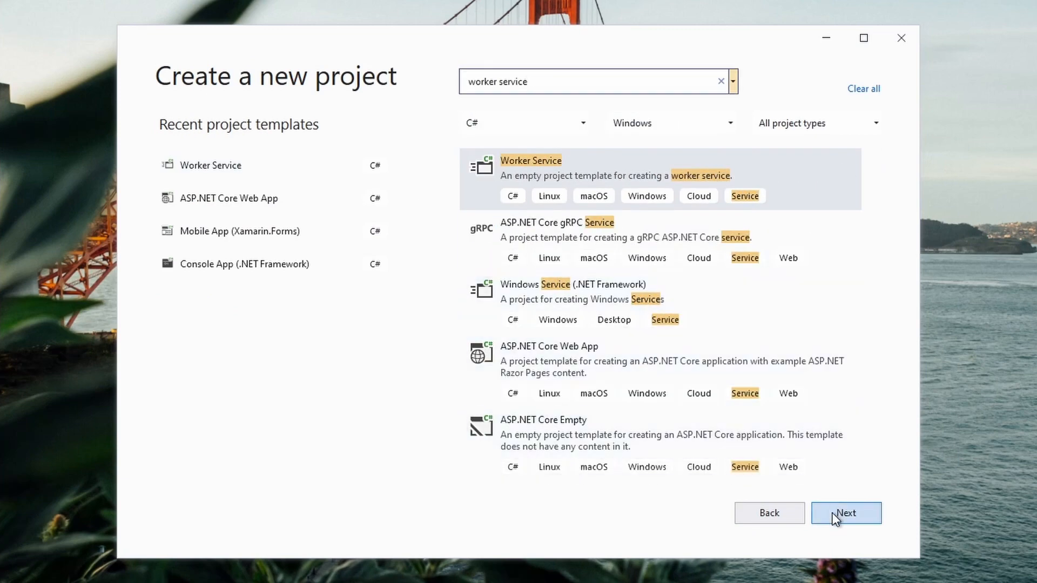
{"action": "left_click", "coordinate": [845, 512]}
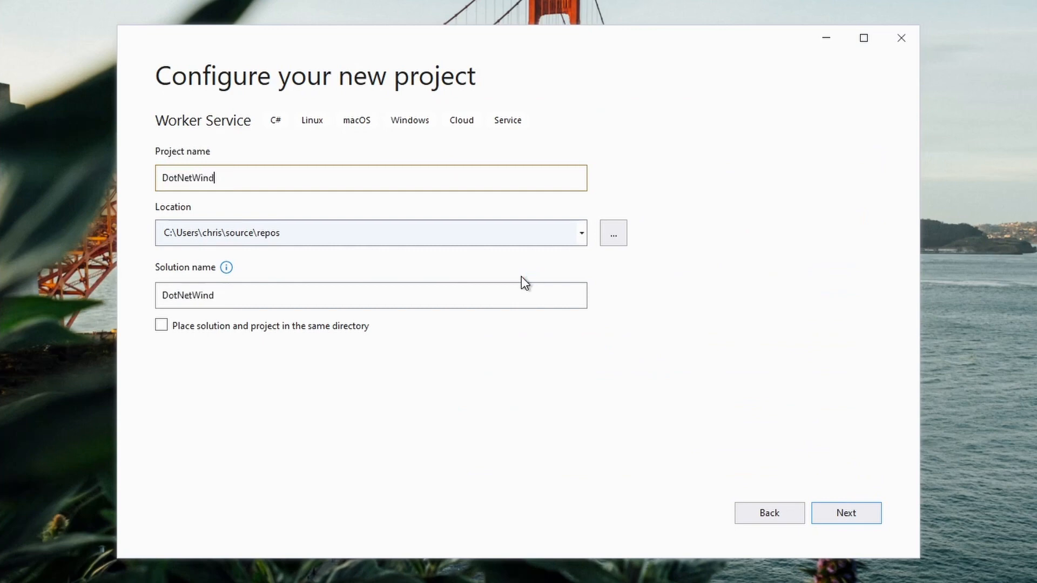
Name it DotNetWindowsServiceDemo, keep .NET 5.0 as target framework and create the project.
{"action": "type", "text": "owsServiceDemo"}
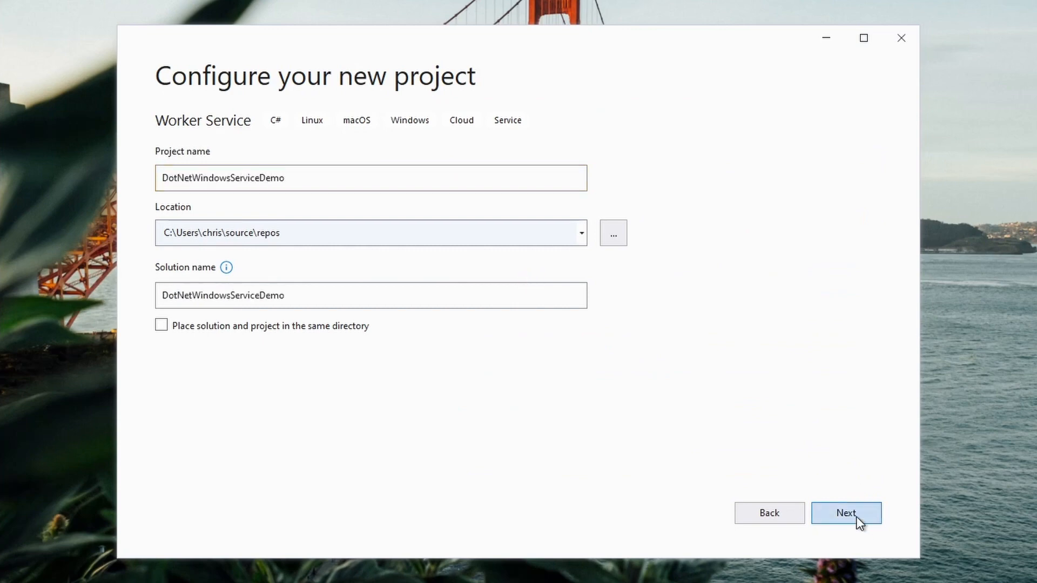
{"action": "left_click", "coordinate": [845, 512]}
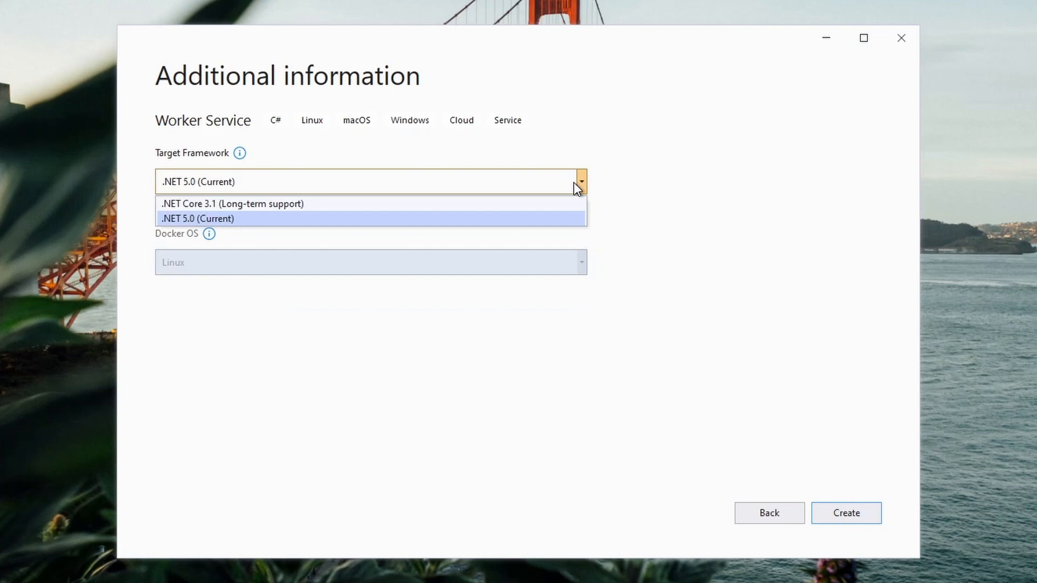
{"action": "left_click", "coordinate": [198, 218]}
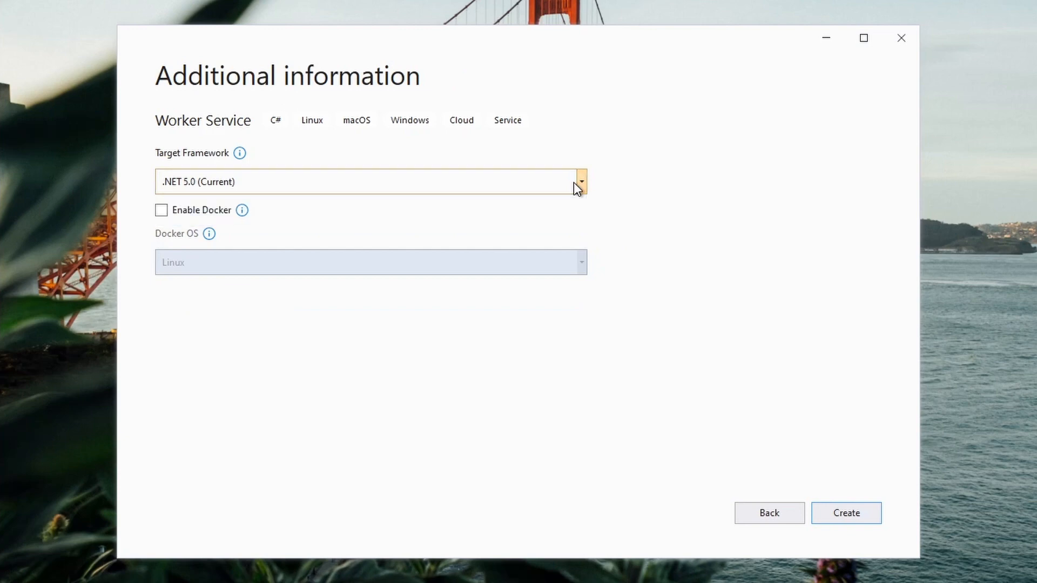
{"action": "left_click", "coordinate": [846, 513]}
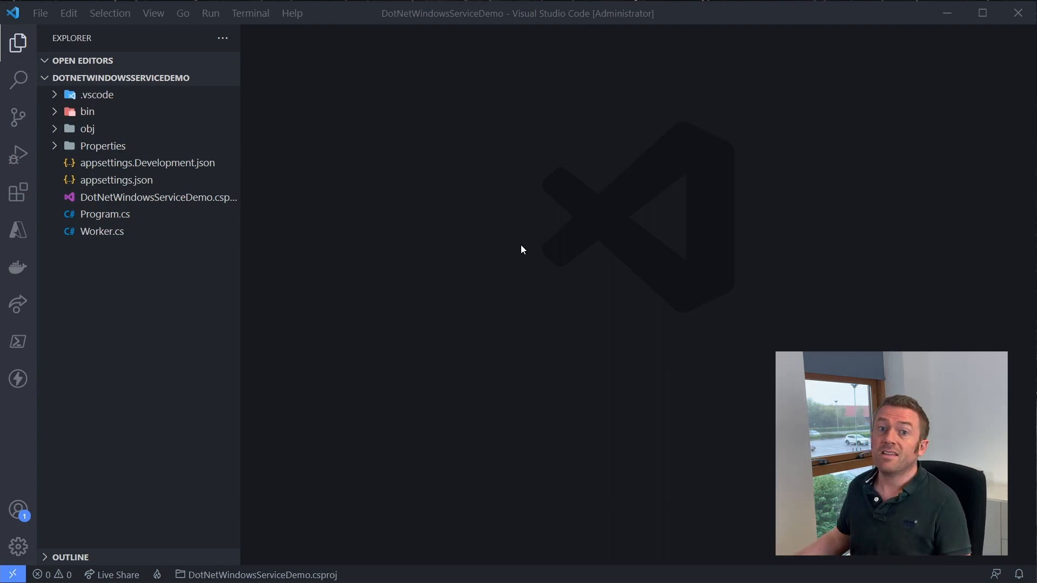
{"action": "mouse_move", "coordinate": [503, 249]}
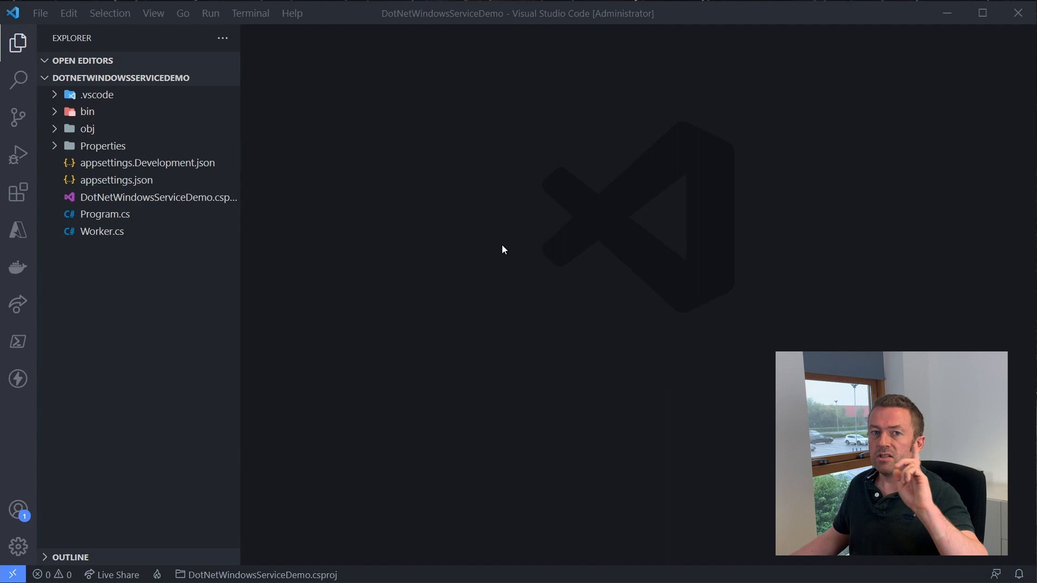
{"action": "mouse_move", "coordinate": [331, 307]}
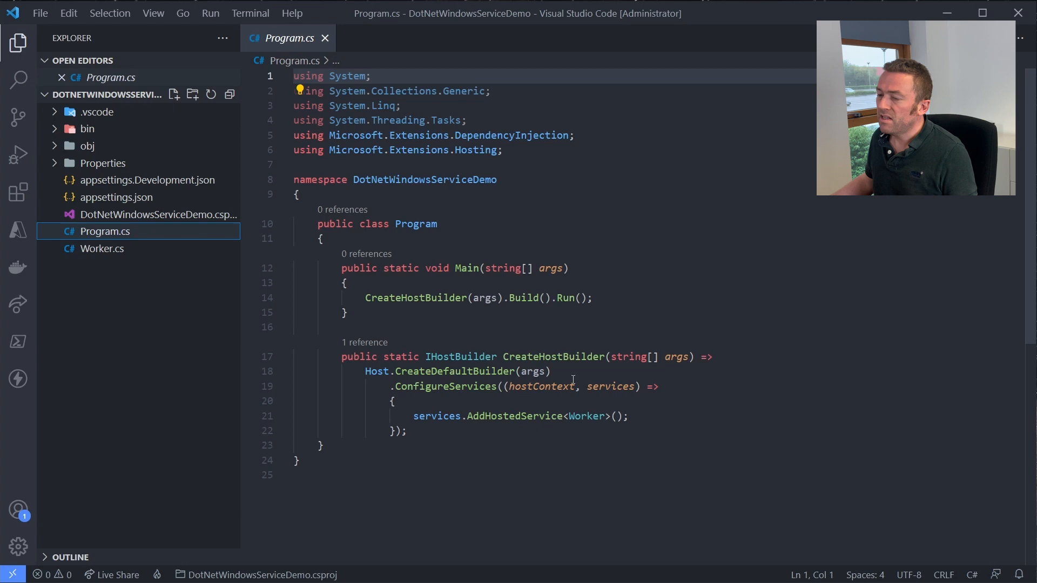
Bring up Worker.cs and scroll through the ExecuteAsync logging loop.
{"action": "left_click", "coordinate": [103, 248]}
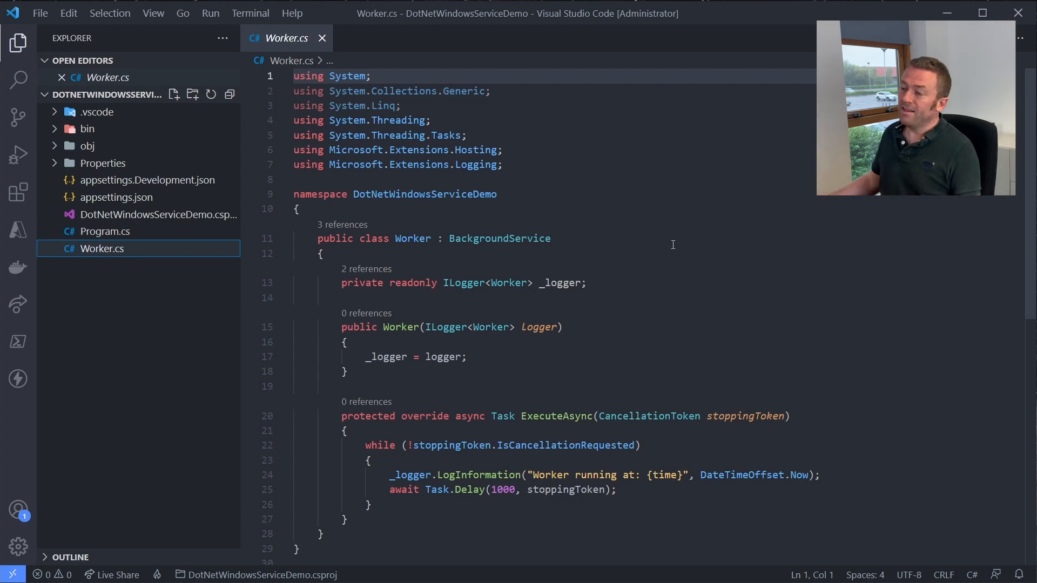
{"action": "scroll", "scroll_direction": "down", "scroll_amount": 3}
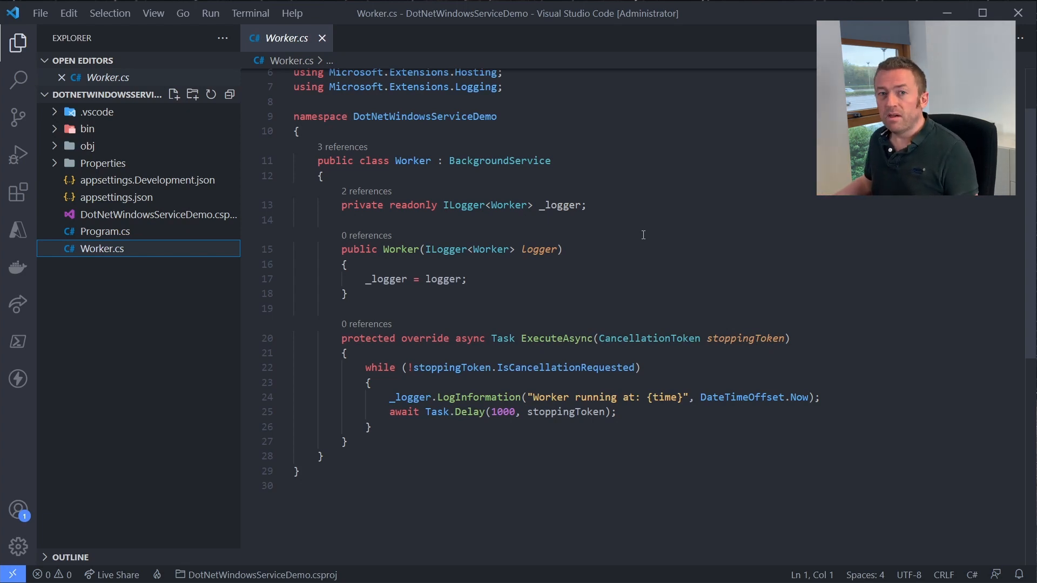
{"action": "mouse_move", "coordinate": [361, 443]}
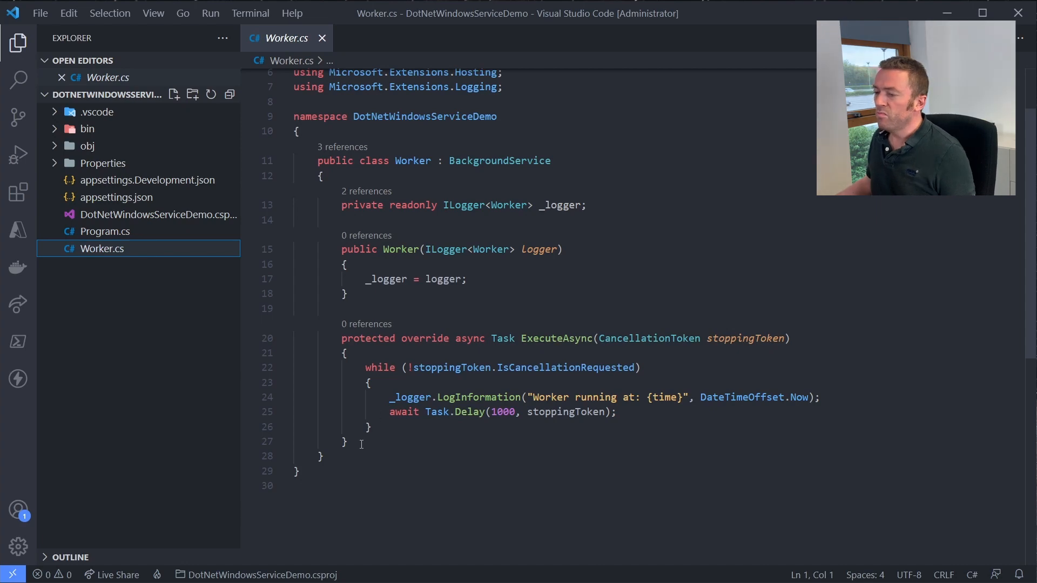
Override StartAsync to log a BackgroundService starting-up message before the base call.
{"action": "type", "text": "override Task StartAsync(CancellationToken cancellationToken"}
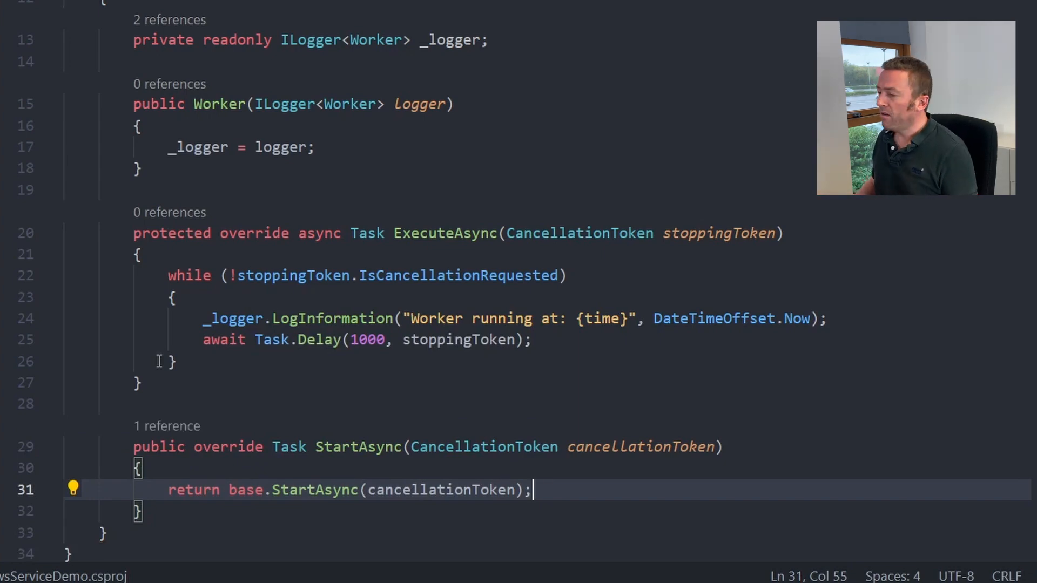
{"action": "type", "text": "_logger.LogInformation"}
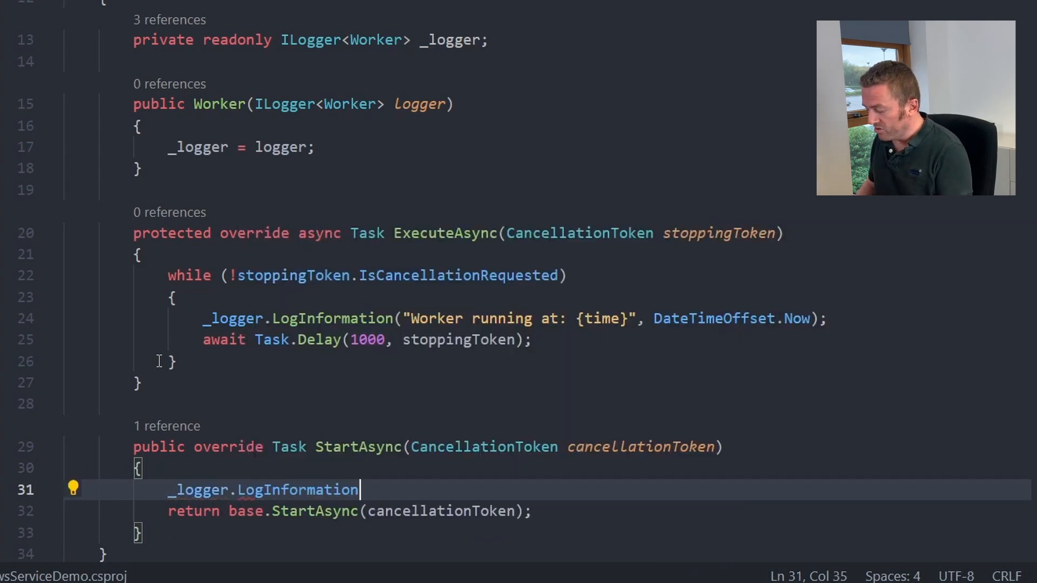
{"action": "type", "text": "(\"BackgroundService starting up...\");"}
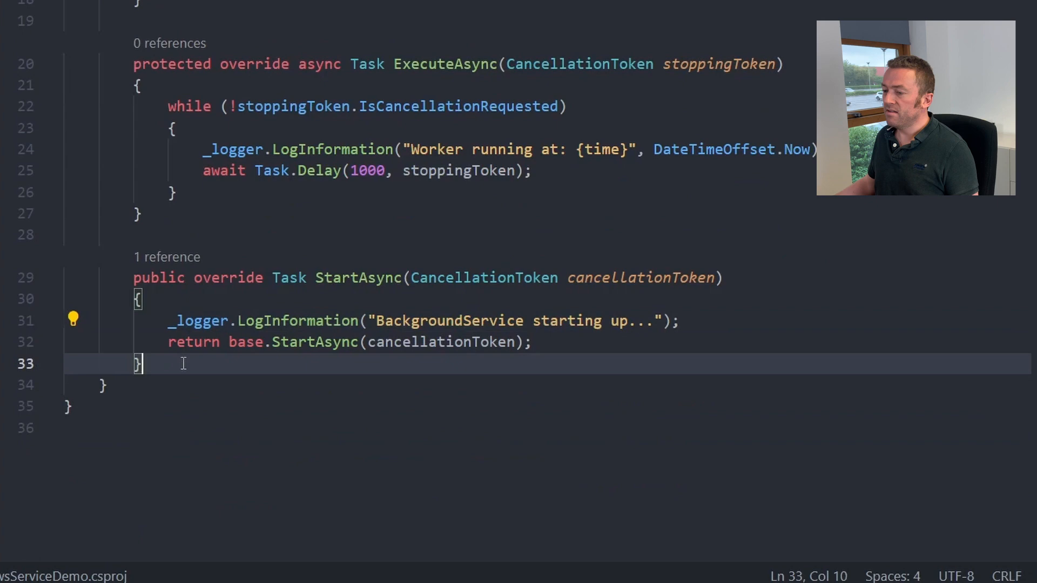
Override StopAsync to log a BackgroundService stopping message before the base call.
{"action": "type", "text": "override Task StopAsync(CancellationToken cancellationToken"}
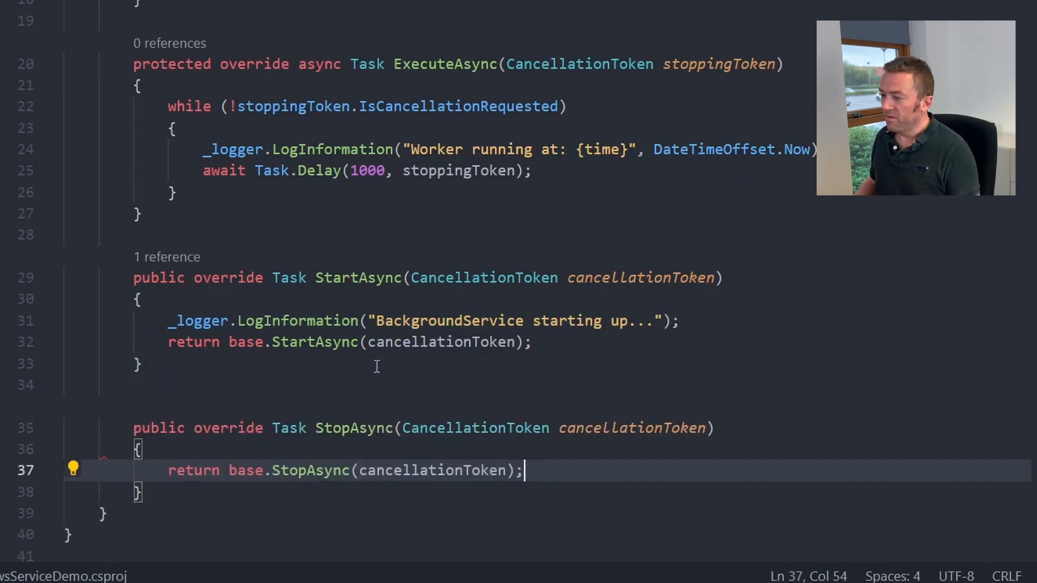
{"action": "type", "text": "_logger.L"}
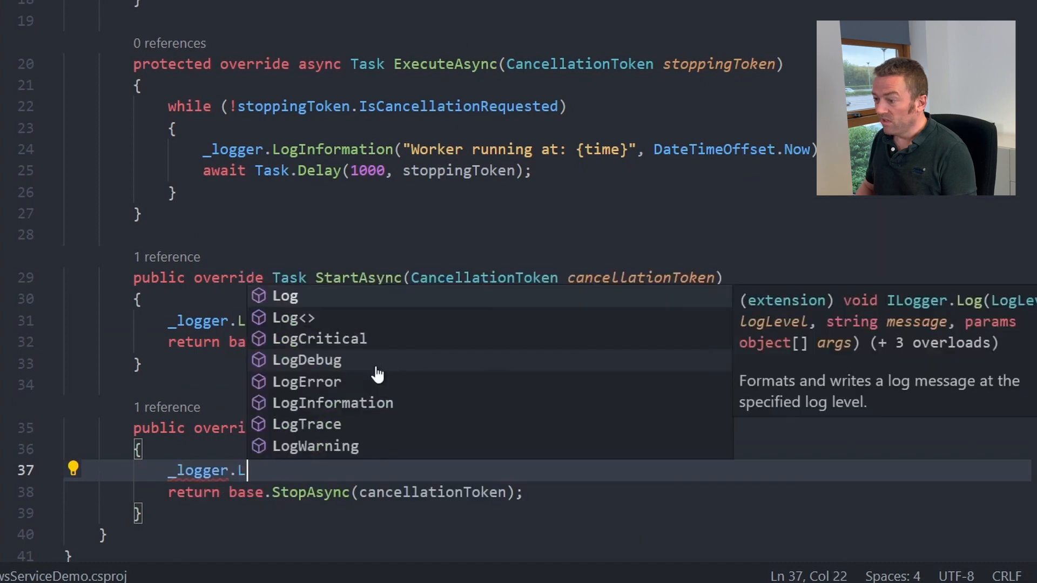
{"action": "type", "text": "ogInformation(\"BackgroundService stopping!\");"}
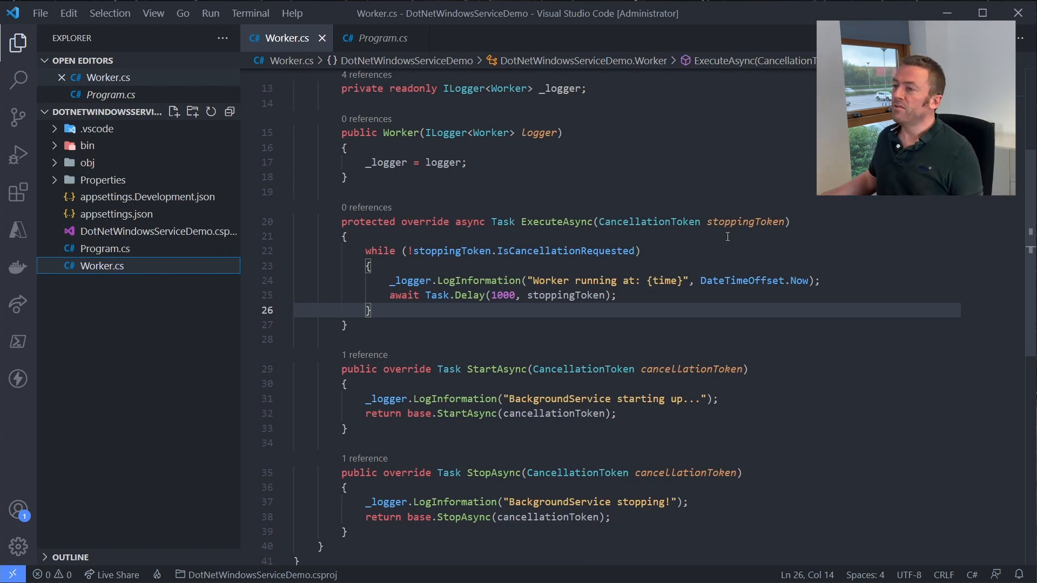
In a new terminal, add the Serilog.Sinks.File package with dotnet add package.
{"action": "left_click", "coordinate": [250, 13]}
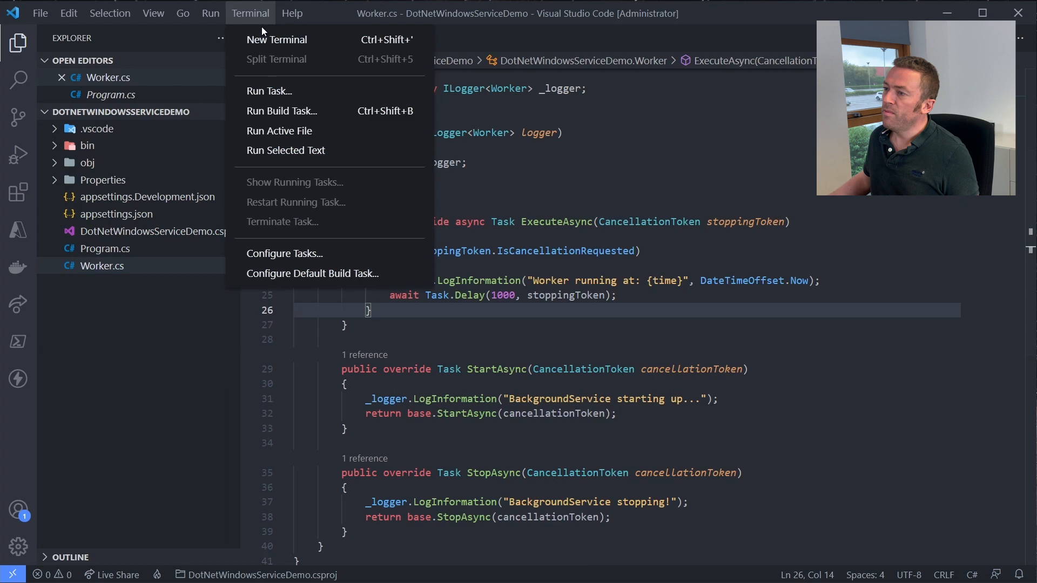
{"action": "left_click", "coordinate": [277, 39]}
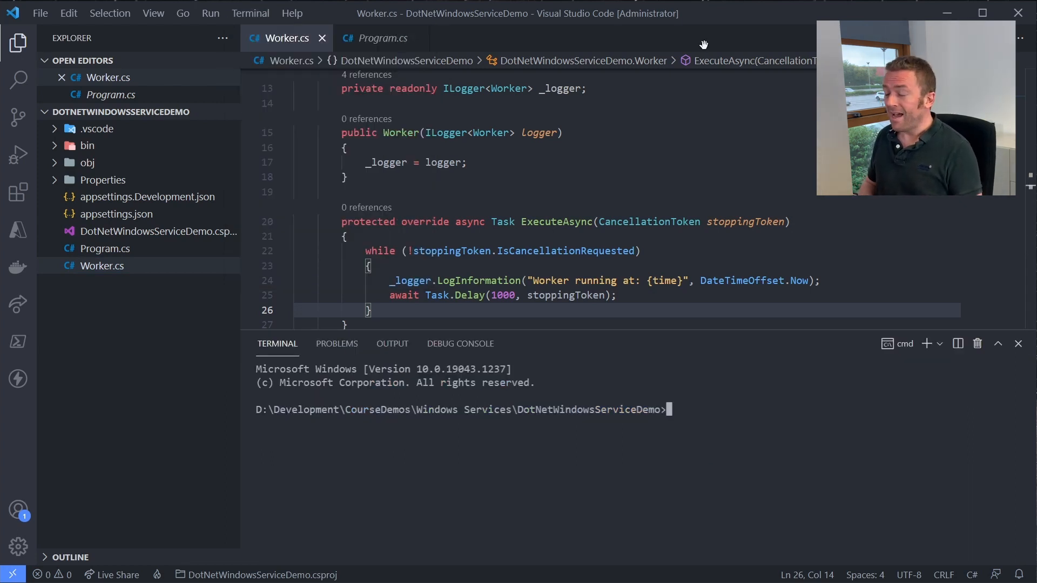
{"action": "type", "text": "dotnet"}
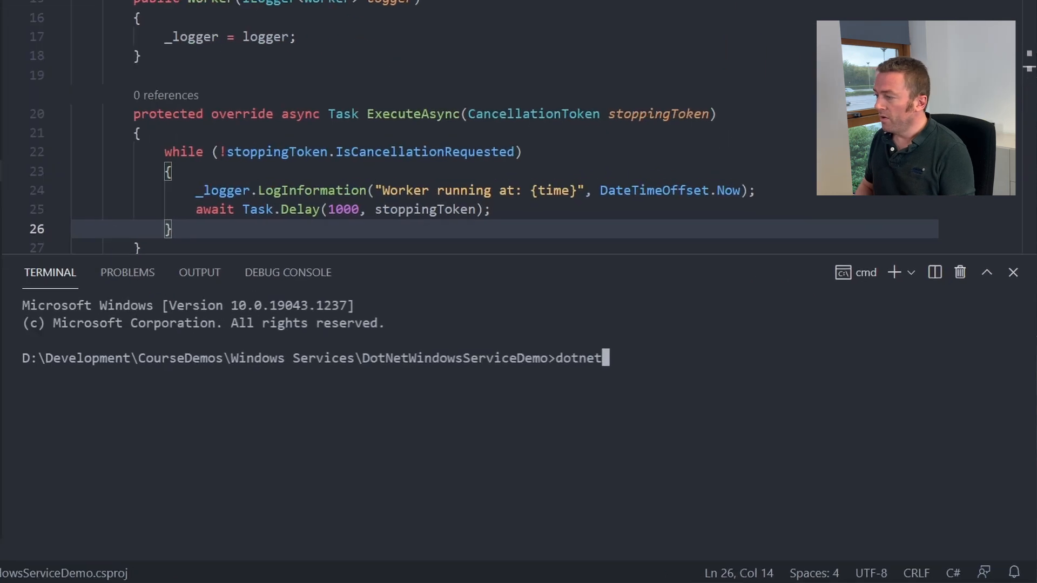
{"action": "type", "text": "add package Ser"}
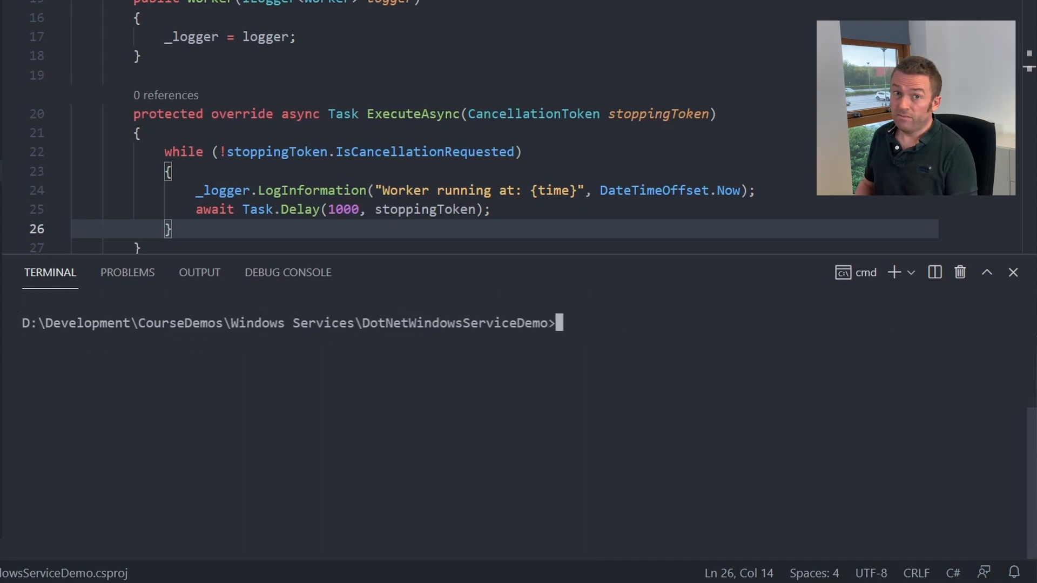
{"action": "type", "text": "dotnet add p"}
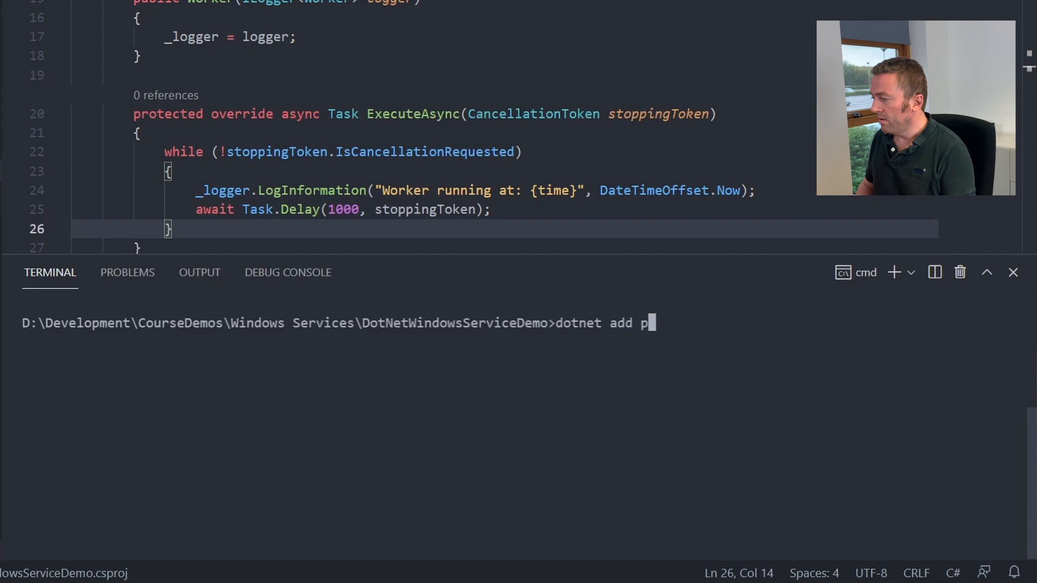
{"action": "type", "text": "ackage Serilog.Sinks.File"}
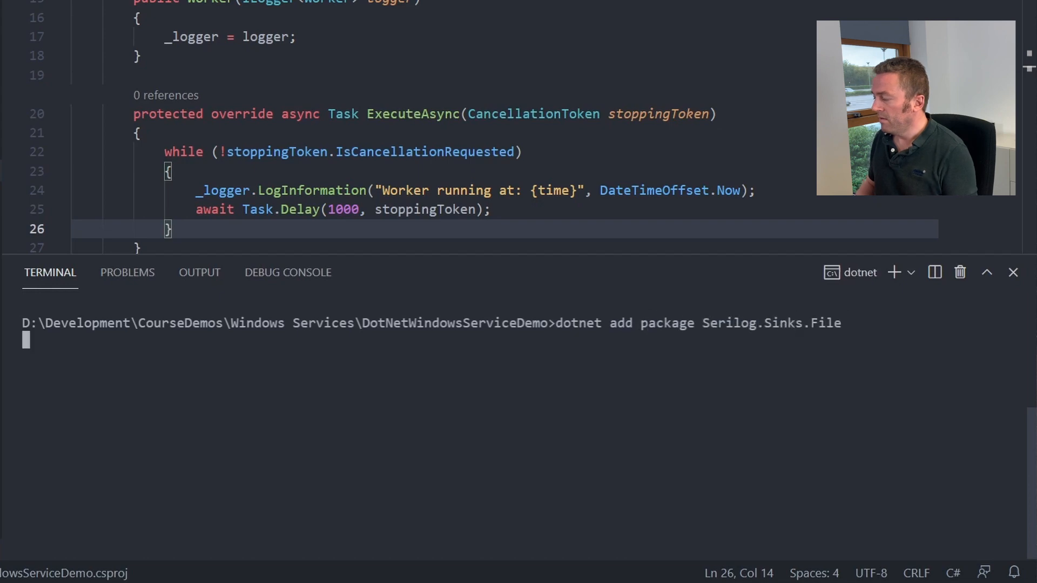
{"action": "key", "text": "Return"}
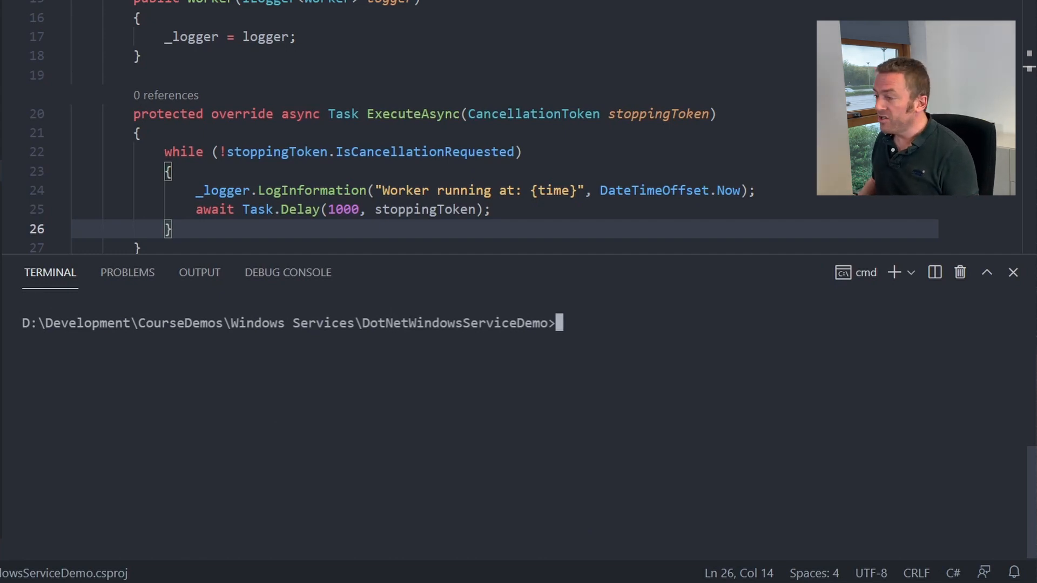
Enter the dotnet add package command for Serilog.Extensions.Hosting.
{"action": "type", "text": "dotnet add p"}
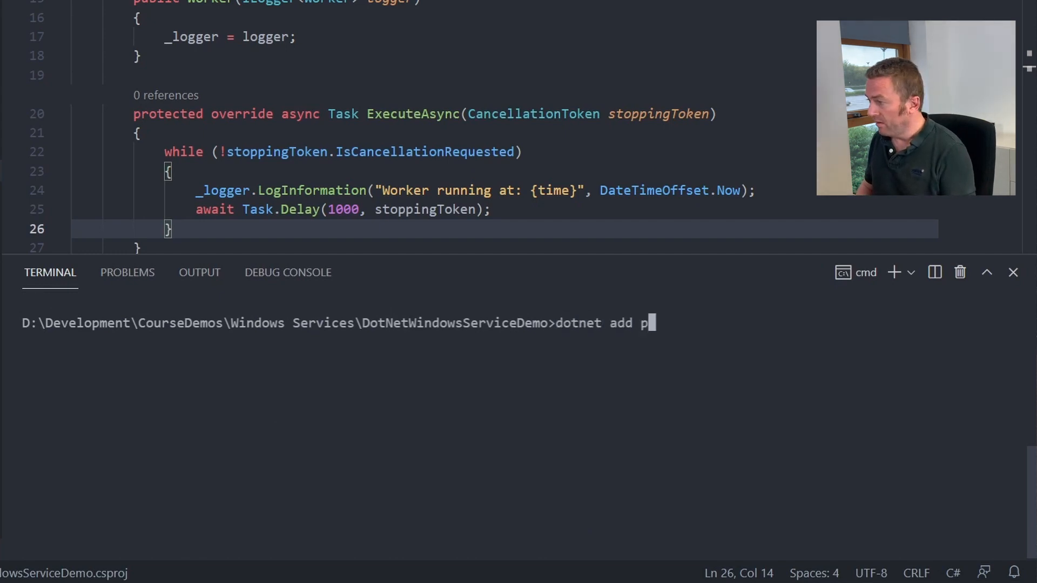
{"action": "type", "text": "ackage Serilog.Extensions.Host"}
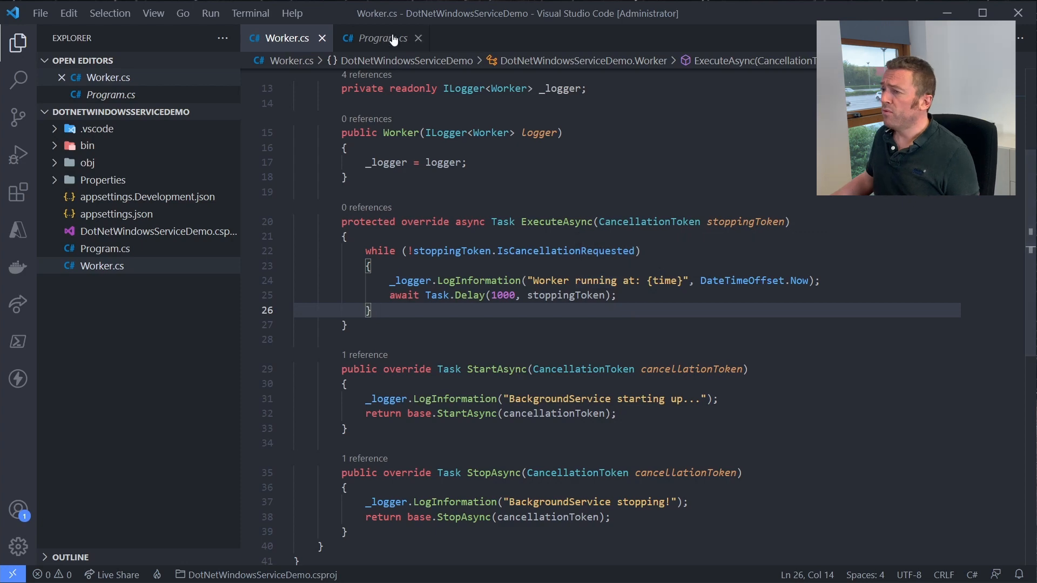
Add a using Serilog; directive at the top of Program.cs.
{"action": "left_click", "coordinate": [377, 38]}
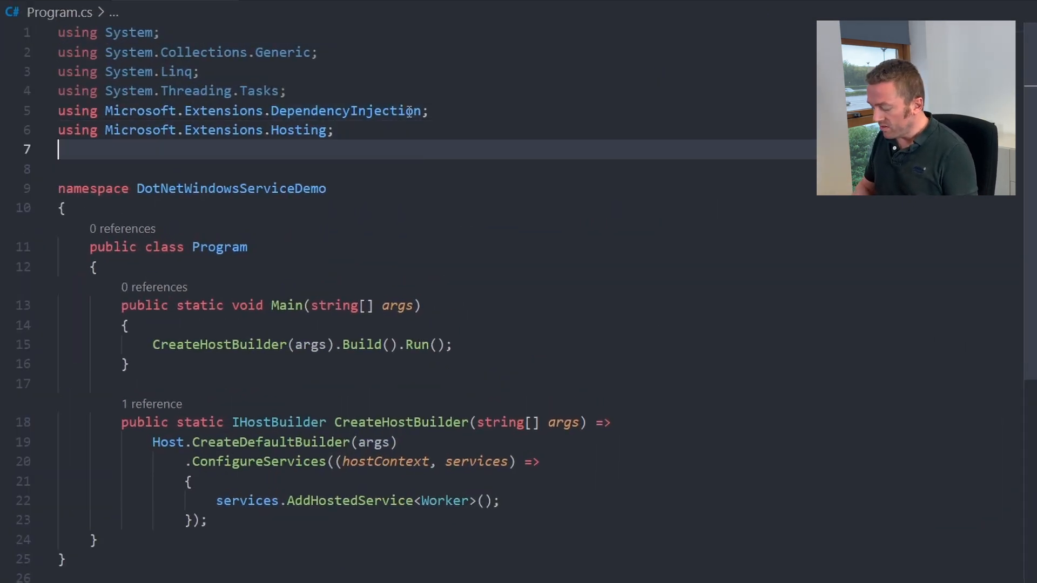
{"action": "type", "text": "using Serilog;"}
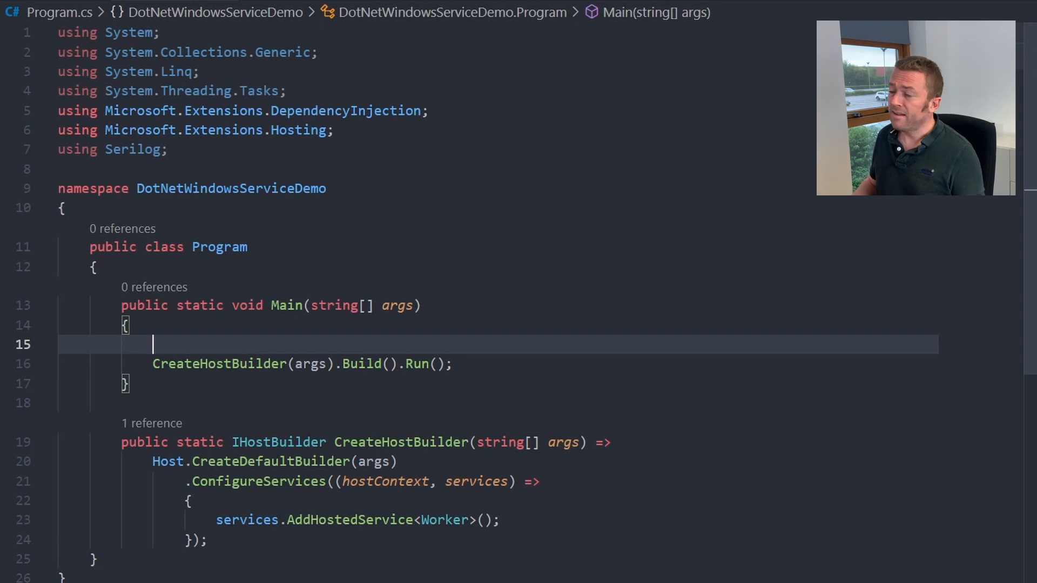
Declare progData from Environment.GetFolderPath for CommonApplicationData in Main.
{"action": "type", "text": "var"}
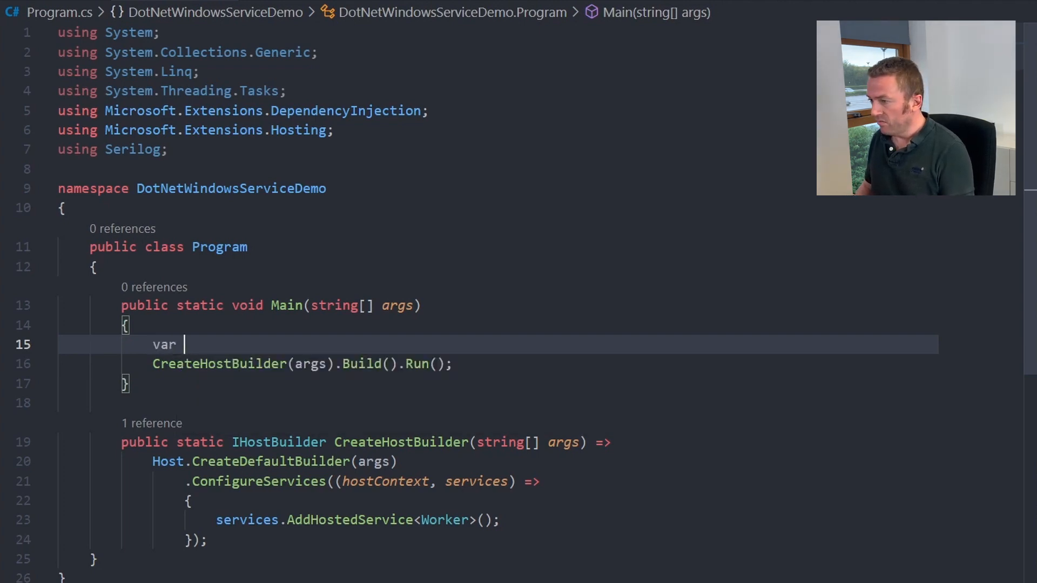
{"action": "type", "text": "progData"}
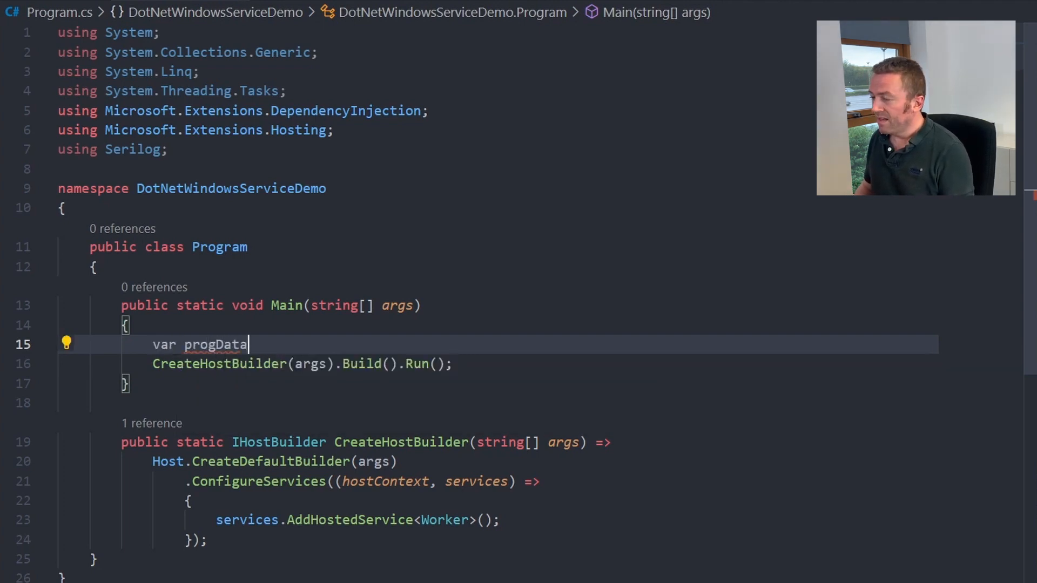
{"action": "type", "text": "="}
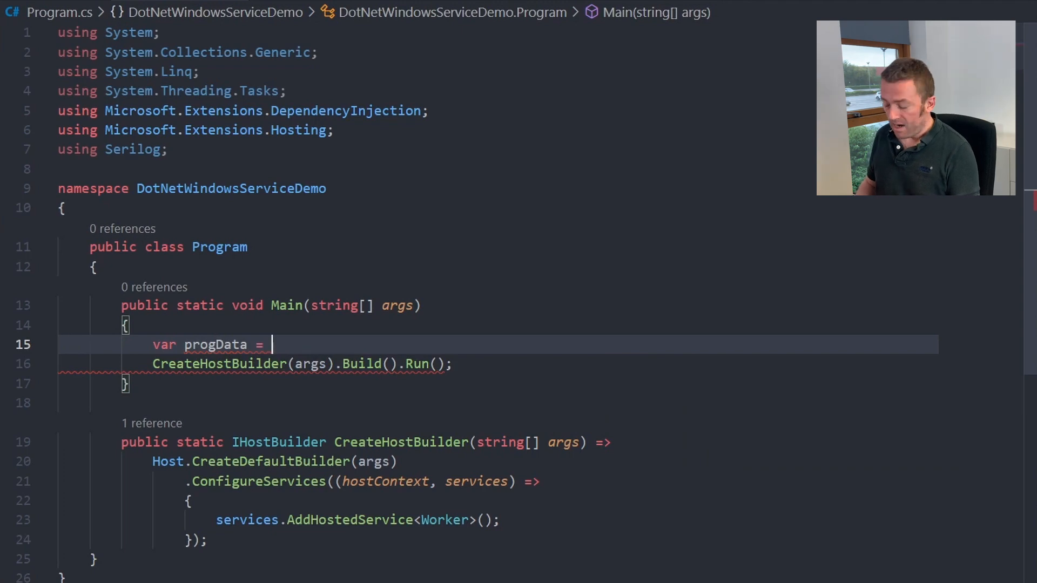
{"action": "type", "text": "Environment.GetFolderPath("}
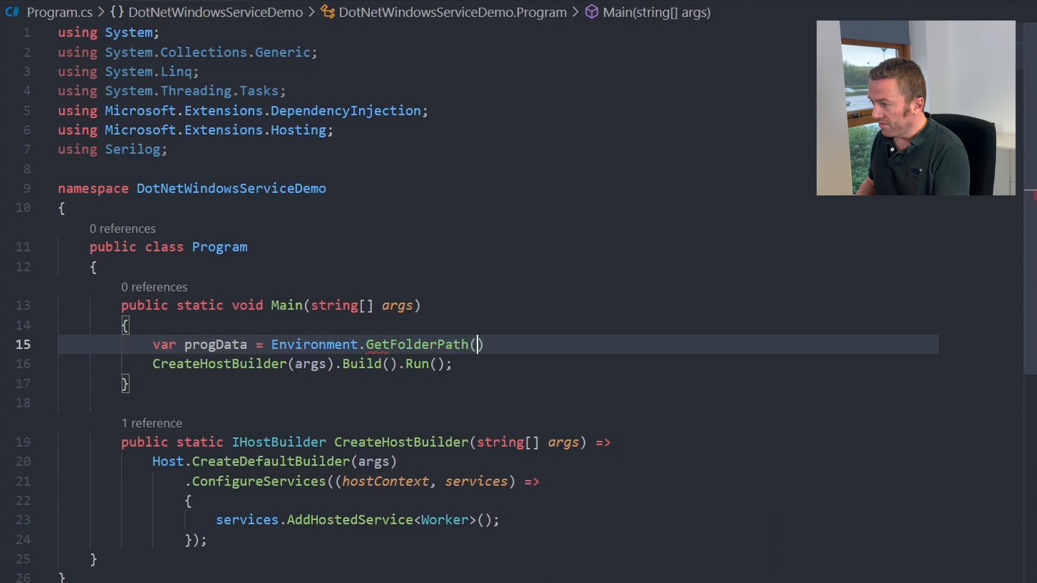
{"action": "type", "text": "Environment.SpecialFolder.CommonApplicationData"}
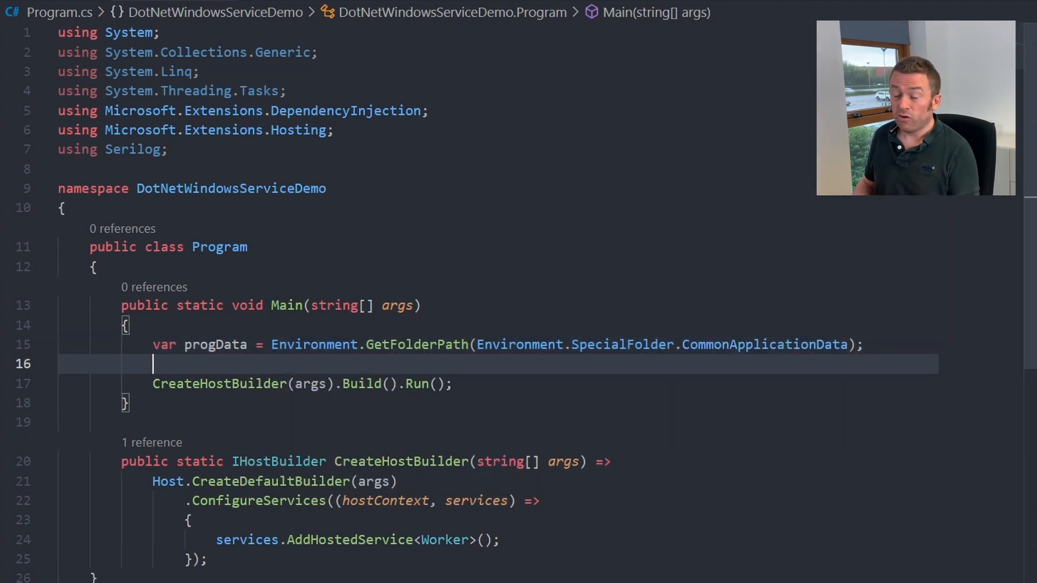
Assign Log.Logger a new LoggerConfiguration writing to the console.
{"action": "type", "text": "Lo"}
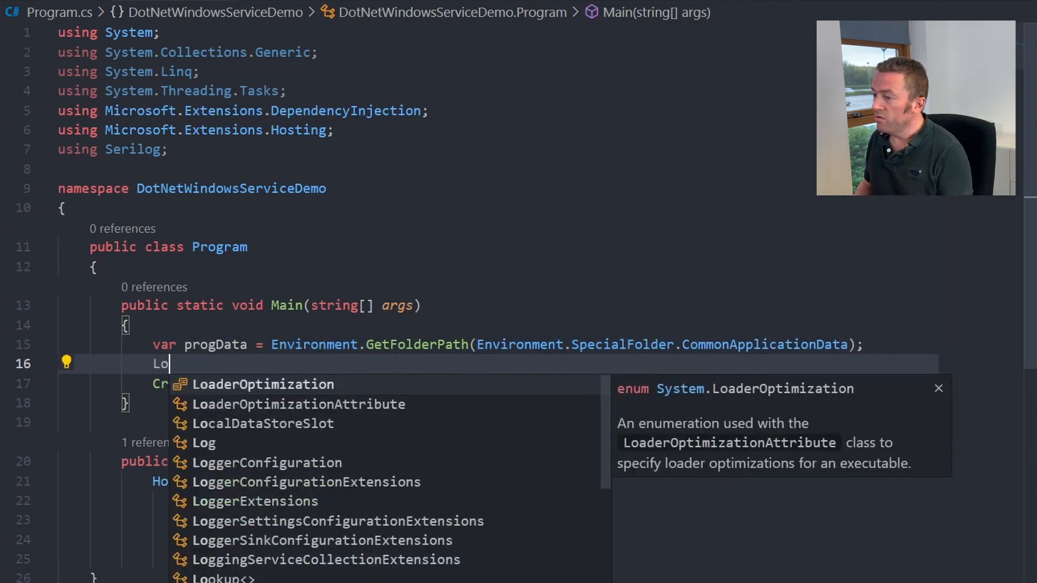
{"action": "type", "text": "g.Logger"}
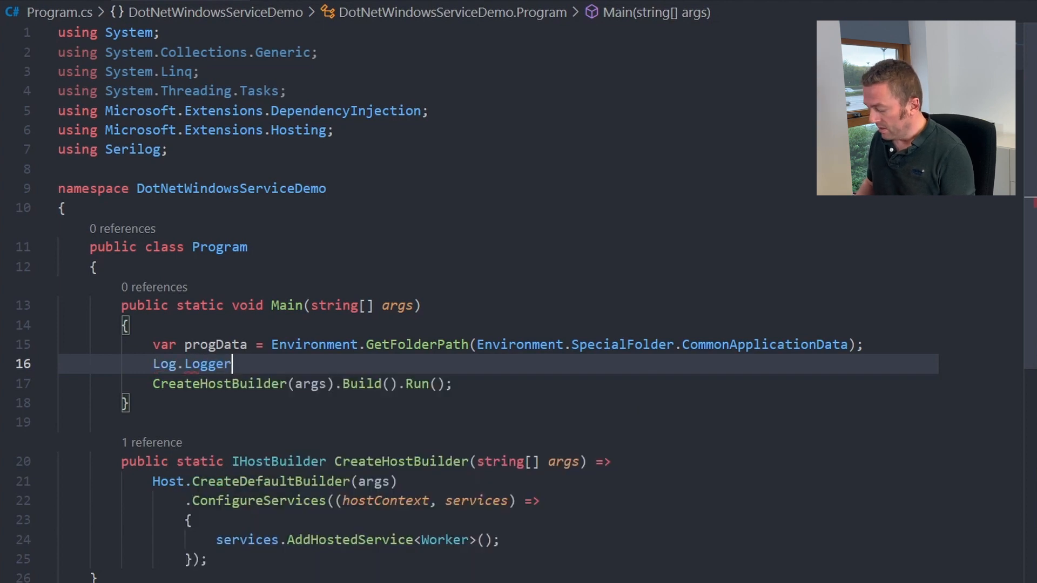
{"action": "type", "text": "= new Log"}
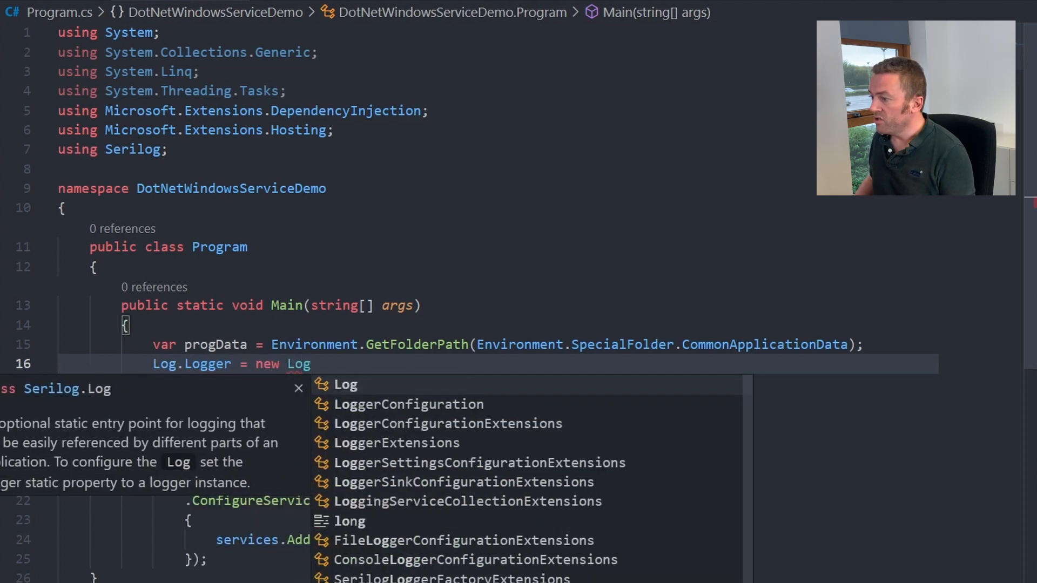
{"action": "left_click", "coordinate": [409, 404]}
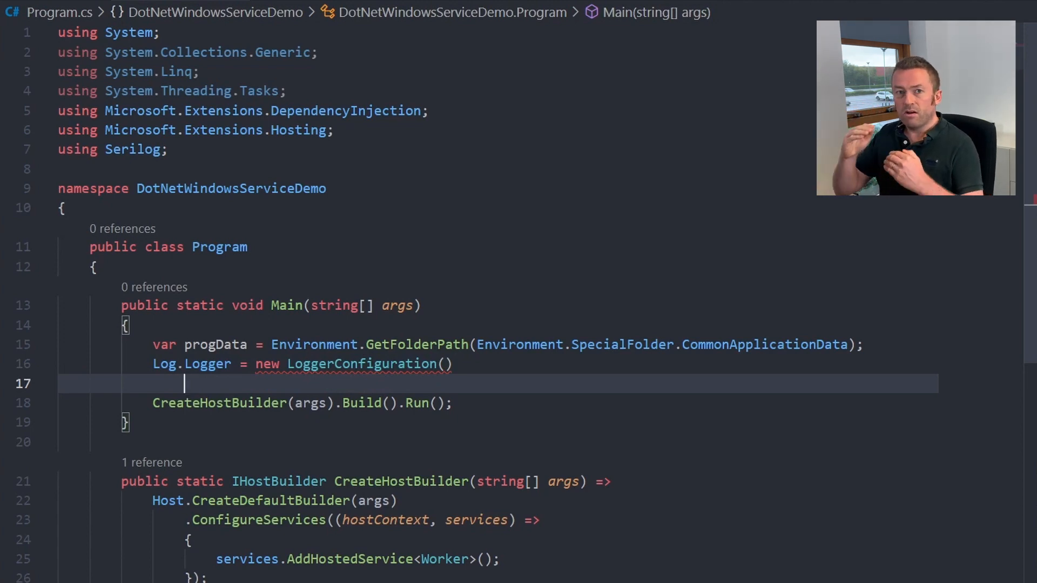
{"action": "type", "text": ".WriteTo.File("}
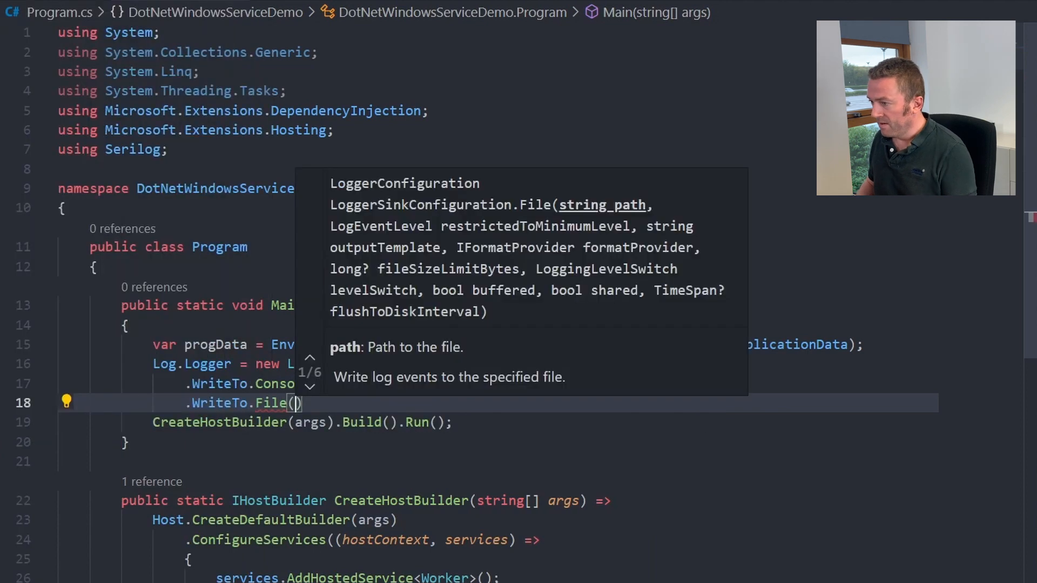
Add a file sink at Path.Combine(progData, CourseDemos, servicelog.txt) and finish with CreateLogger.
{"action": "type", "text": "Path"}
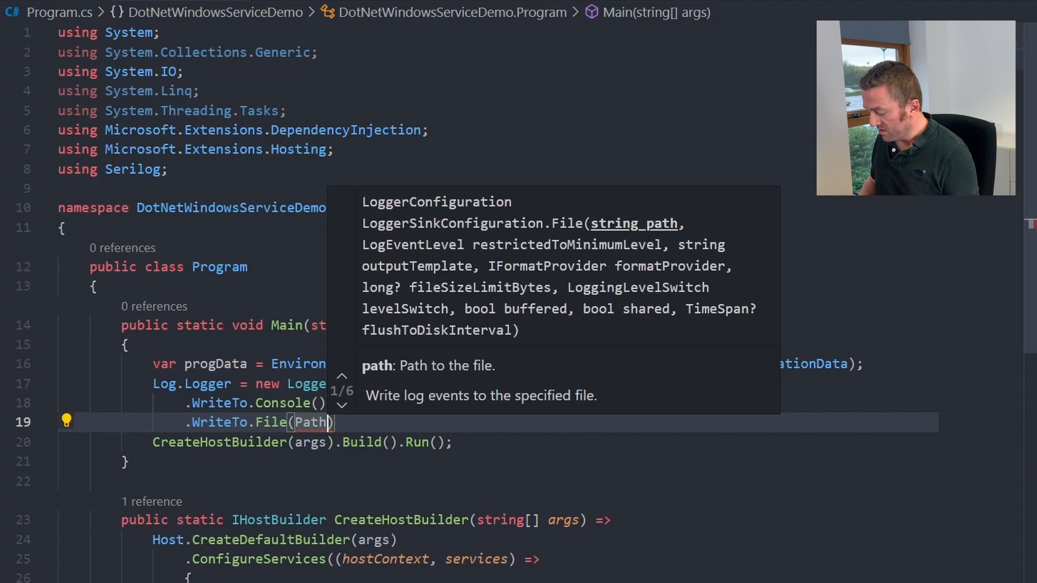
{"action": "type", "text": "Path.Combine(progData, \""}
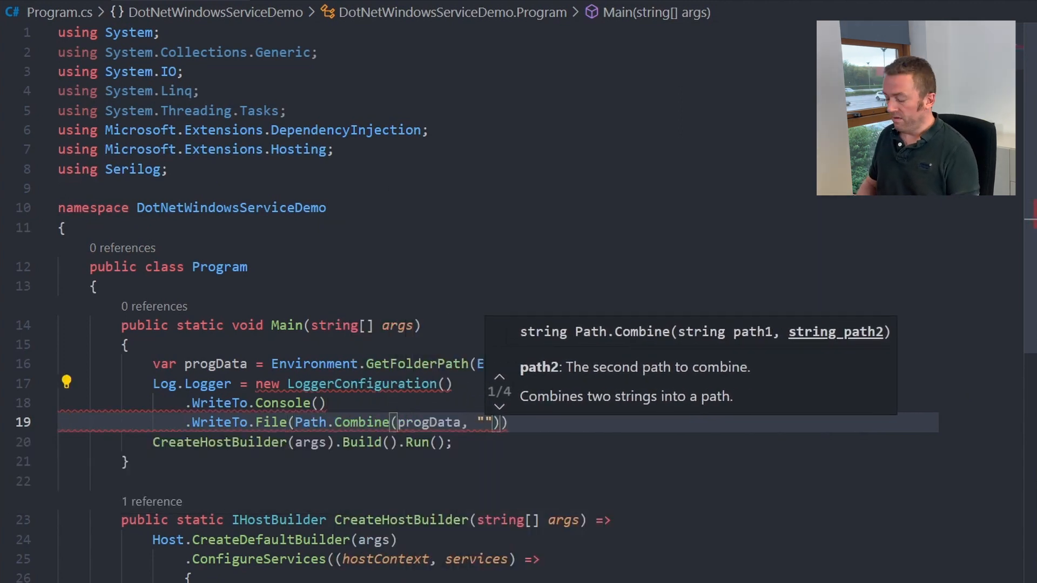
{"action": "type", "text": "CourseDemos"}
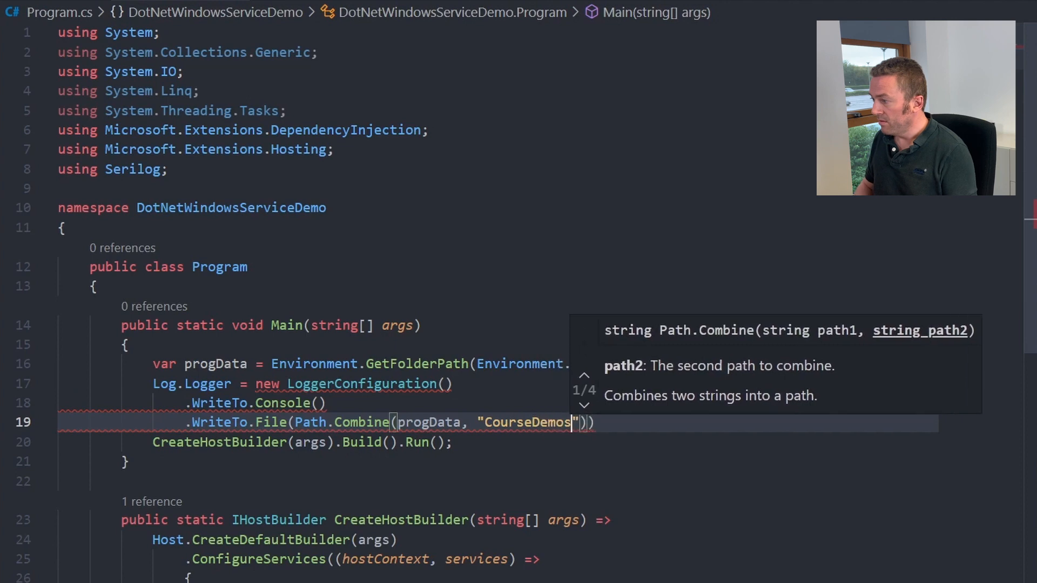
{"action": "type", "text": ", \"se"}
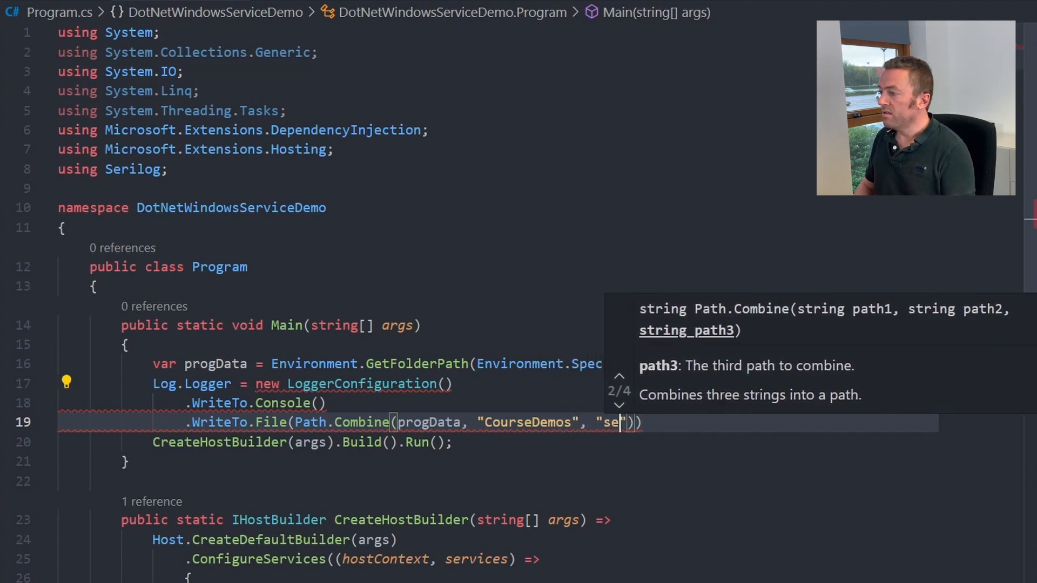
{"action": "type", "text": "rvicelog.tx"}
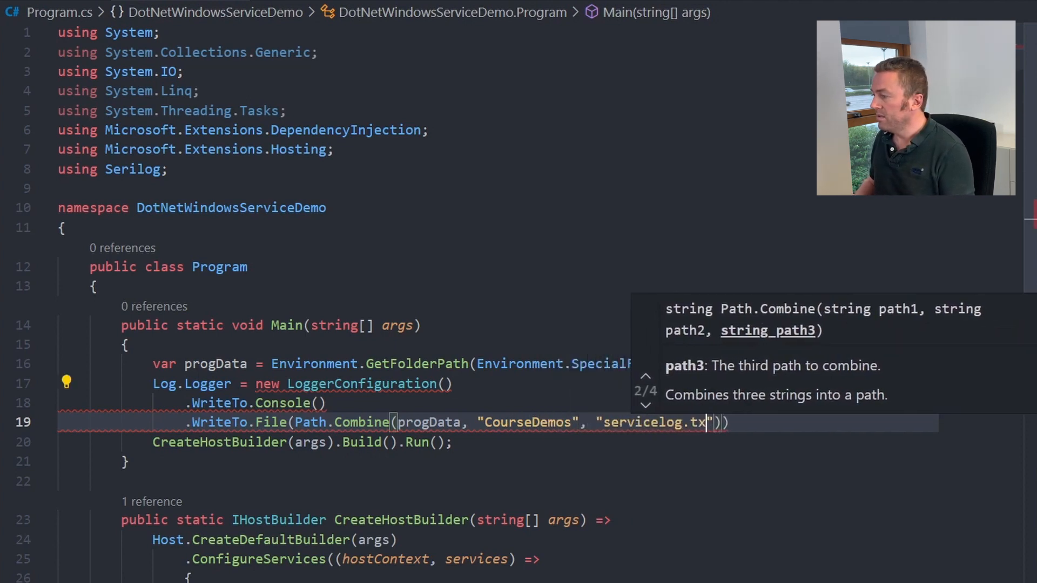
{"action": "key", "text": "enter"}
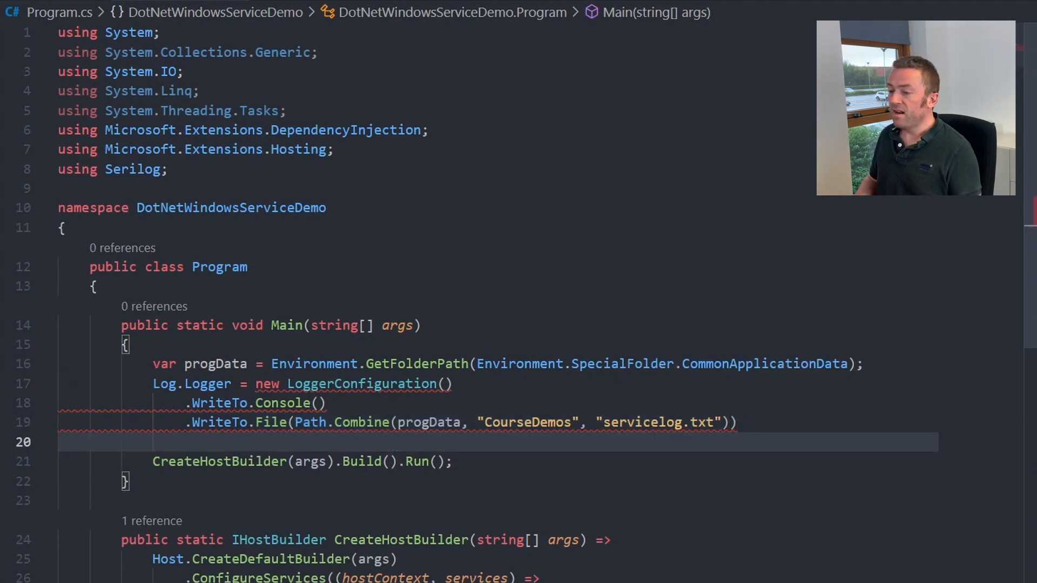
{"action": "type", "text": ".CreateLogger();"}
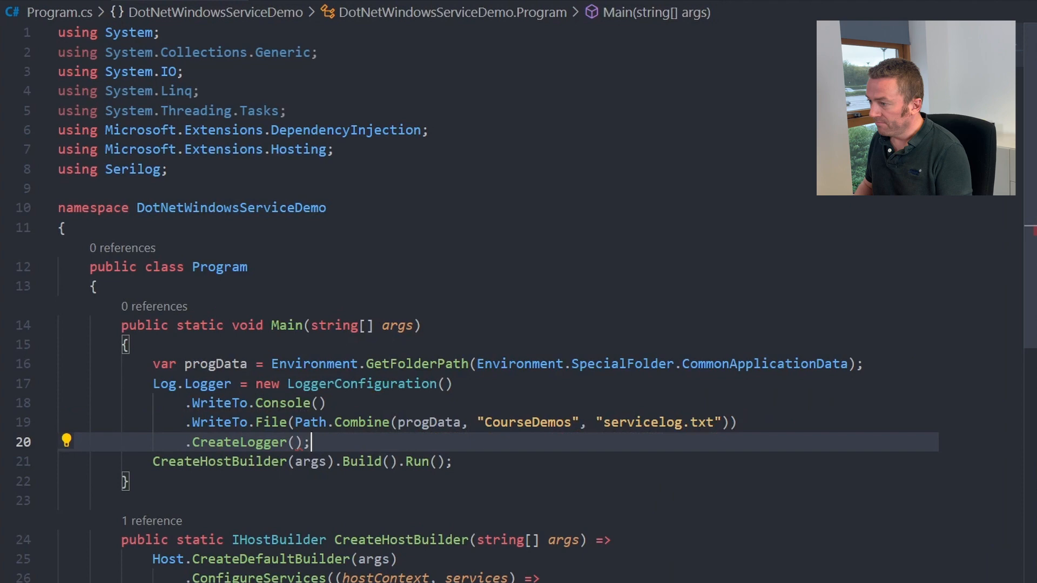
{"action": "key", "text": "Enter"}
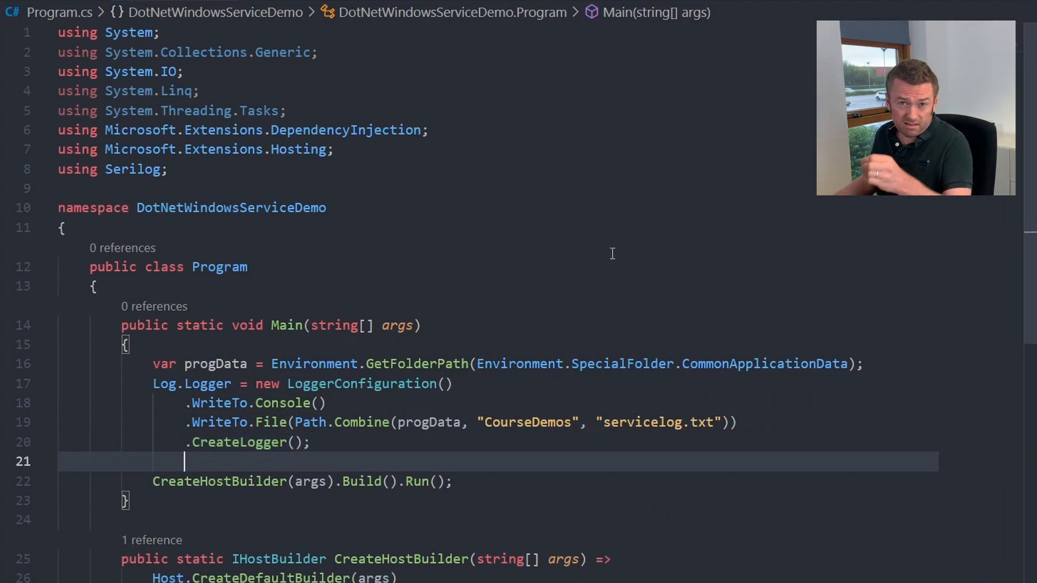
Chain .UseSerilog() onto Host.CreateDefaultBuilder(args) in CreateHostBuilder.
{"action": "scroll", "scroll_direction": "down", "scroll_amount": 3}
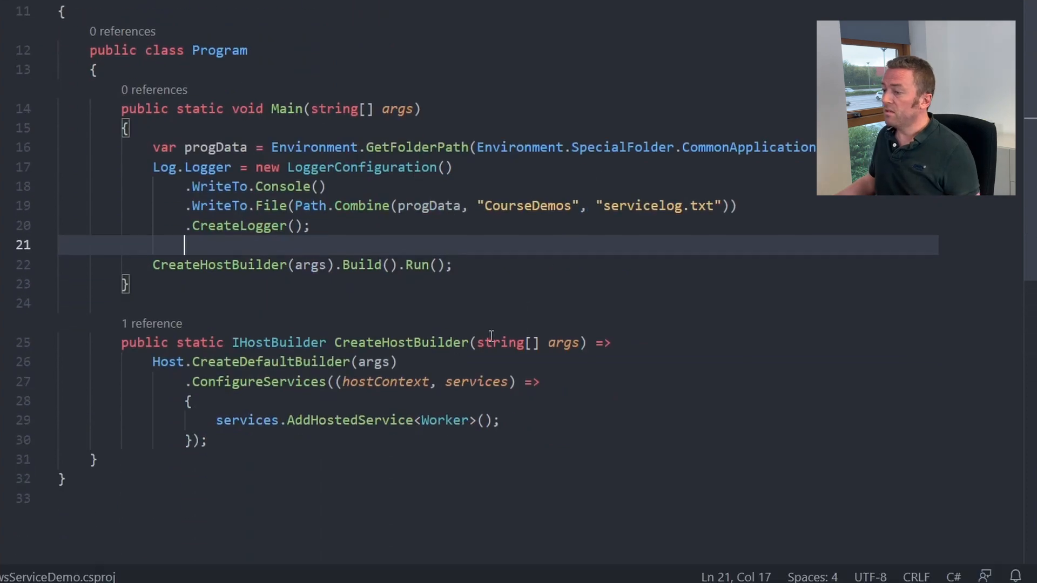
{"action": "type", "text": "."}
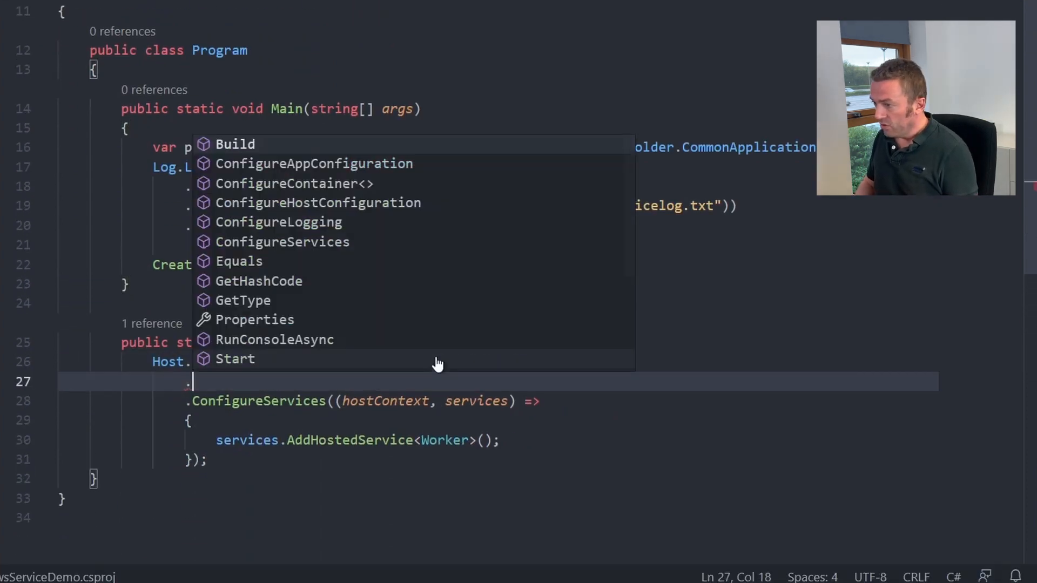
{"action": "type", "text": "UseSerilog("}
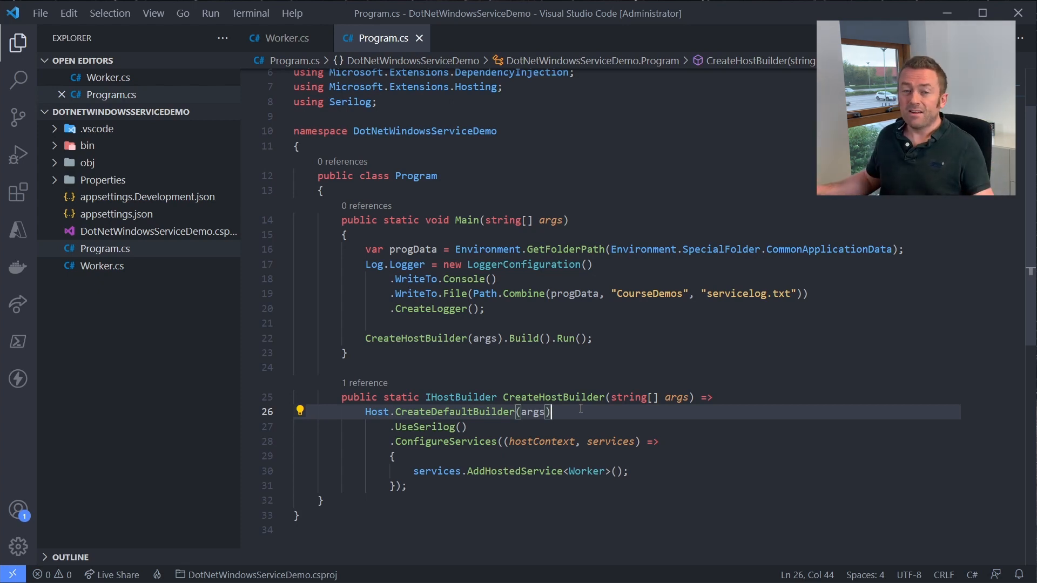
{"action": "mouse_move", "coordinate": [250, 12]}
{"action": "type", "text": "dotnet"}
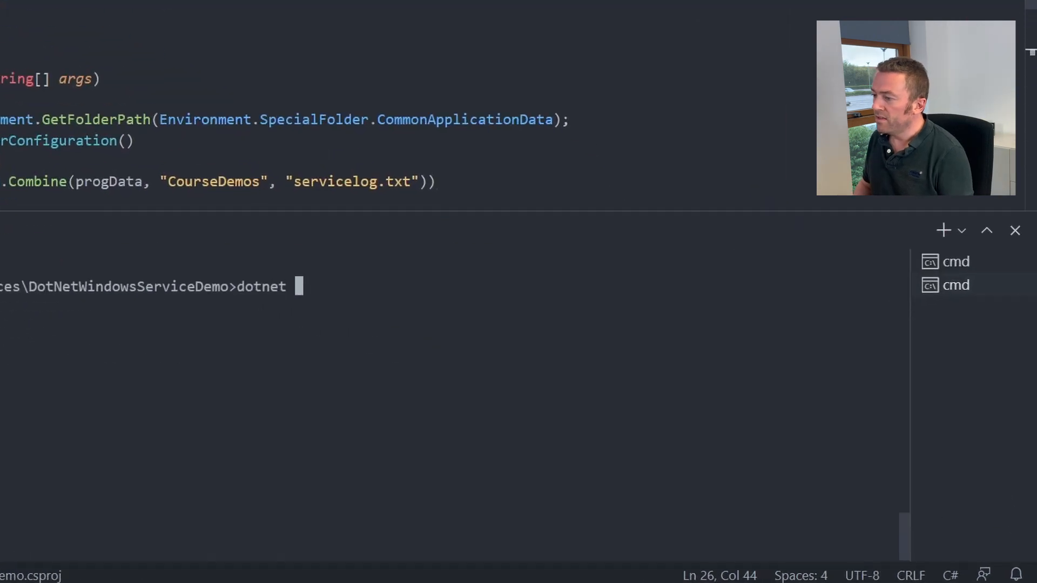
Add the Microsoft.Extensions.Hosting.WindowsServices package via dotnet add package.
{"action": "type", "text": "add package"}
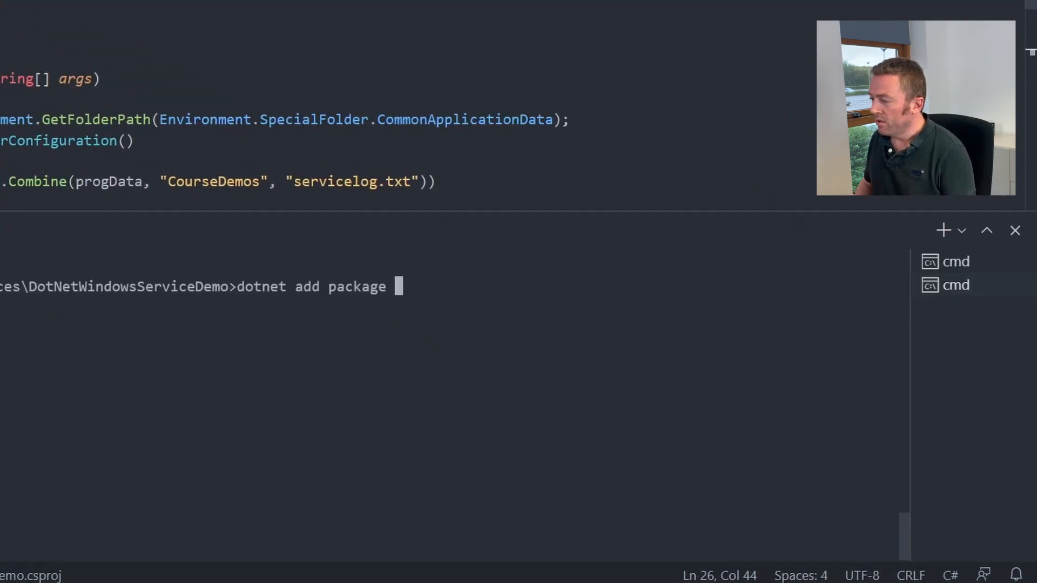
{"action": "type", "text": "Microsoft.E"}
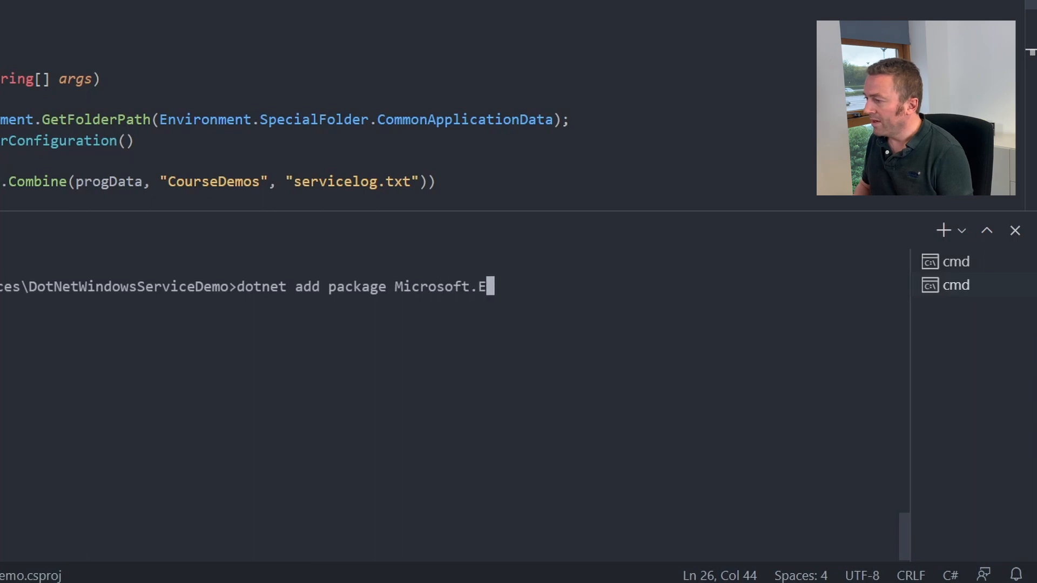
{"action": "type", "text": "xtensions.H"}
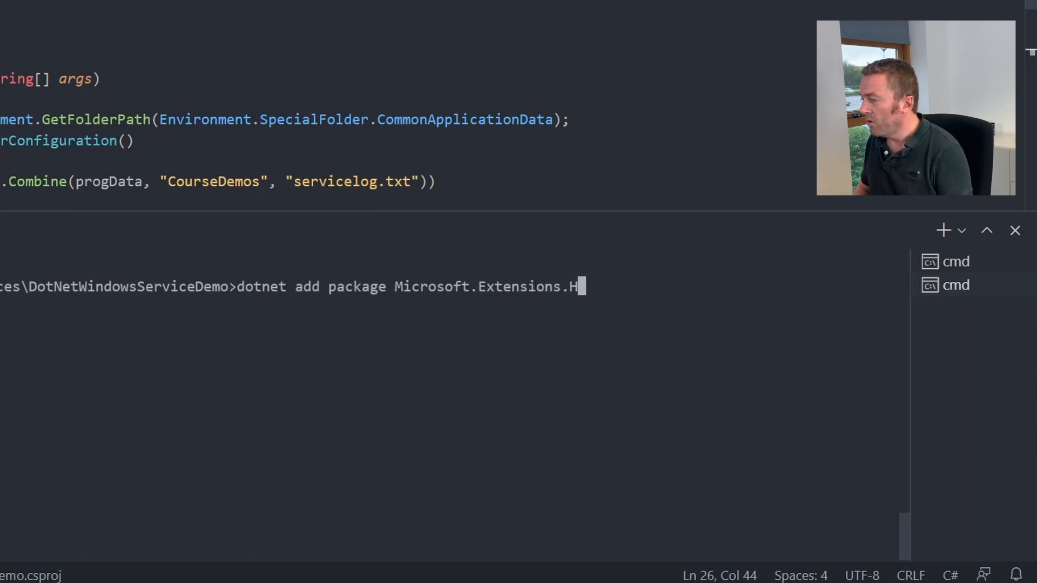
{"action": "type", "text": "osting.WindowsS"}
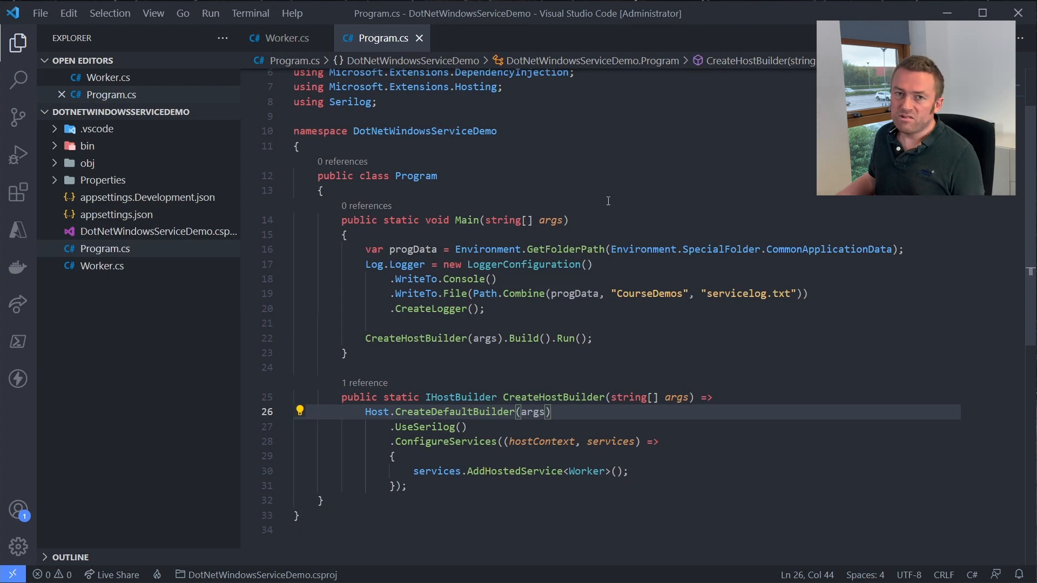
{"action": "mouse_move", "coordinate": [647, 198]}
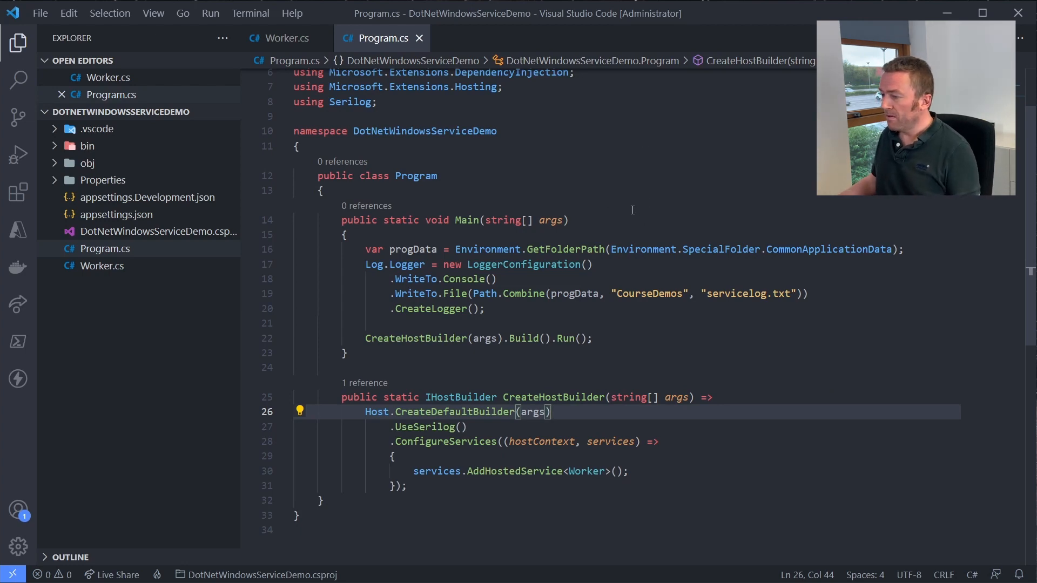
Chain a further .Use… configuration call onto the host builder.
{"action": "type", "text": ".Use"}
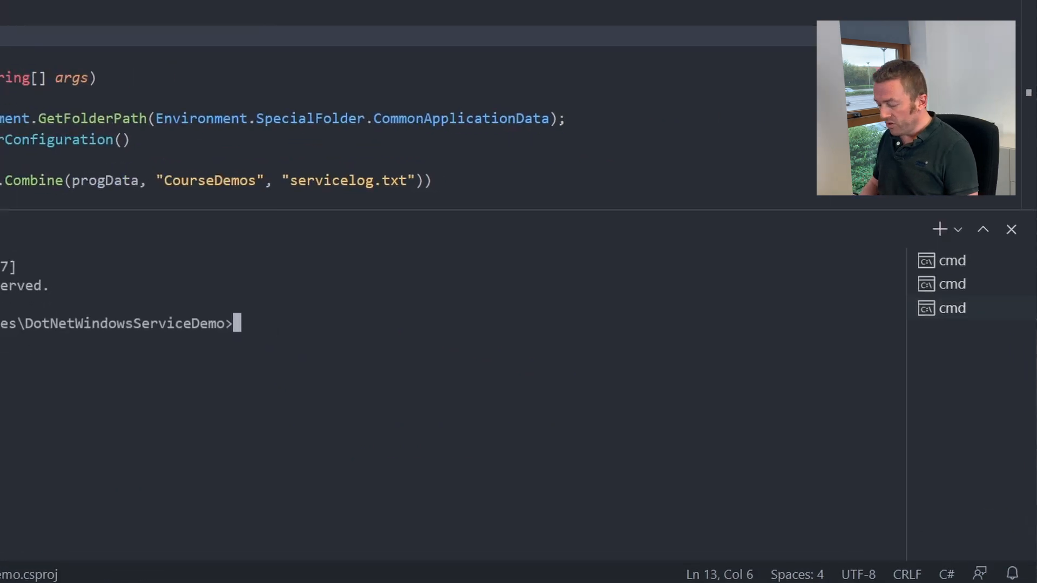
Enter dotnet publish -o publish -c Release -r win-x86 -p:PublishSingleFile=True in the terminal.
{"action": "type", "text": "dotnet publish"}
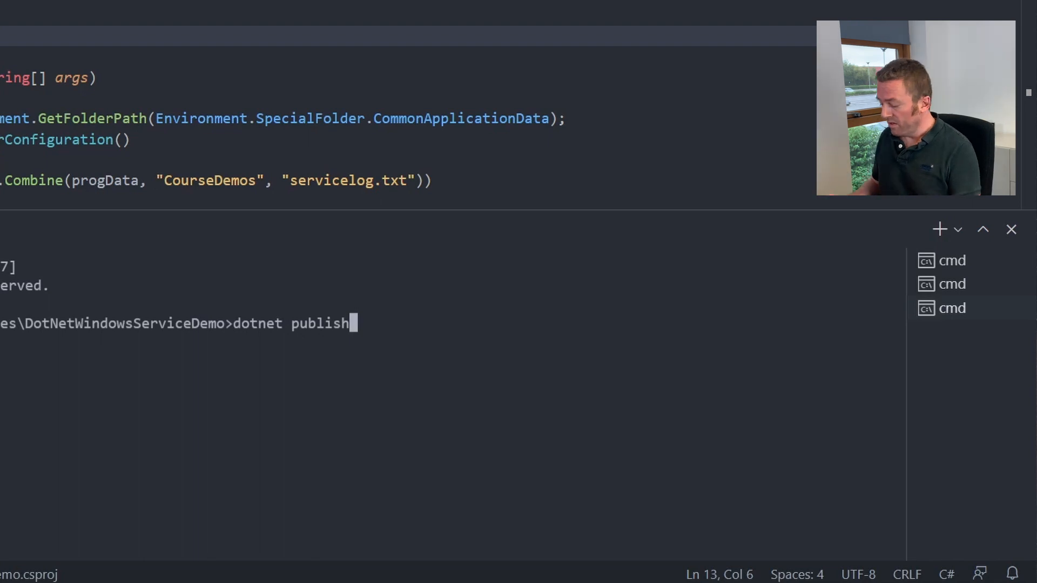
{"action": "type", "text": "-o p"}
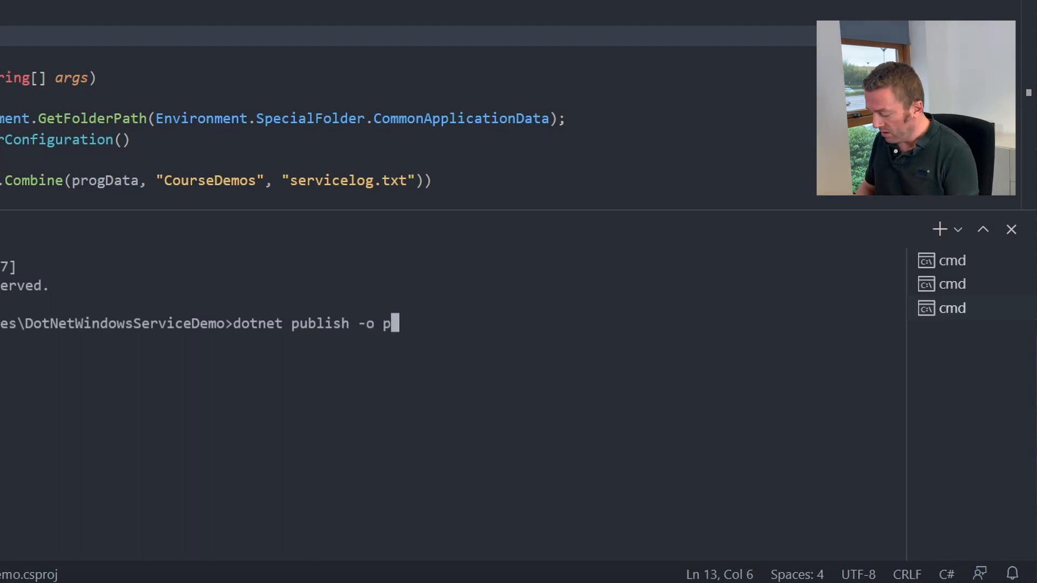
{"action": "type", "text": "ublish"}
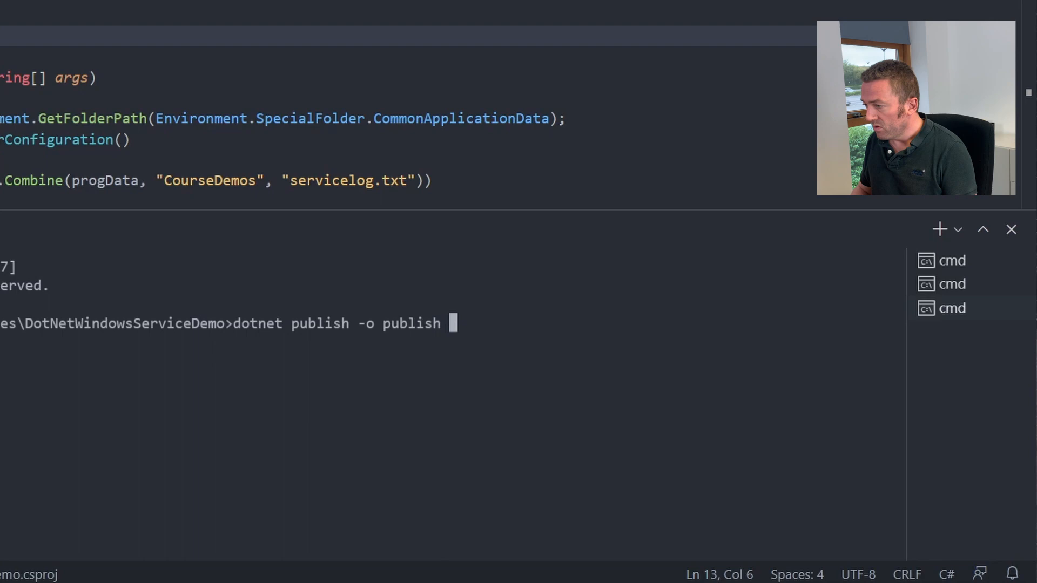
{"action": "type", "text": "-c"}
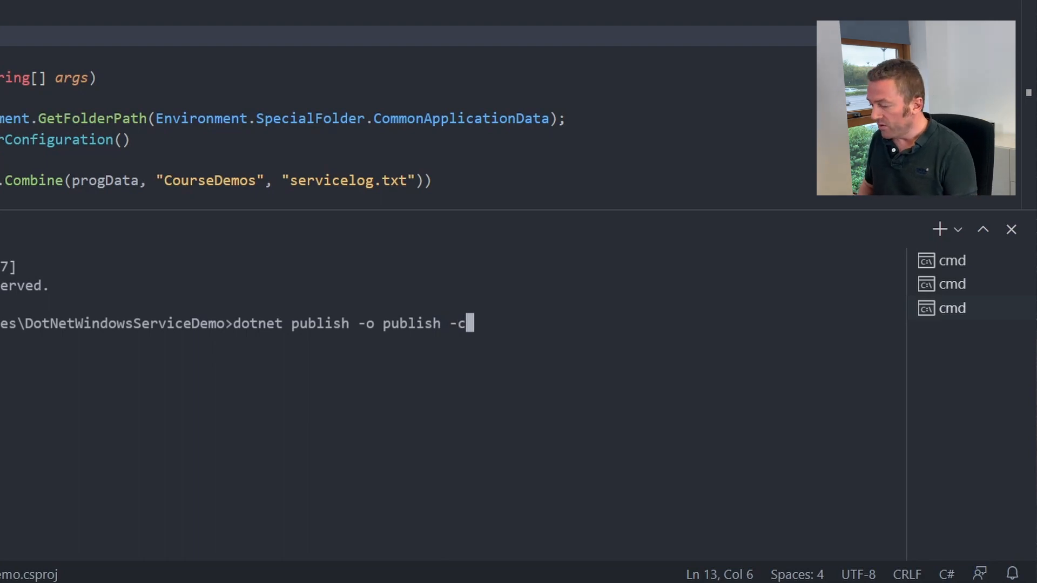
{"action": "type", "text": "Release"}
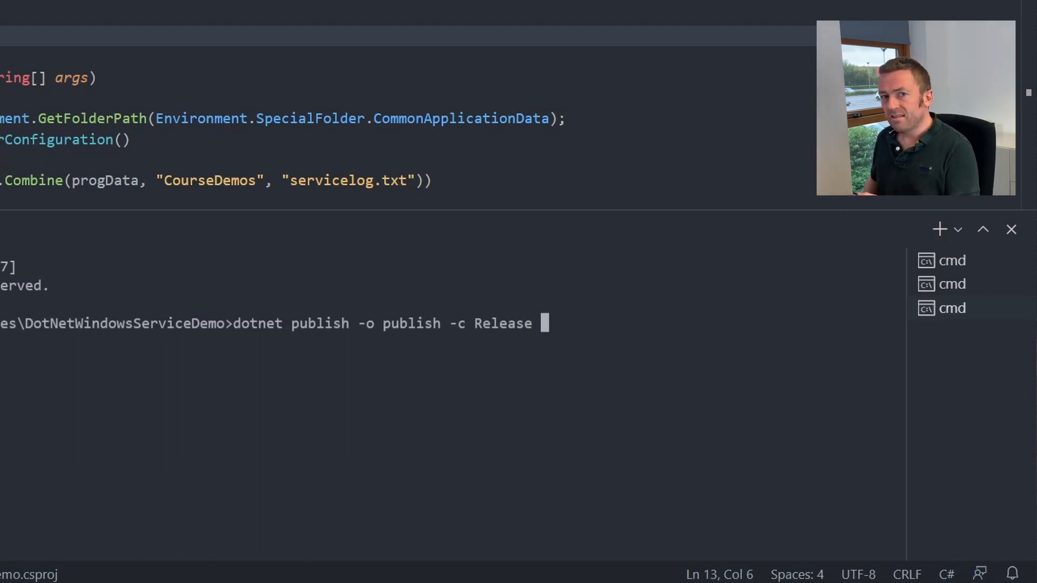
{"action": "type", "text": "-"}
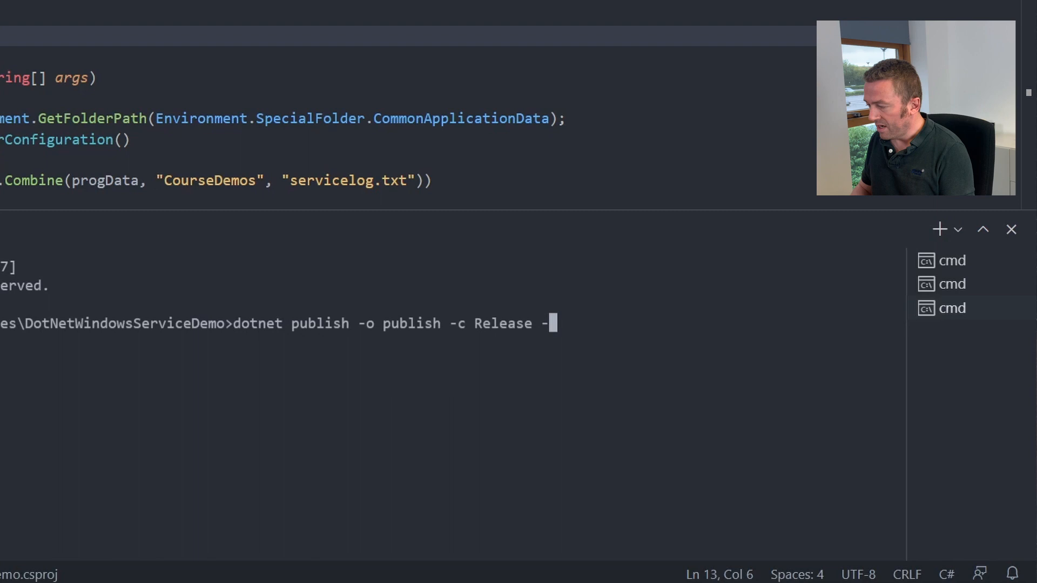
{"action": "type", "text": "r win"}
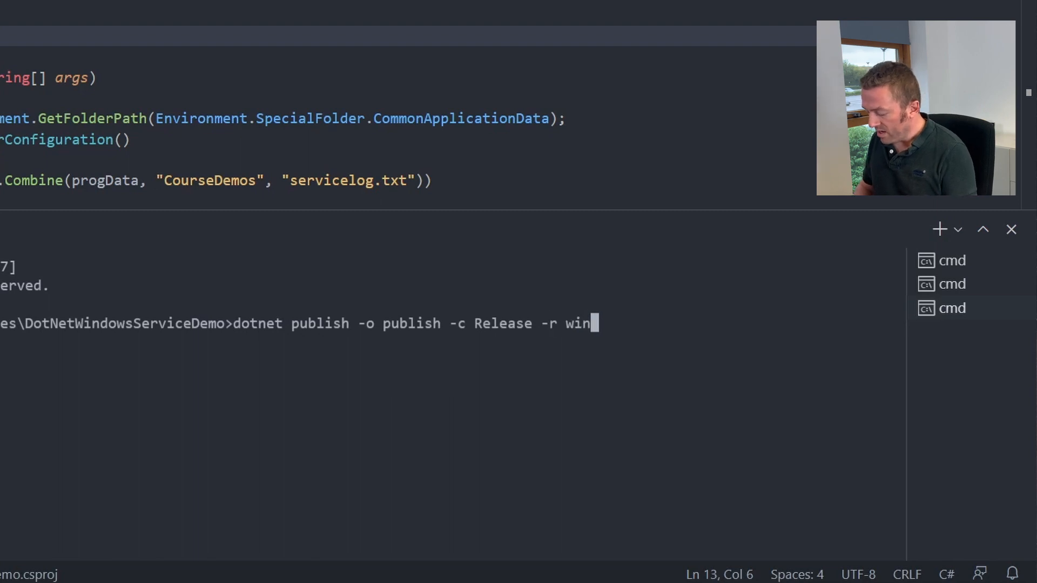
{"action": "type", "text": "-x86"}
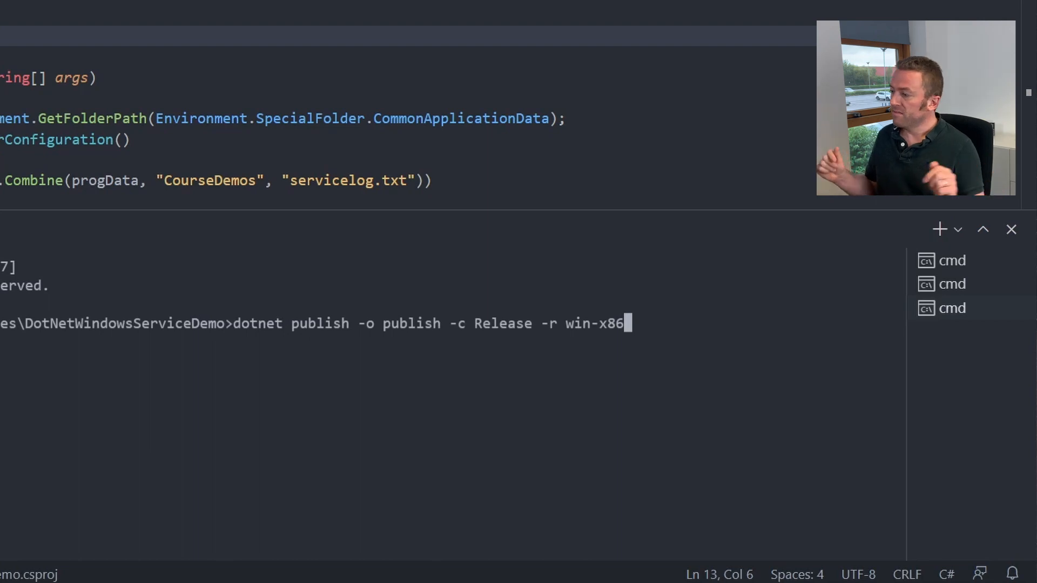
{"action": "type", "text": "-p"}
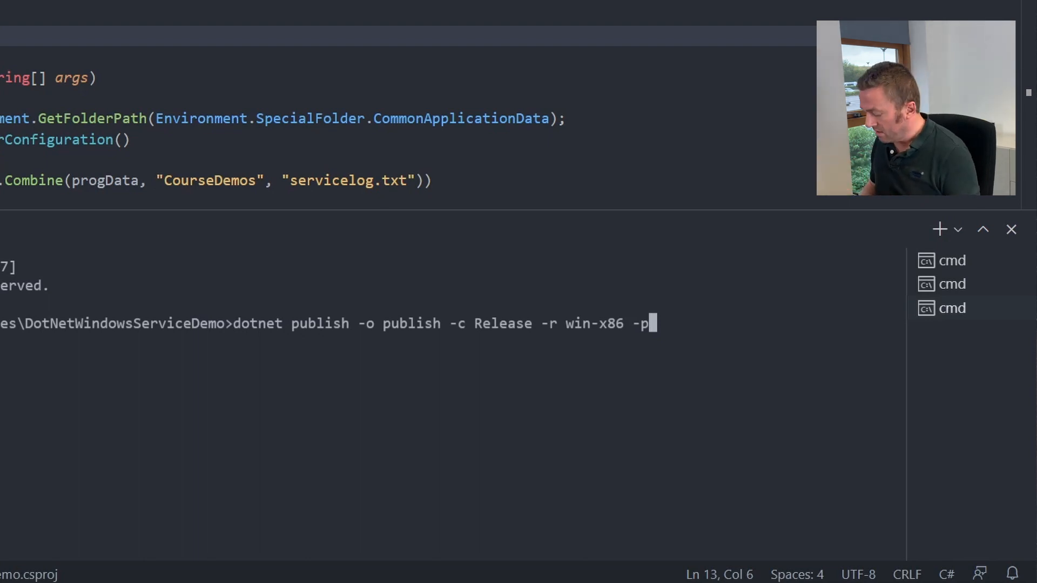
{"action": "type", "text": ":Publish"}
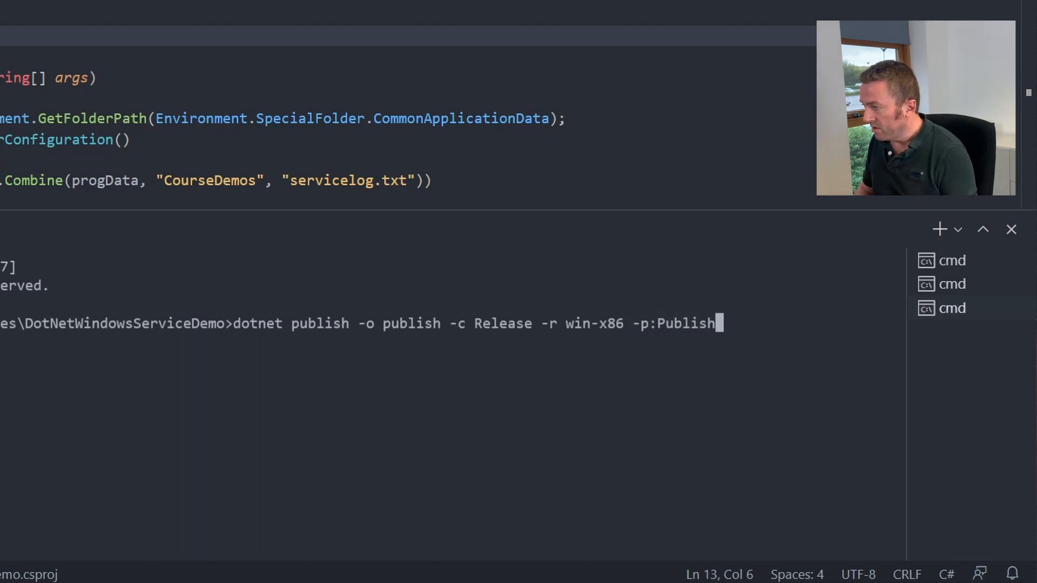
{"action": "type", "text": "SingleFile="}
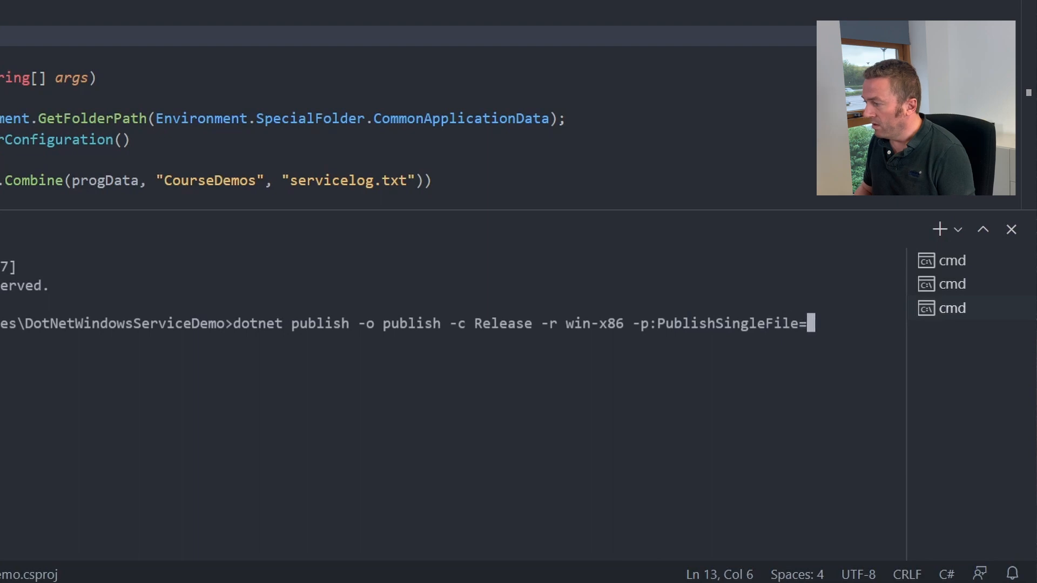
{"action": "type", "text": "True"}
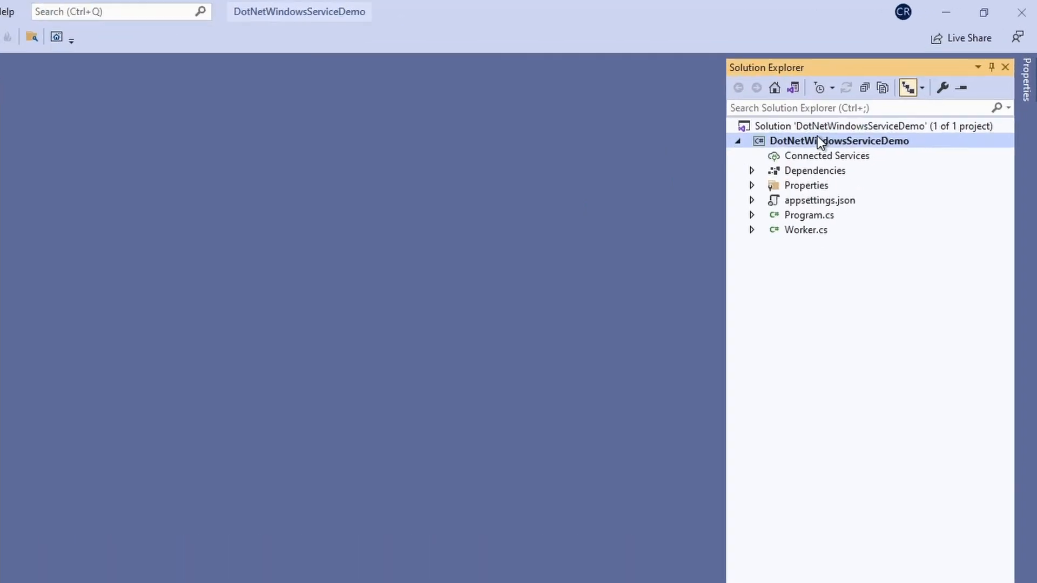
Create a Folder publish profile for the project via Solution Explorer's Publish... wizard.
{"action": "right_click", "coordinate": [838, 140]}
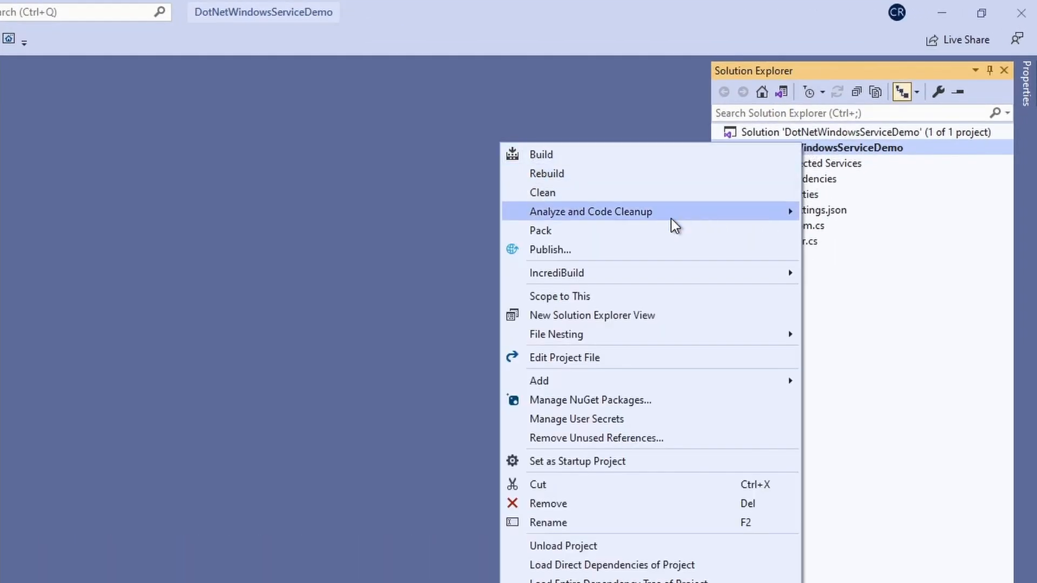
{"action": "left_click", "coordinate": [550, 250]}
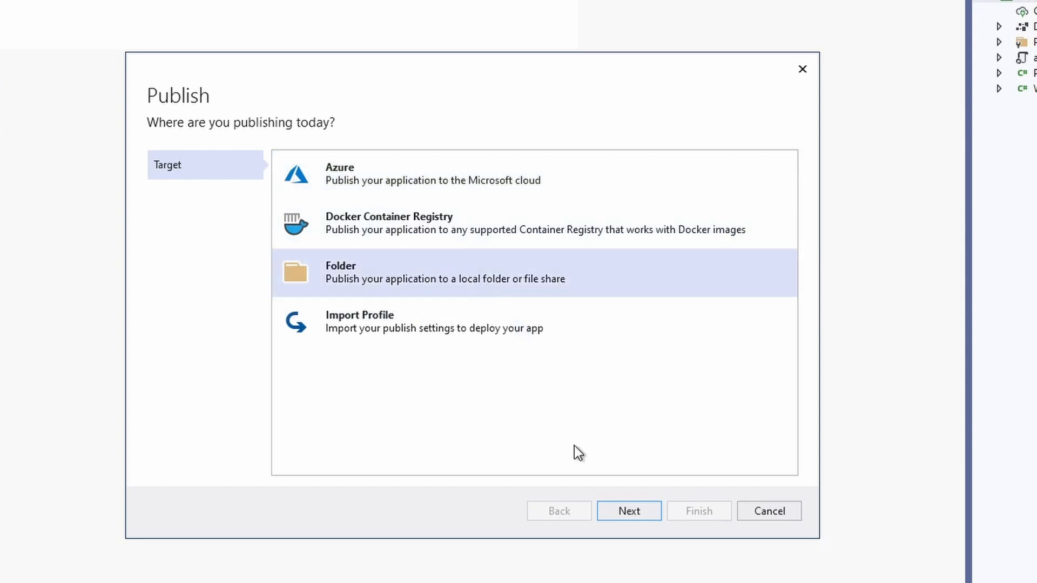
{"action": "left_click", "coordinate": [628, 511]}
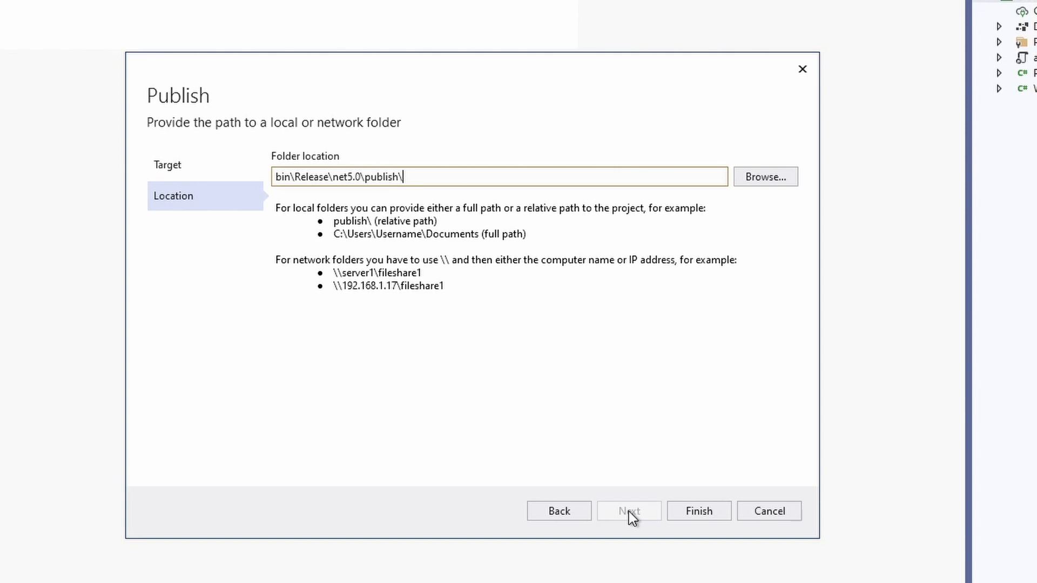
{"action": "left_click", "coordinate": [698, 510]}
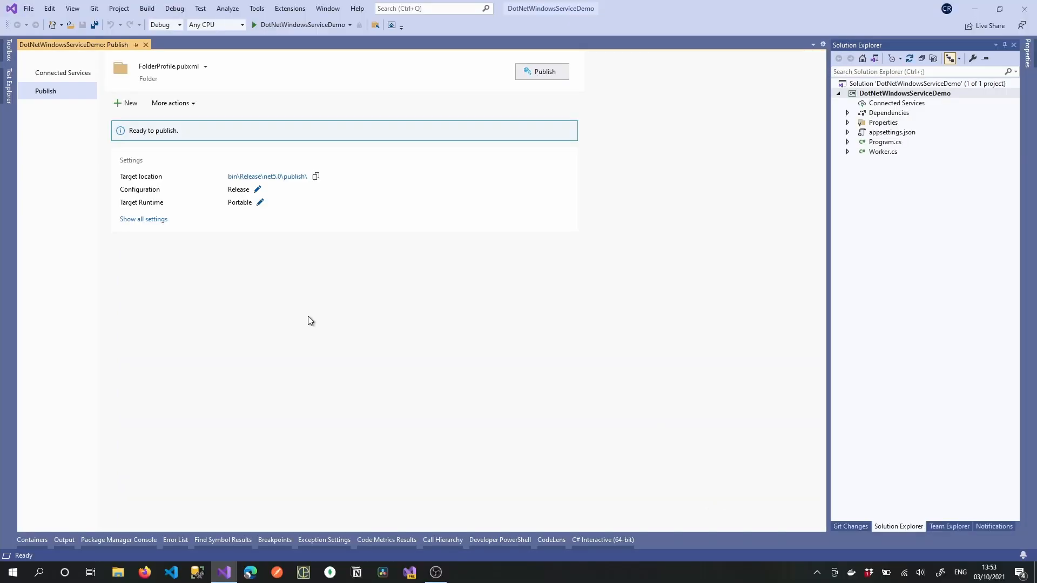
Set the profile to Self-contained deployment with Produce single file, save it and publish.
{"action": "left_click", "coordinate": [142, 219]}
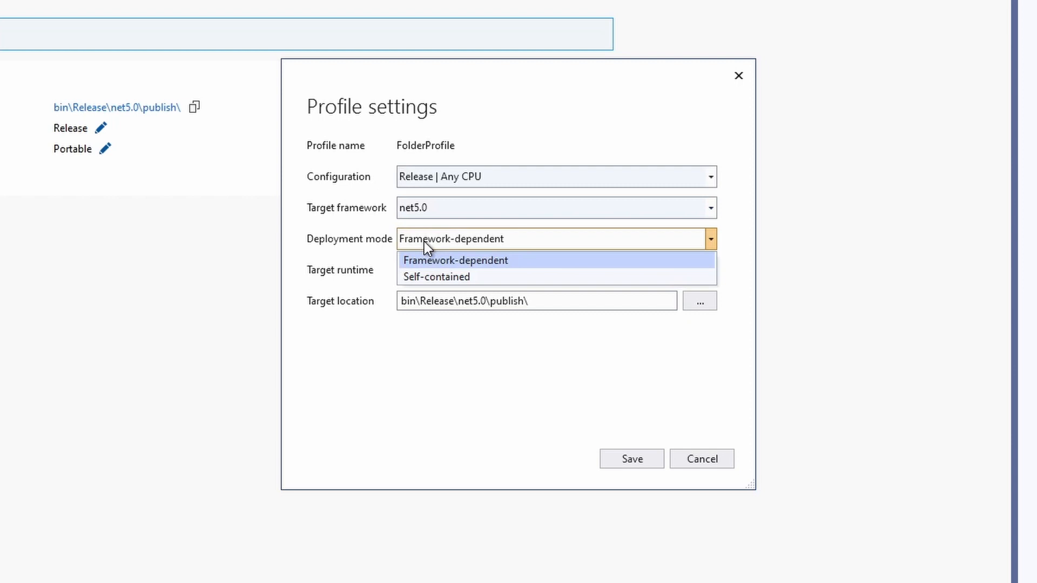
{"action": "mouse_move", "coordinate": [437, 277]}
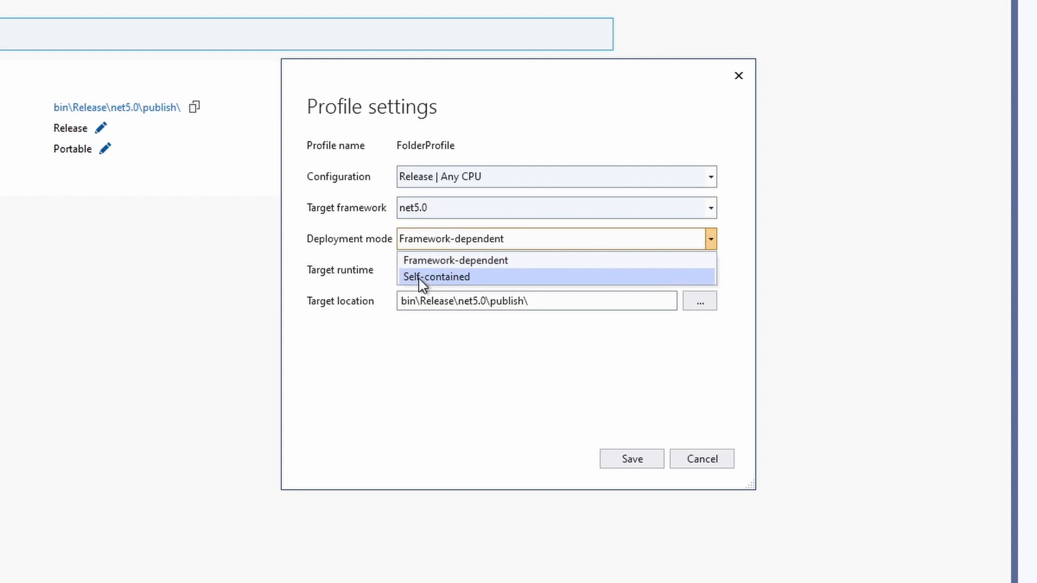
{"action": "left_click", "coordinate": [436, 277]}
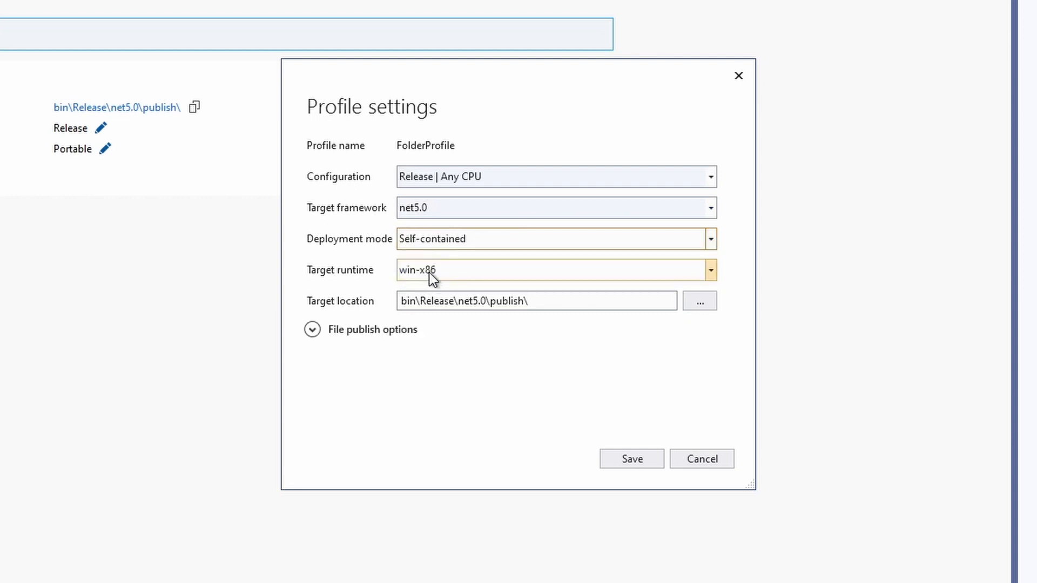
{"action": "mouse_move", "coordinate": [482, 292]}
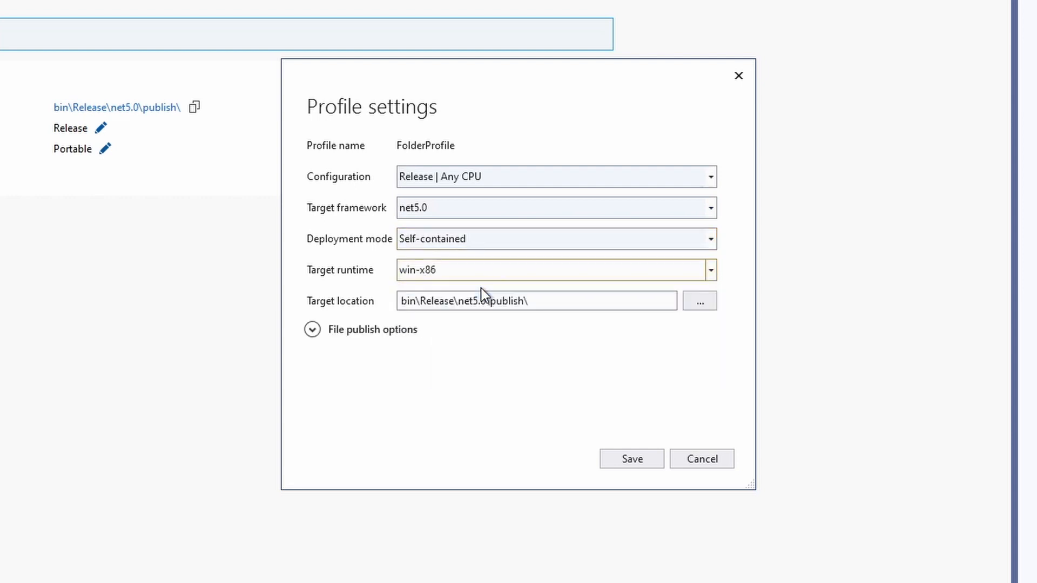
{"action": "left_click", "coordinate": [312, 330]}
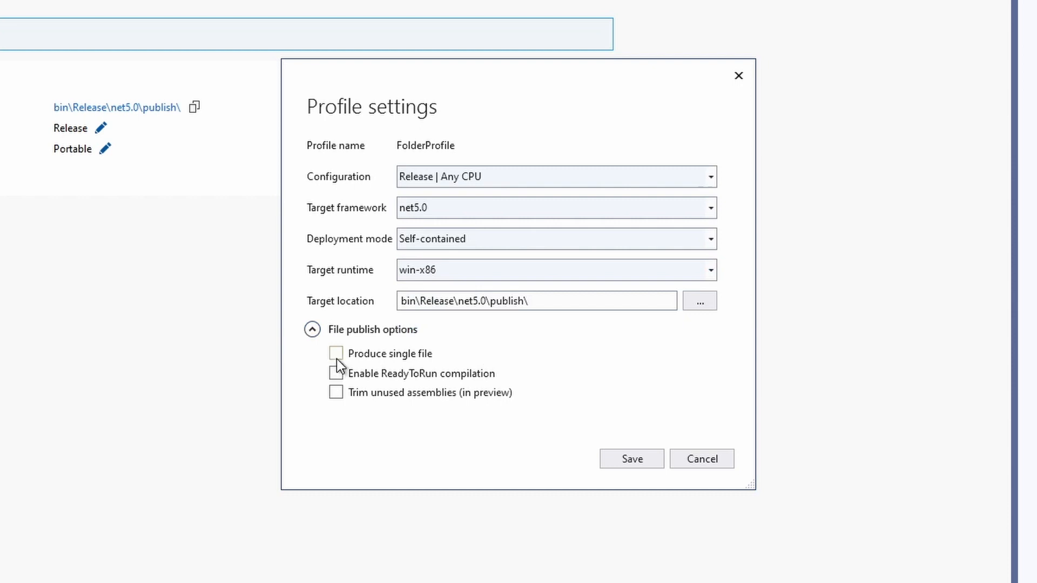
{"action": "left_click", "coordinate": [336, 353]}
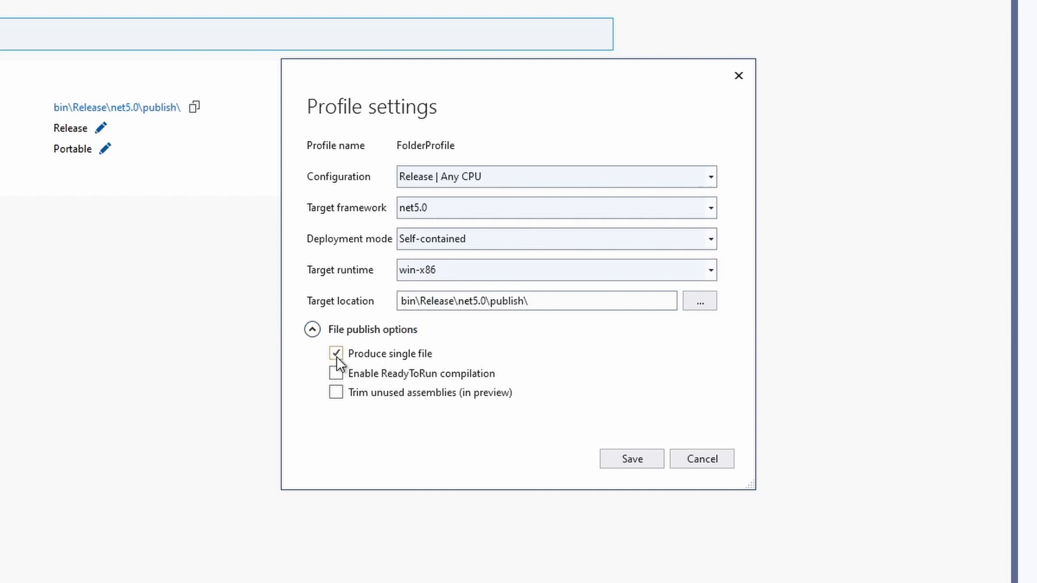
{"action": "mouse_move", "coordinate": [598, 459]}
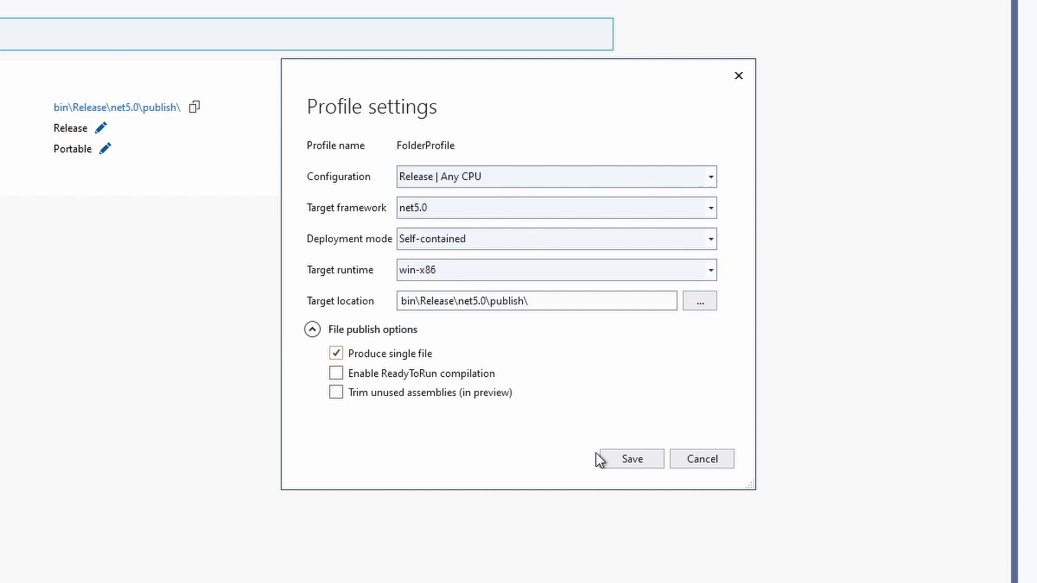
{"action": "left_click", "coordinate": [631, 460]}
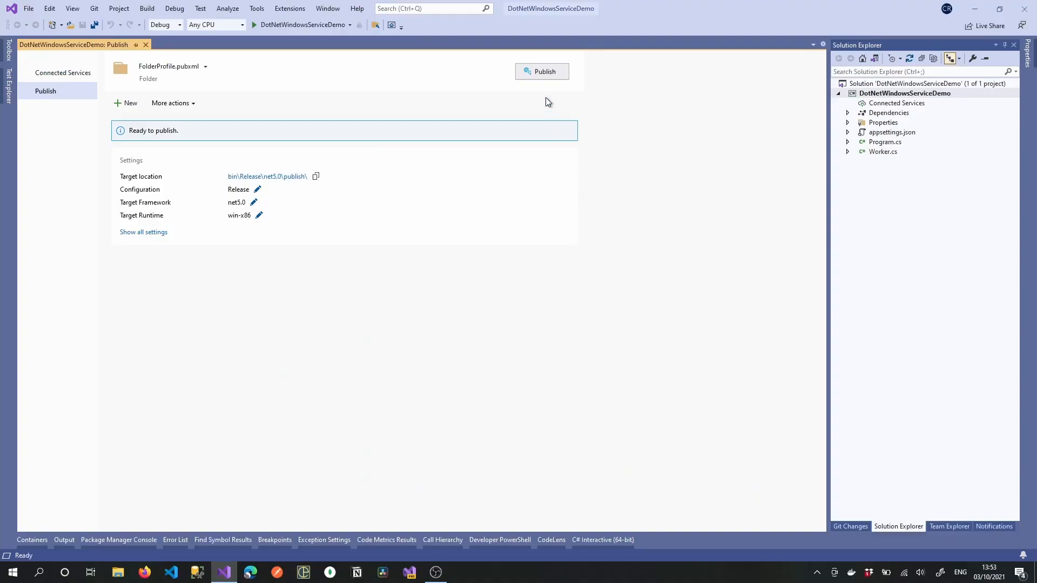
{"action": "left_click", "coordinate": [541, 72]}
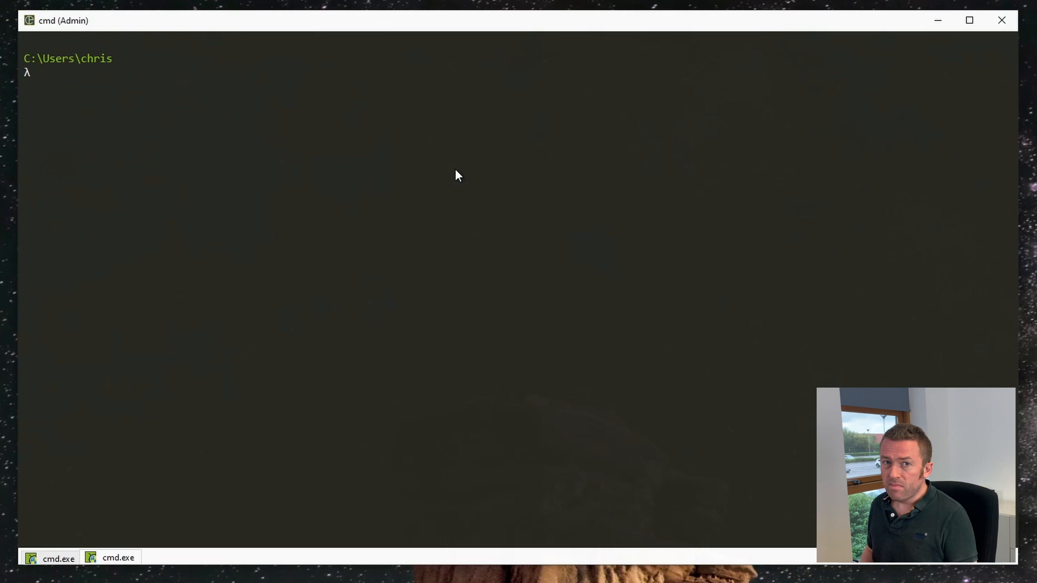
Start an sc.exe create command for the DotNetWindowsServiceDemo service.
{"action": "type", "text": "sc."}
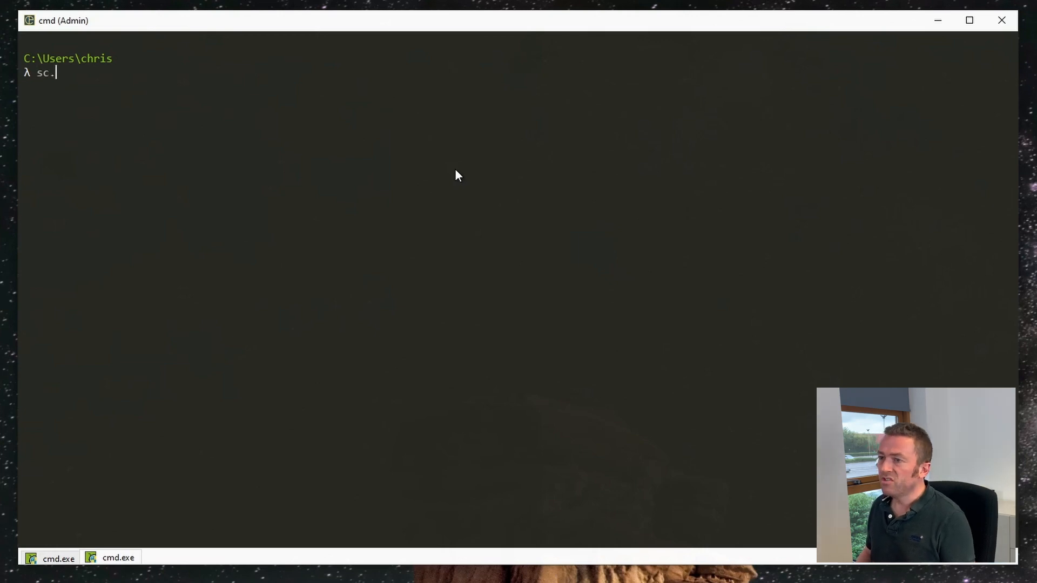
{"action": "type", "text": "exe"}
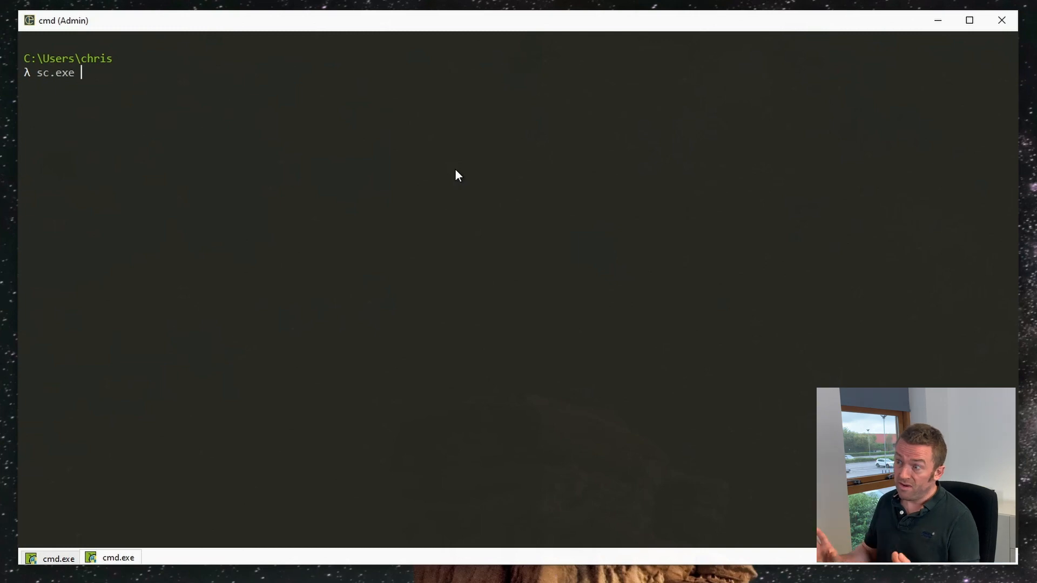
{"action": "type", "text": "crea"}
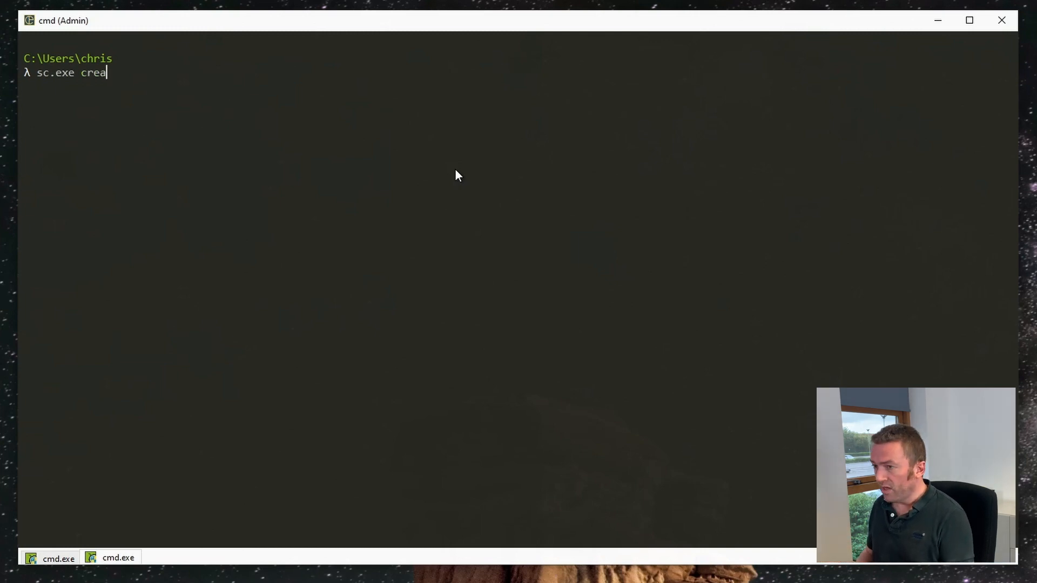
{"action": "type", "text": "te"}
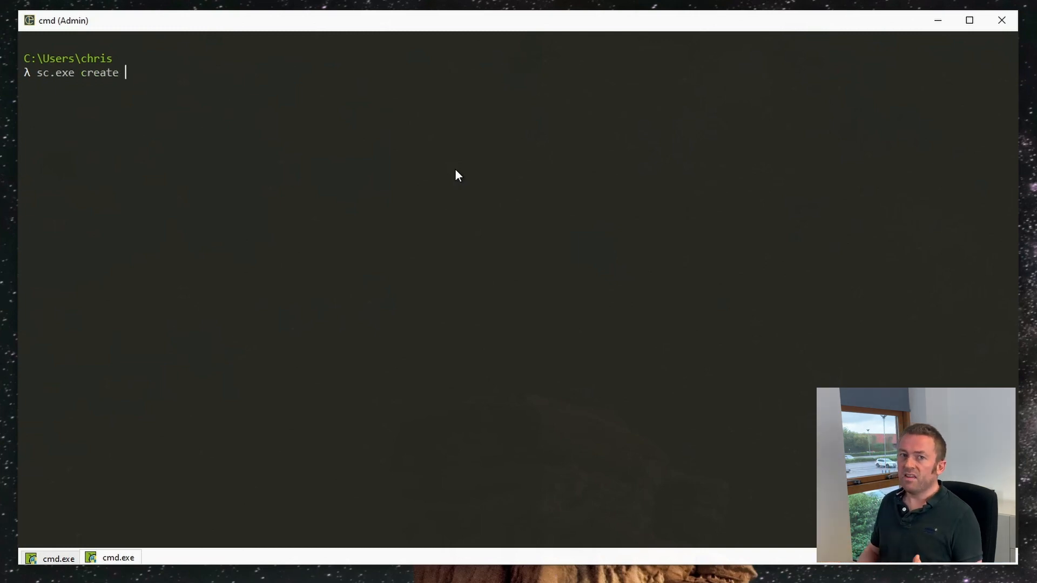
{"action": "type", "text": "Dot"}
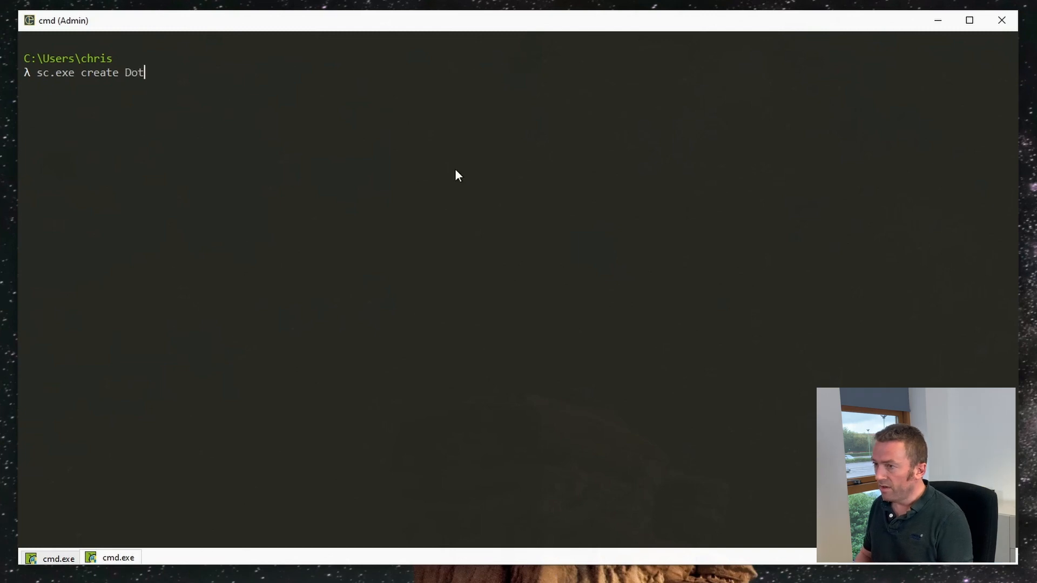
{"action": "type", "text": "NetWindowsSer"}
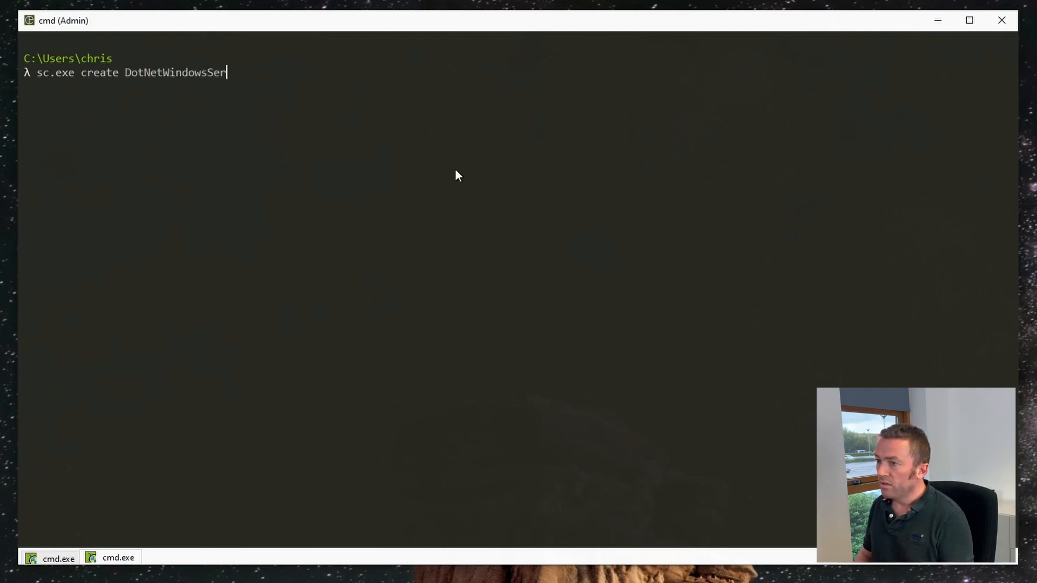
{"action": "type", "text": "viceDemo"}
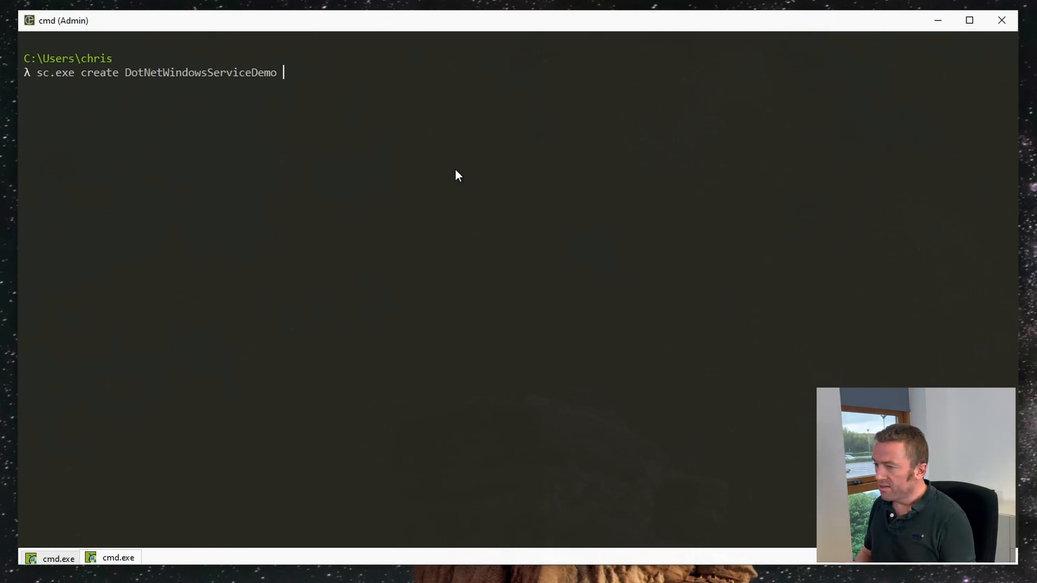
Point binpath at publish\DotNetWindowsServiceDemo.exe under the CourseDemos project folder and run it.
{"action": "type", "text": "binpath="}
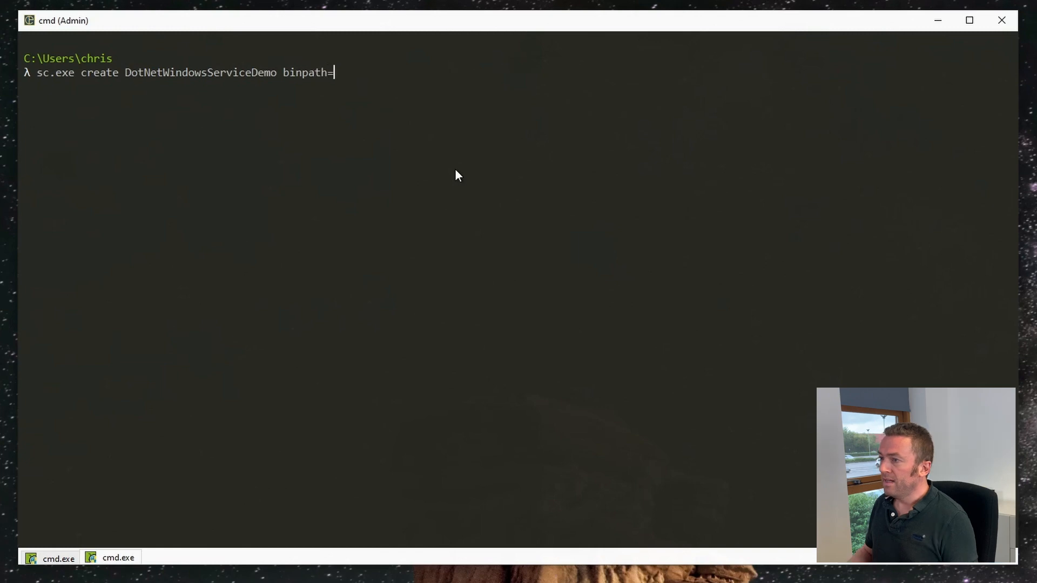
{"action": "type", "text": "\"D:\\Development\\CourseDemos\\Windows Services\\DotNetWindowsServiceDemo"}
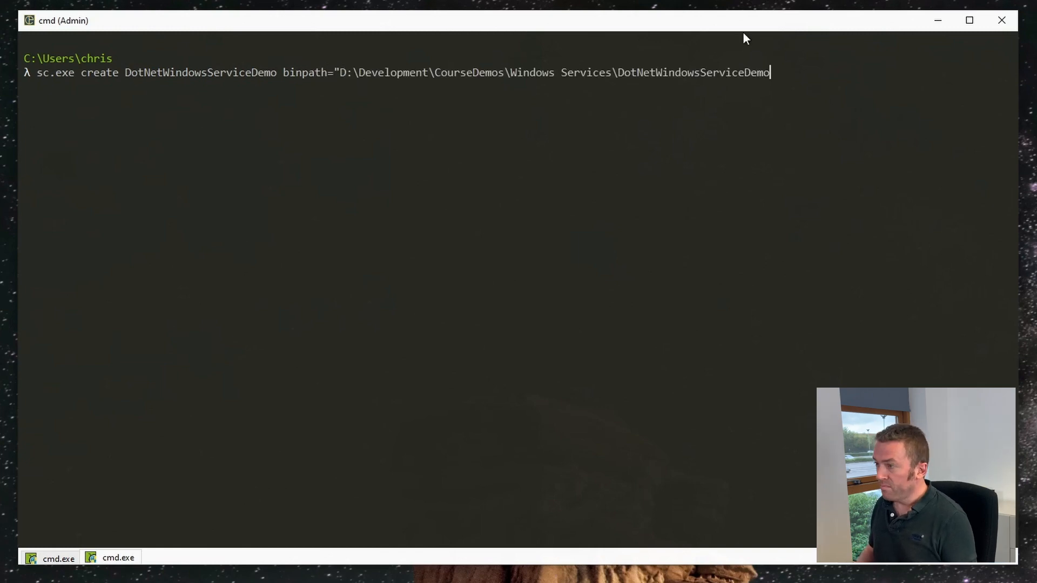
{"action": "type", "text": "\\p"}
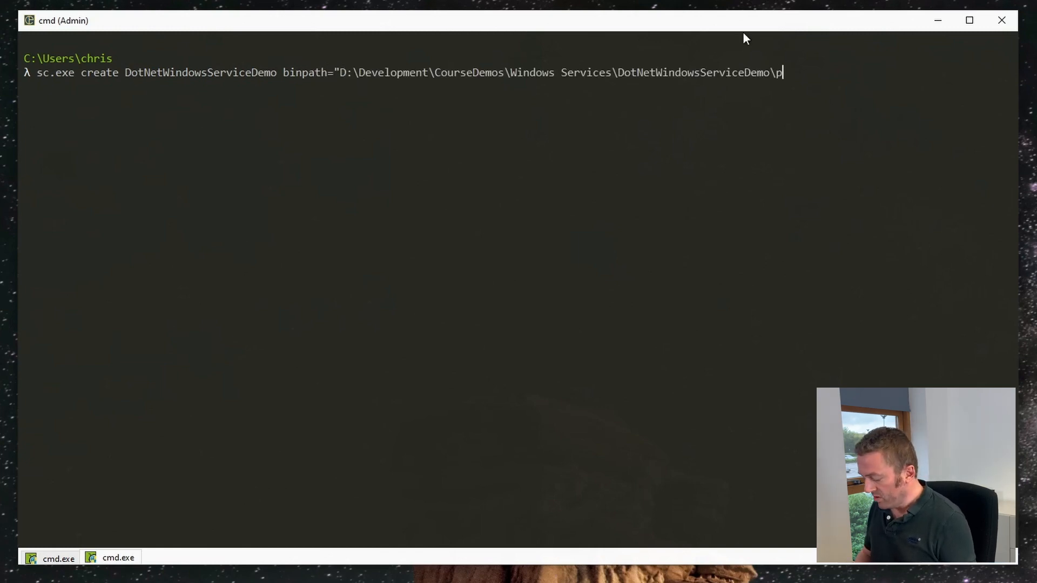
{"action": "type", "text": "ublish\\DotNet"}
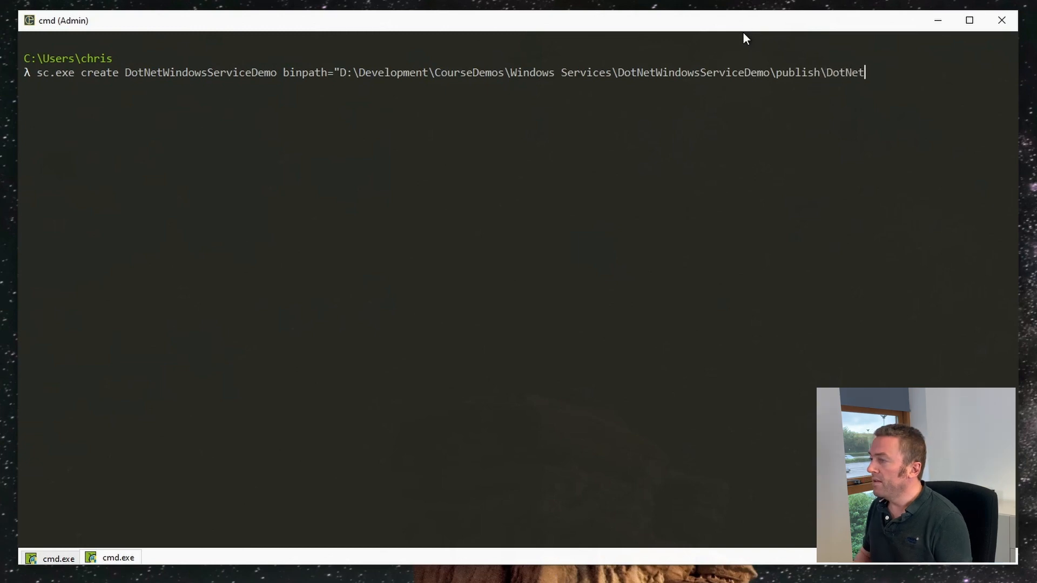
{"action": "type", "text": "WindowsServiceDemo.exe"}
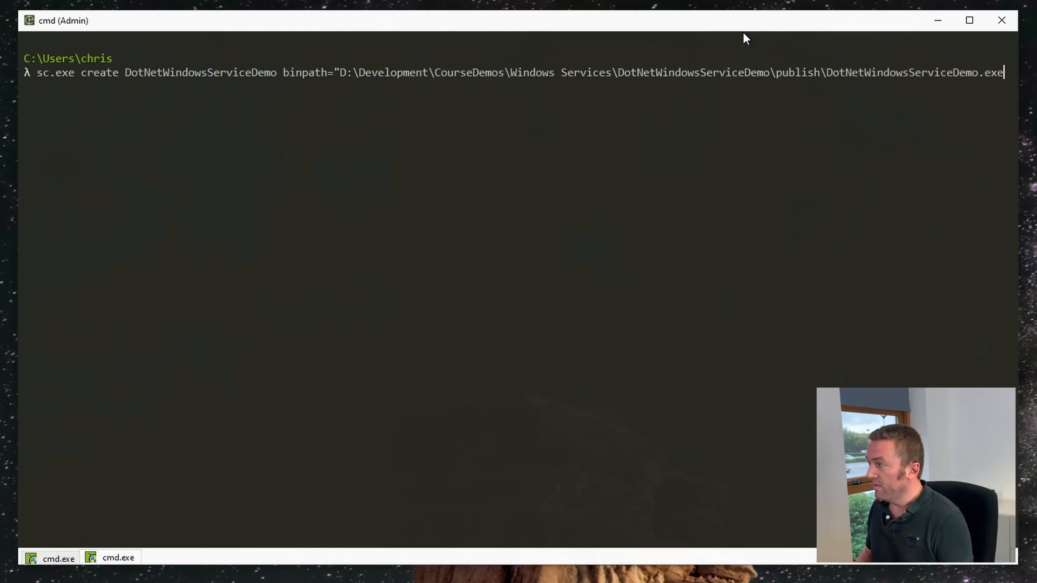
{"action": "key", "text": "Return"}
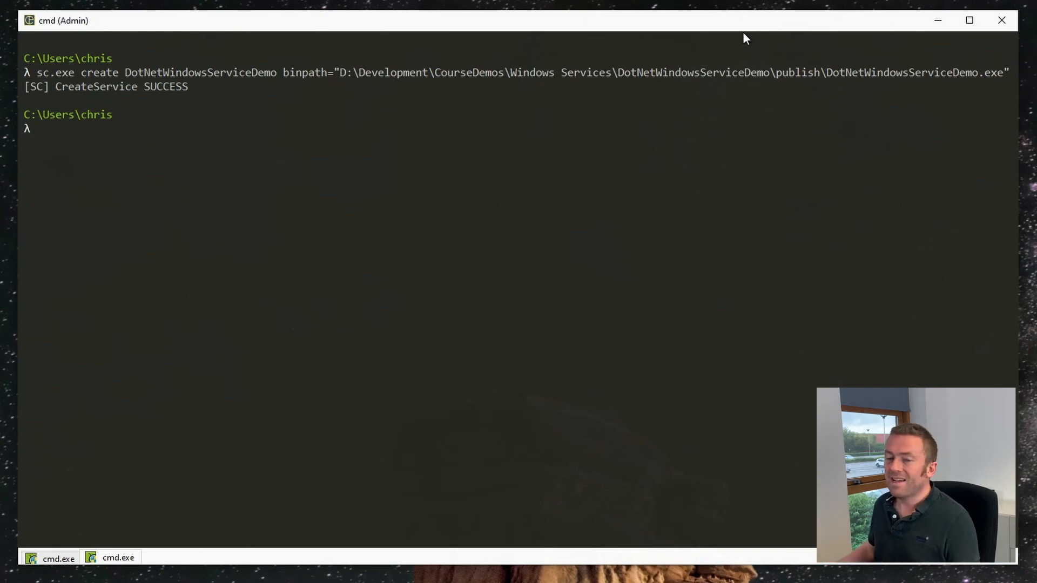
{"action": "mouse_move", "coordinate": [937, 21]}
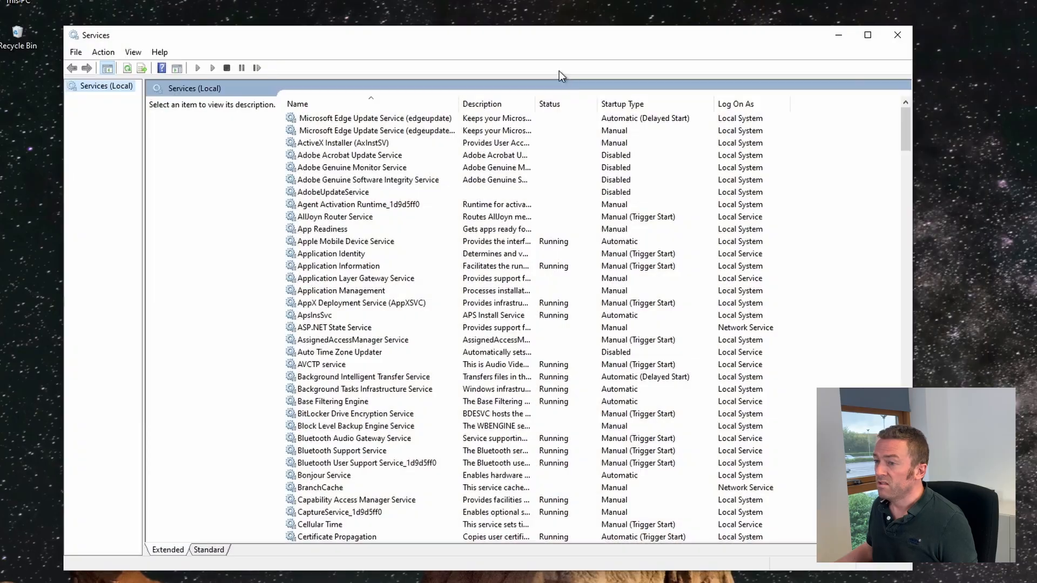
Select DotNetWindowsServiceDemo in the Services console and start it so it shows Running.
{"action": "left_click", "coordinate": [350, 155]}
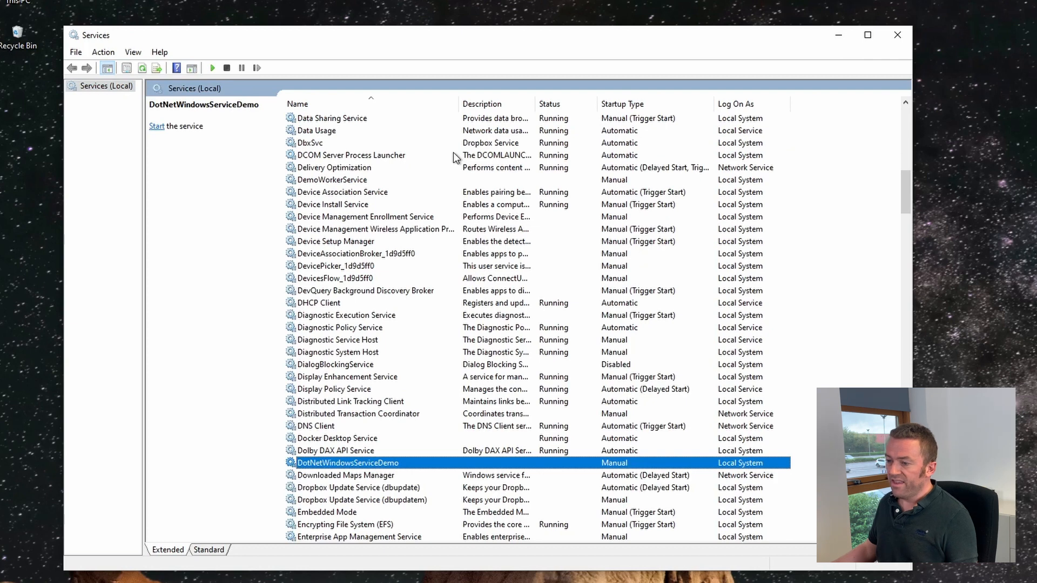
{"action": "mouse_move", "coordinate": [498, 248]}
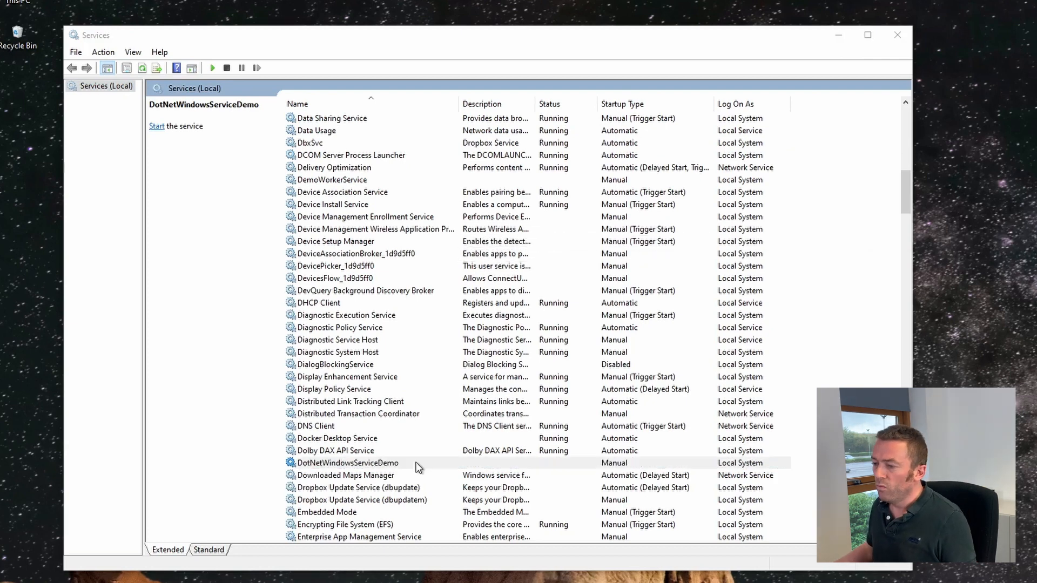
{"action": "left_click", "coordinate": [156, 126]}
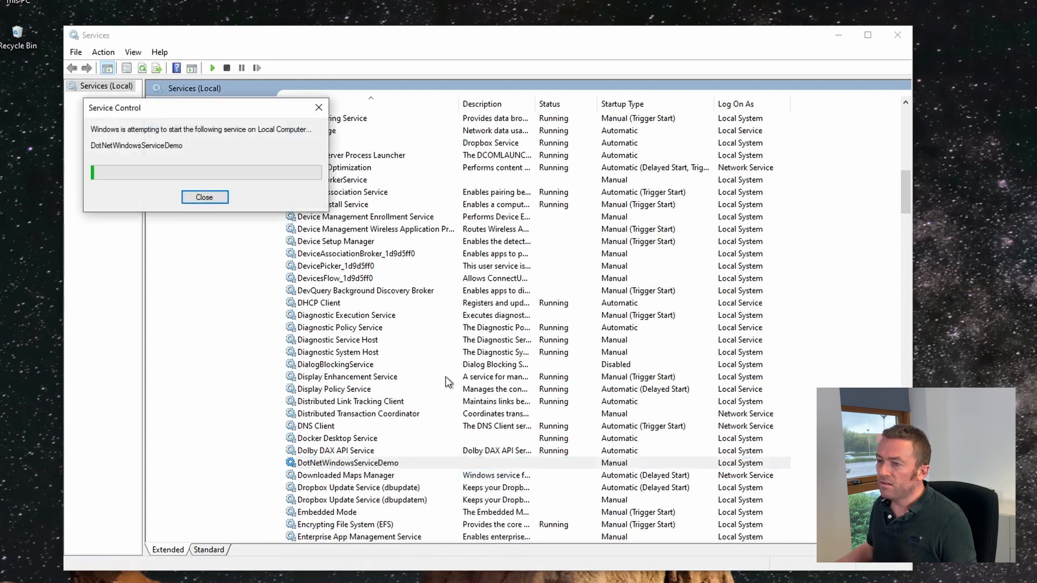
{"action": "left_click", "coordinate": [205, 197]}
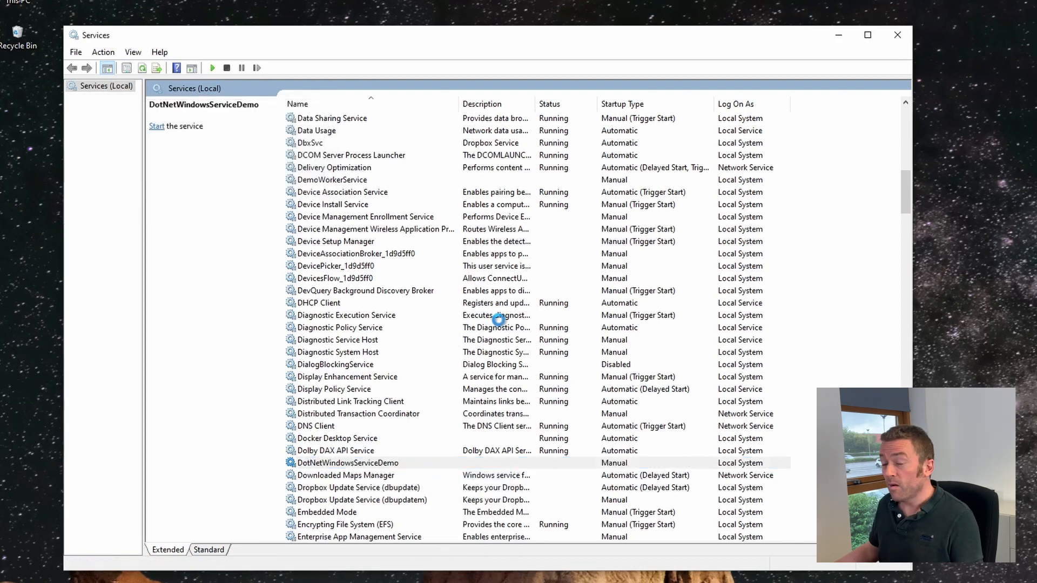
{"action": "left_click", "coordinate": [156, 126]}
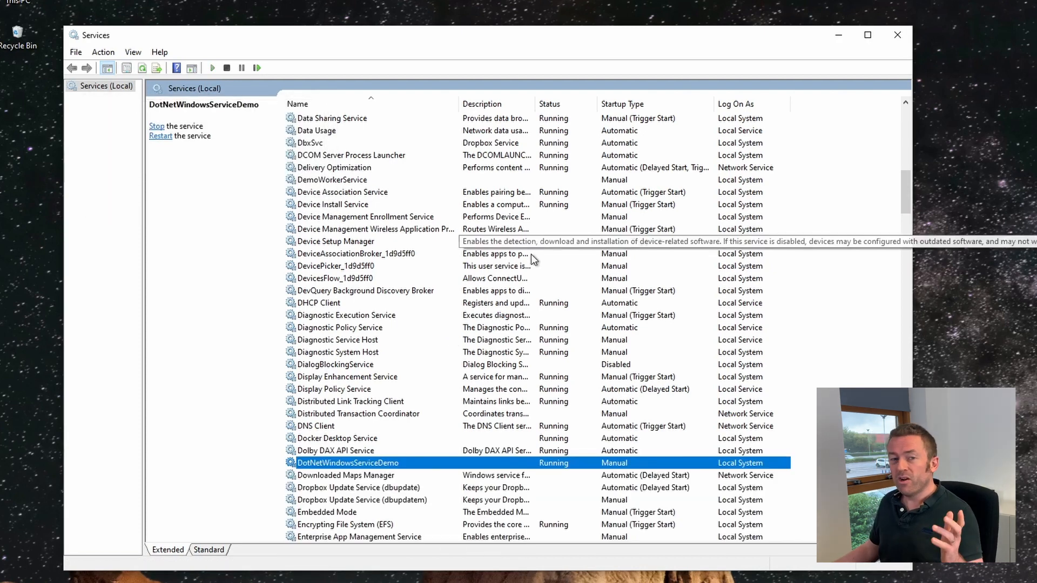
{"action": "mouse_move", "coordinate": [672, 352]}
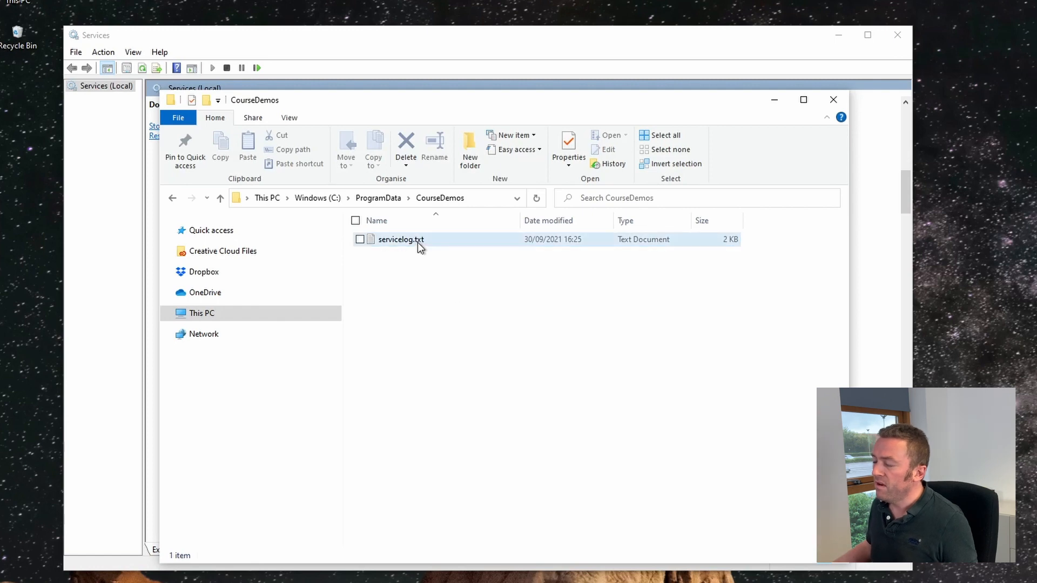
Read servicelog.txt in Notepad, then reopen it to see the newer worker and shutdown entries.
{"action": "double_click", "coordinate": [401, 239]}
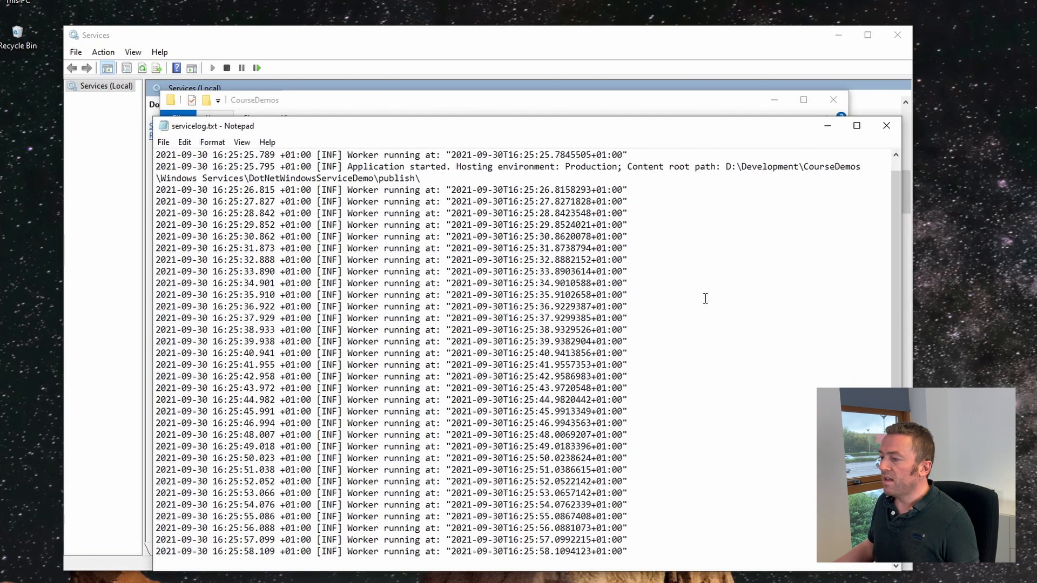
{"action": "scroll", "scroll_direction": "up", "scroll_amount": 3}
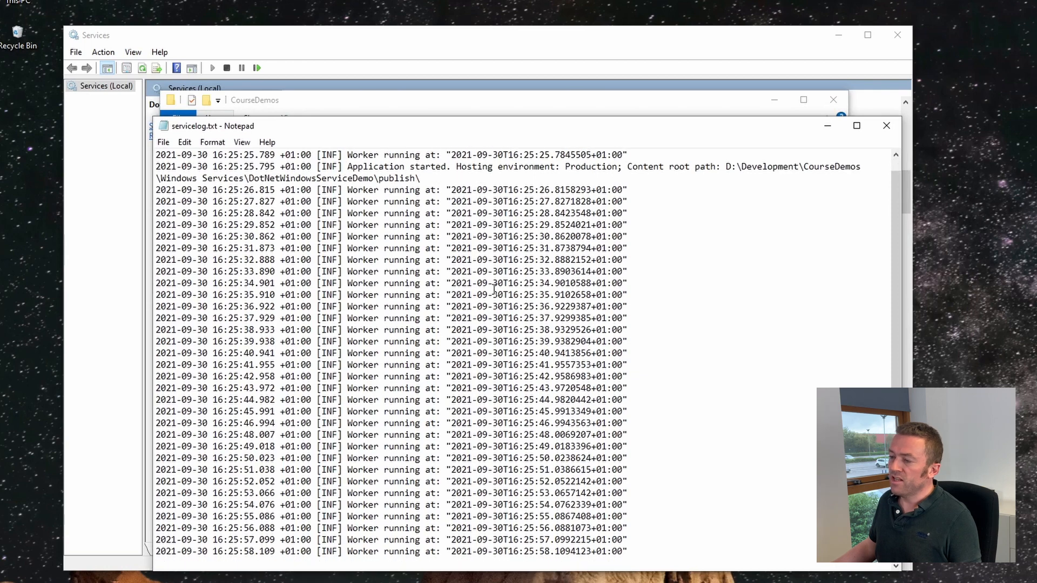
{"action": "mouse_move", "coordinate": [804, 244]}
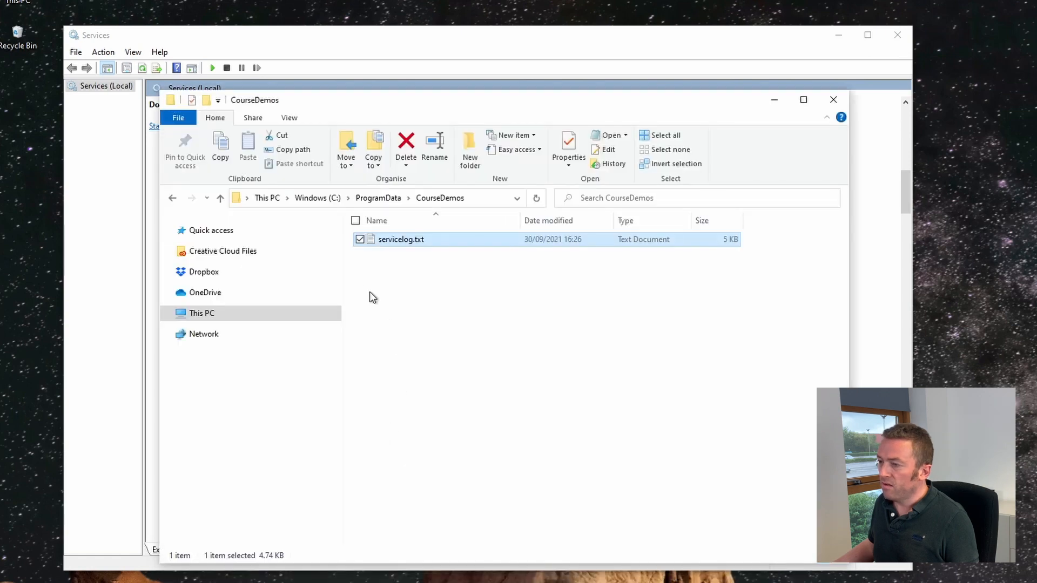
{"action": "double_click", "coordinate": [401, 238]}
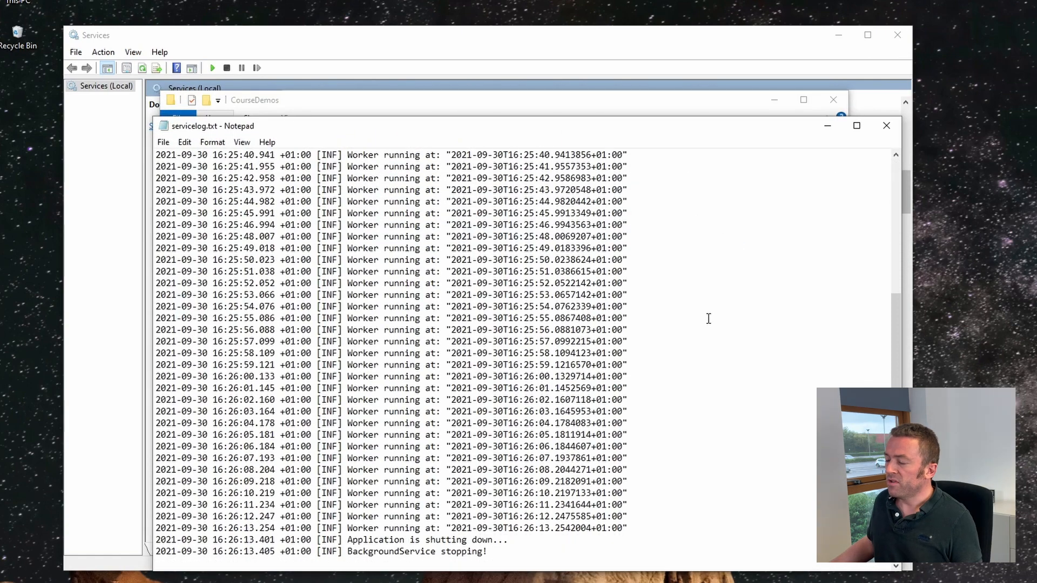